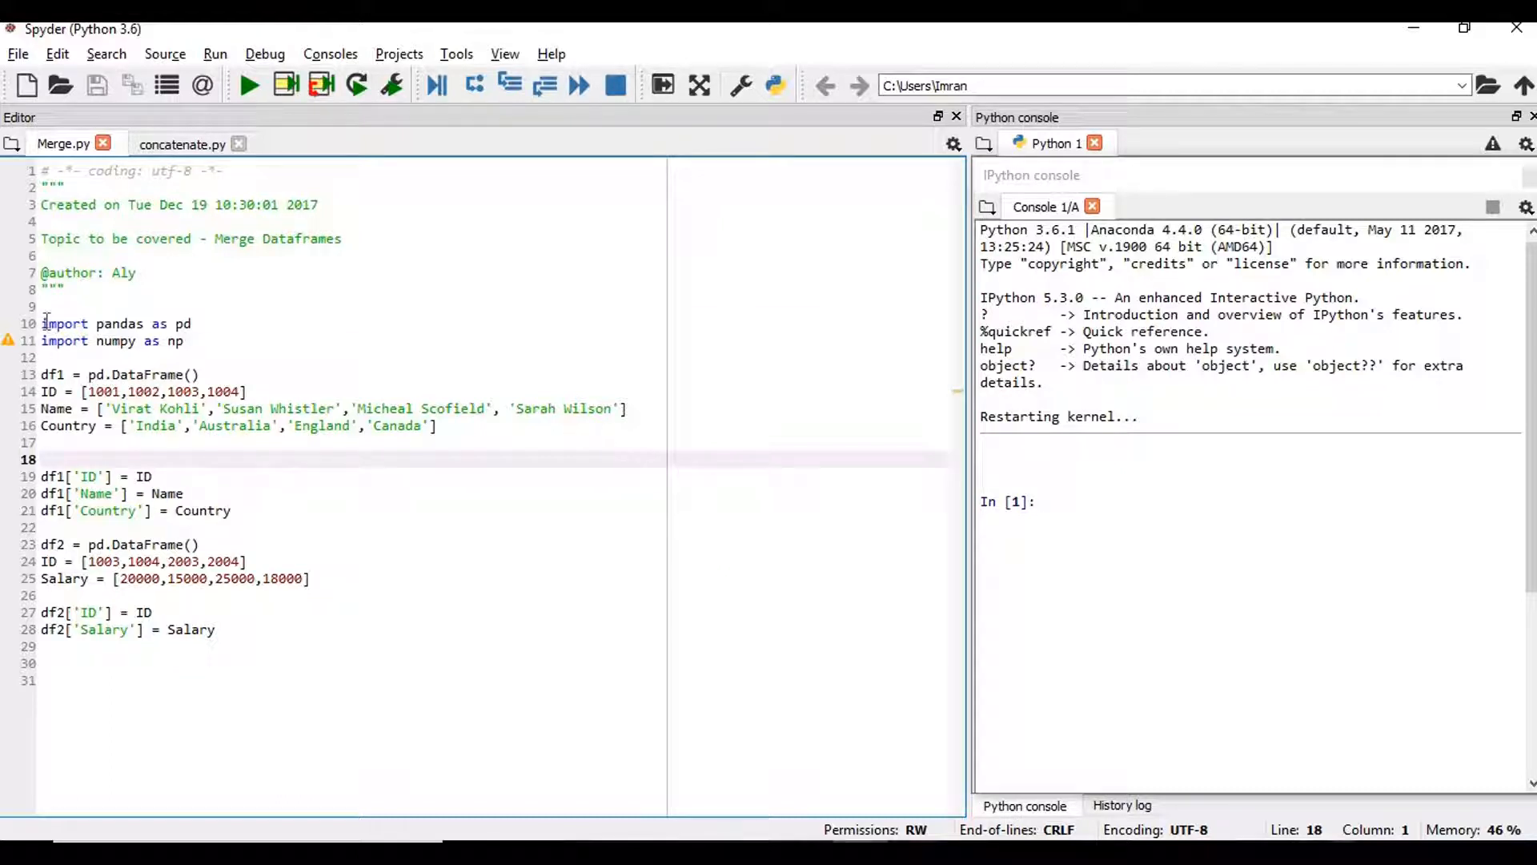
Step: Run the imports and both DataFrame definitions, then print df1 and df2 in the console
drag(41, 323, 183, 340)
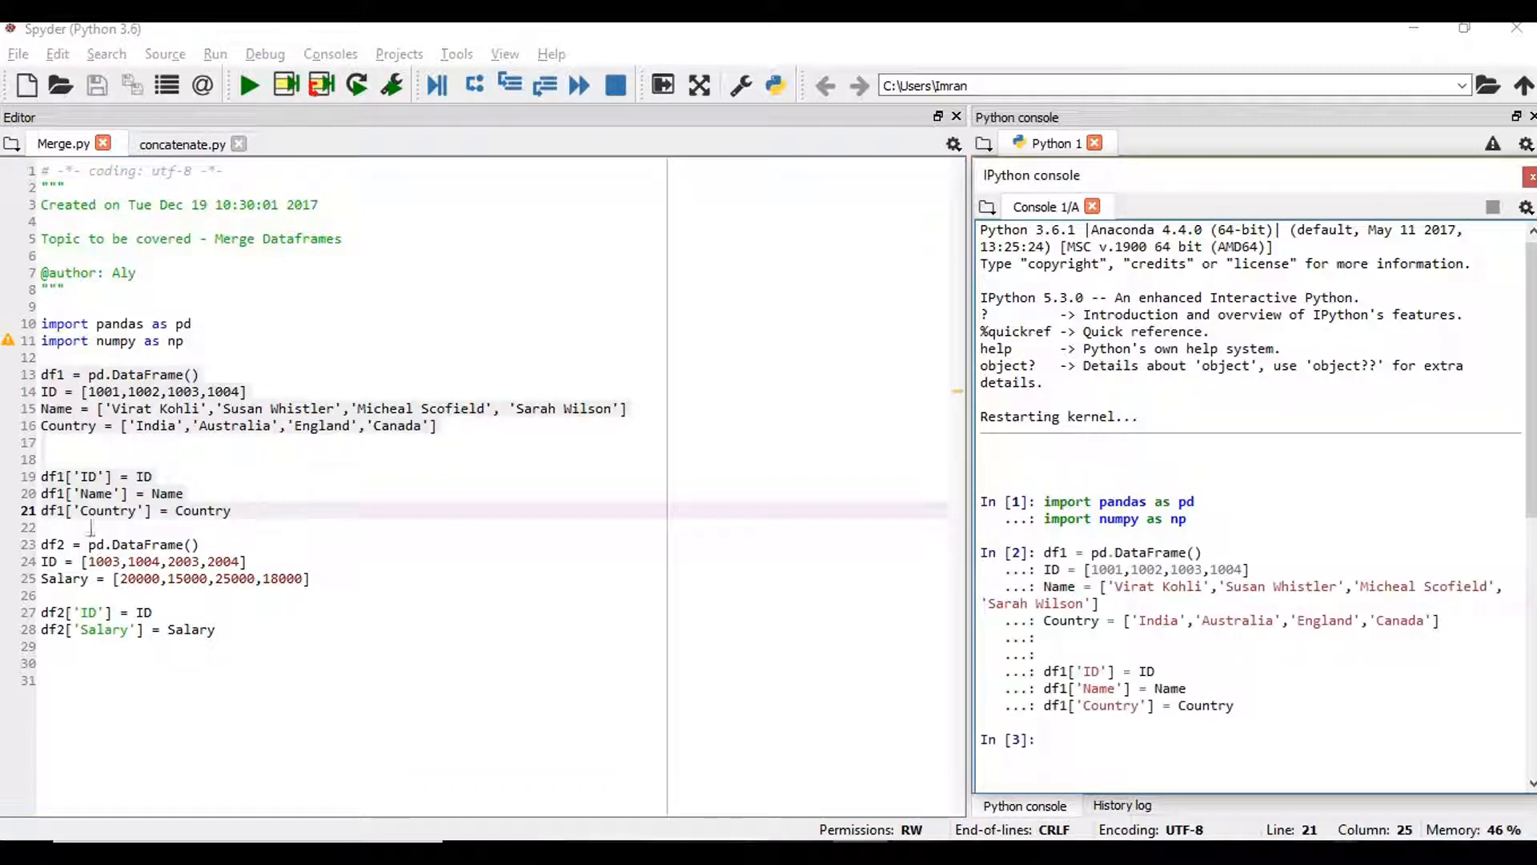
click(228, 477)
text(df1)
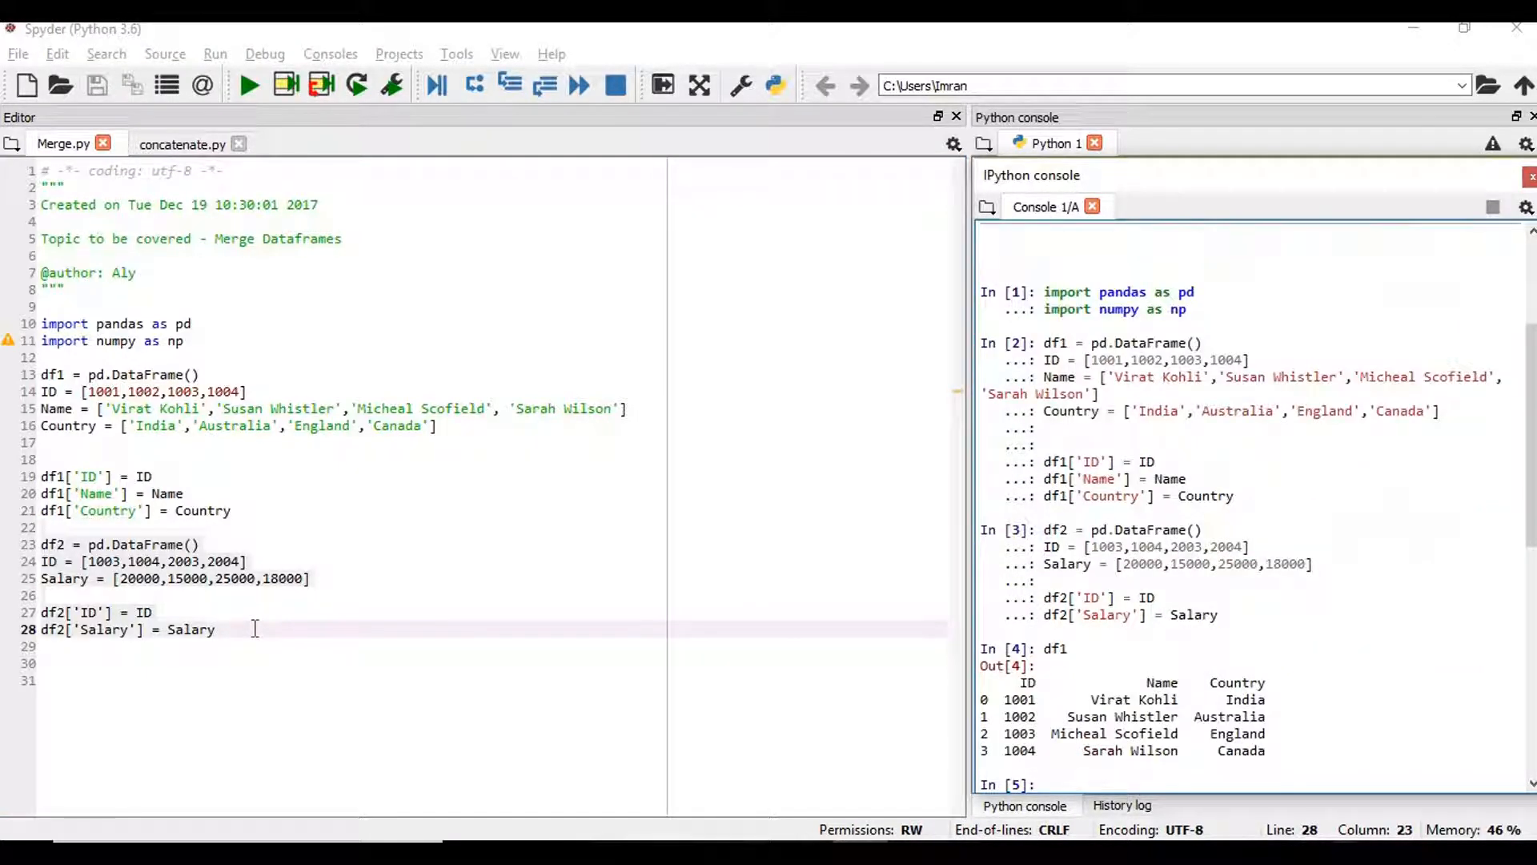
text(df2)
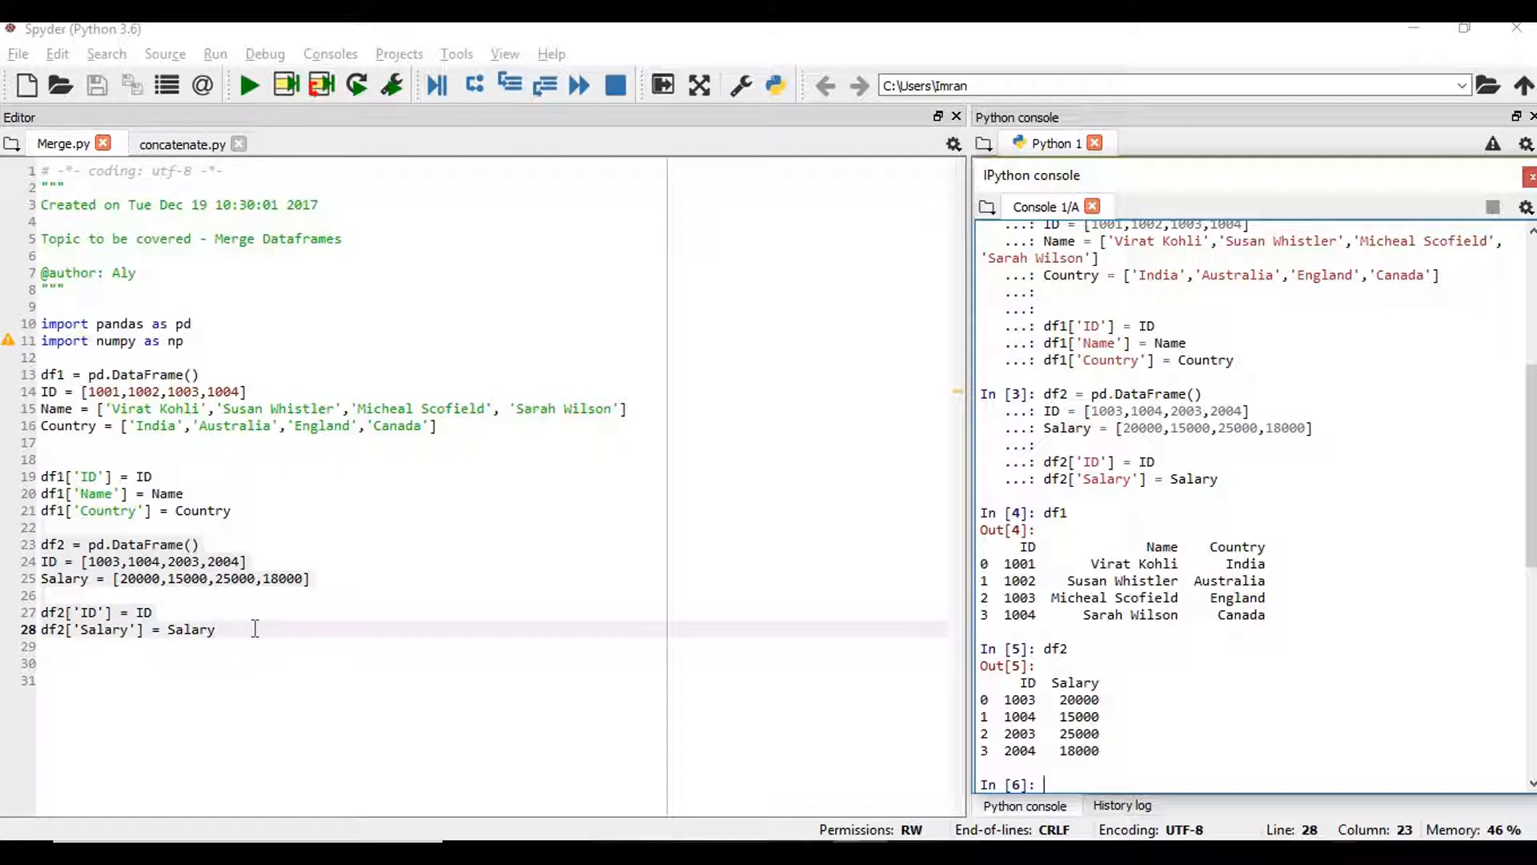
Step: Add and run df3 = pd.merge(df1,df2,on='ID'), showing matching rows 1003 and 1004
key(enter)
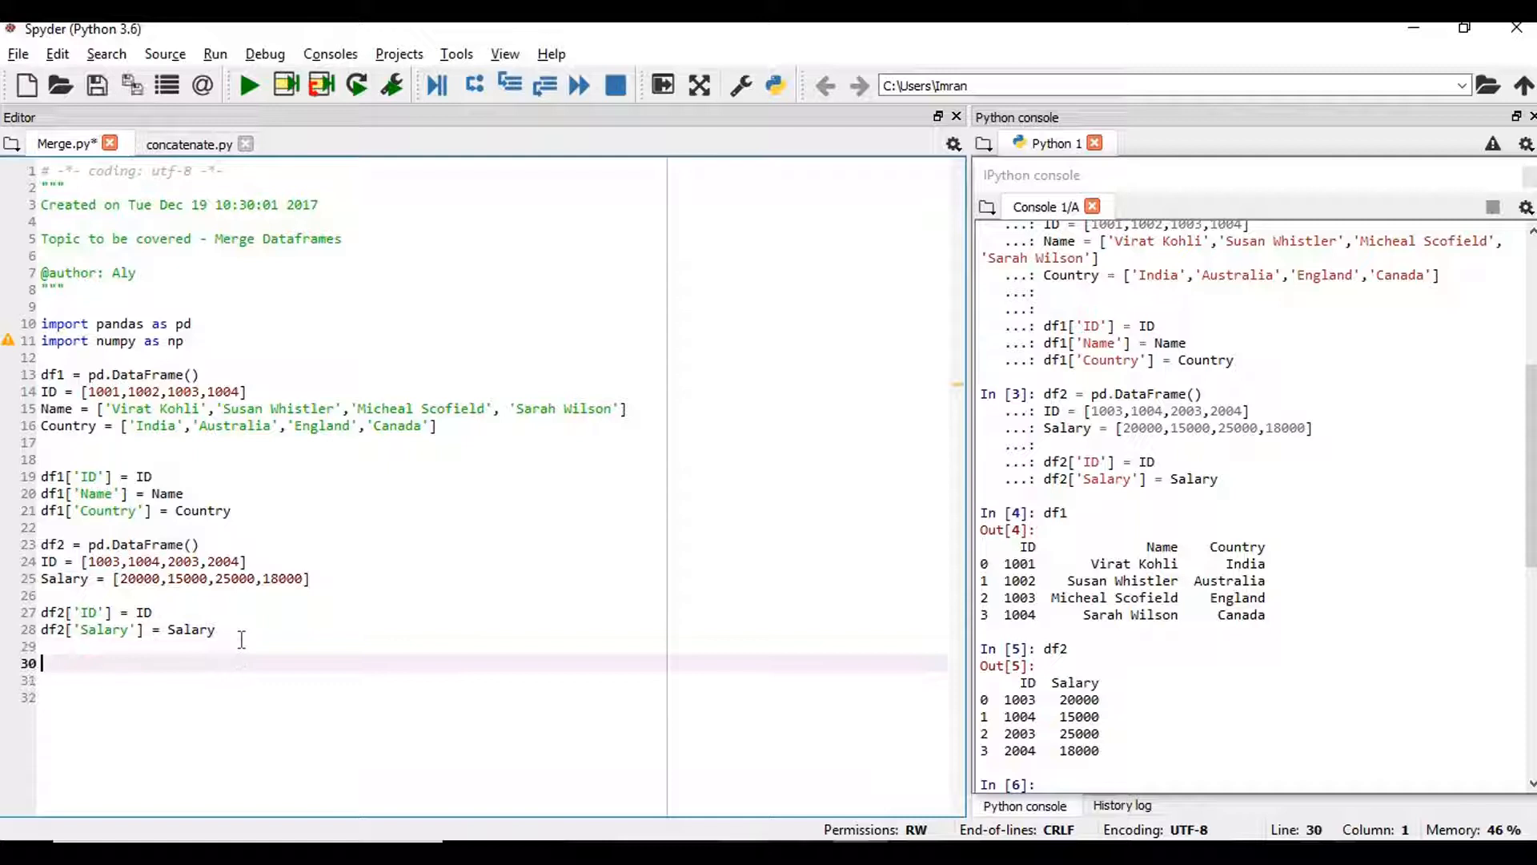
text(df3 =)
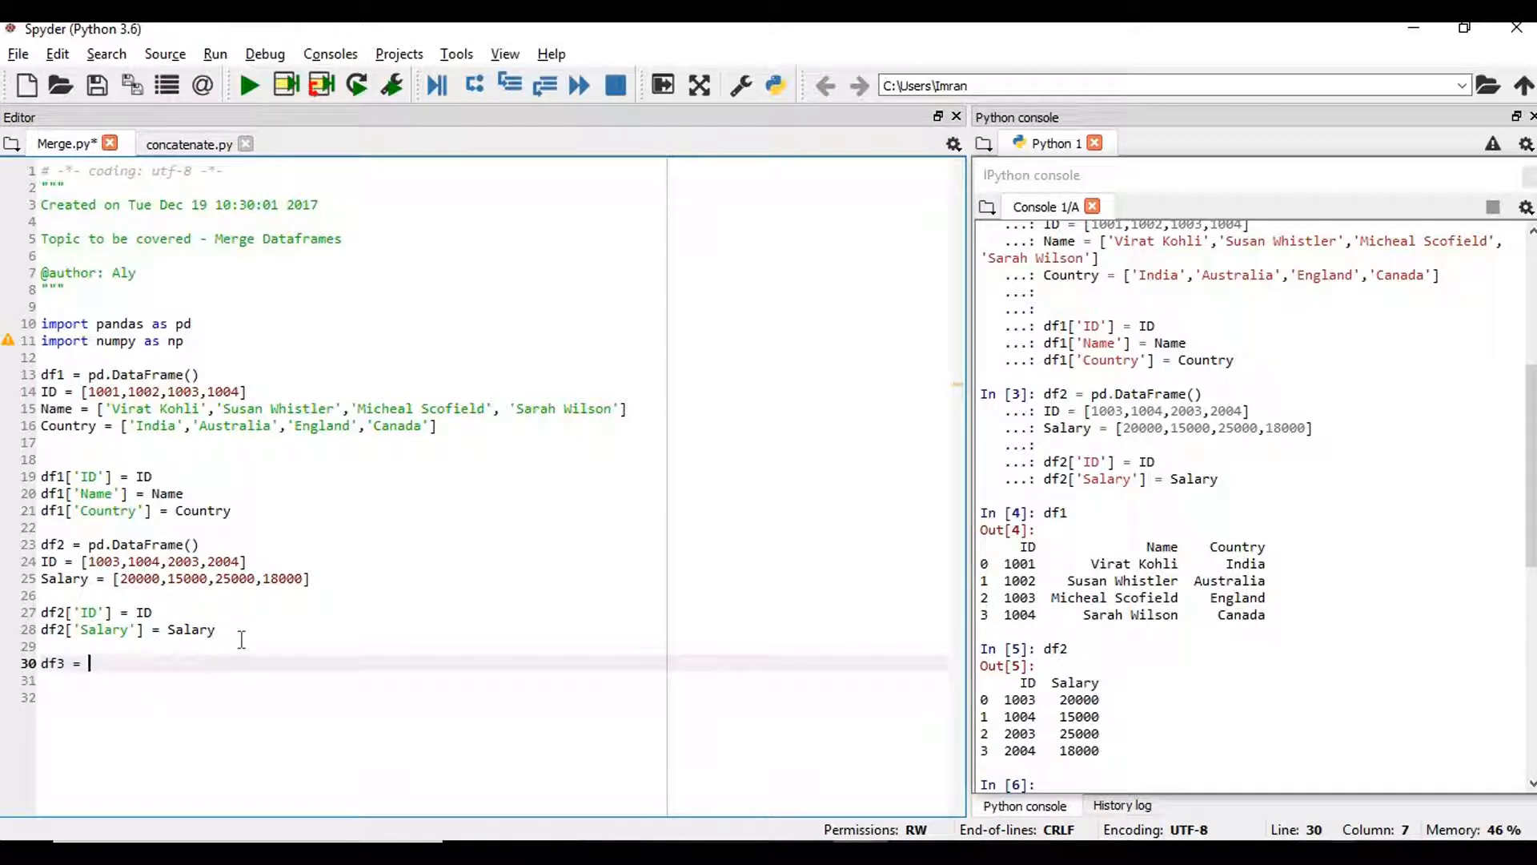
text(pd.)
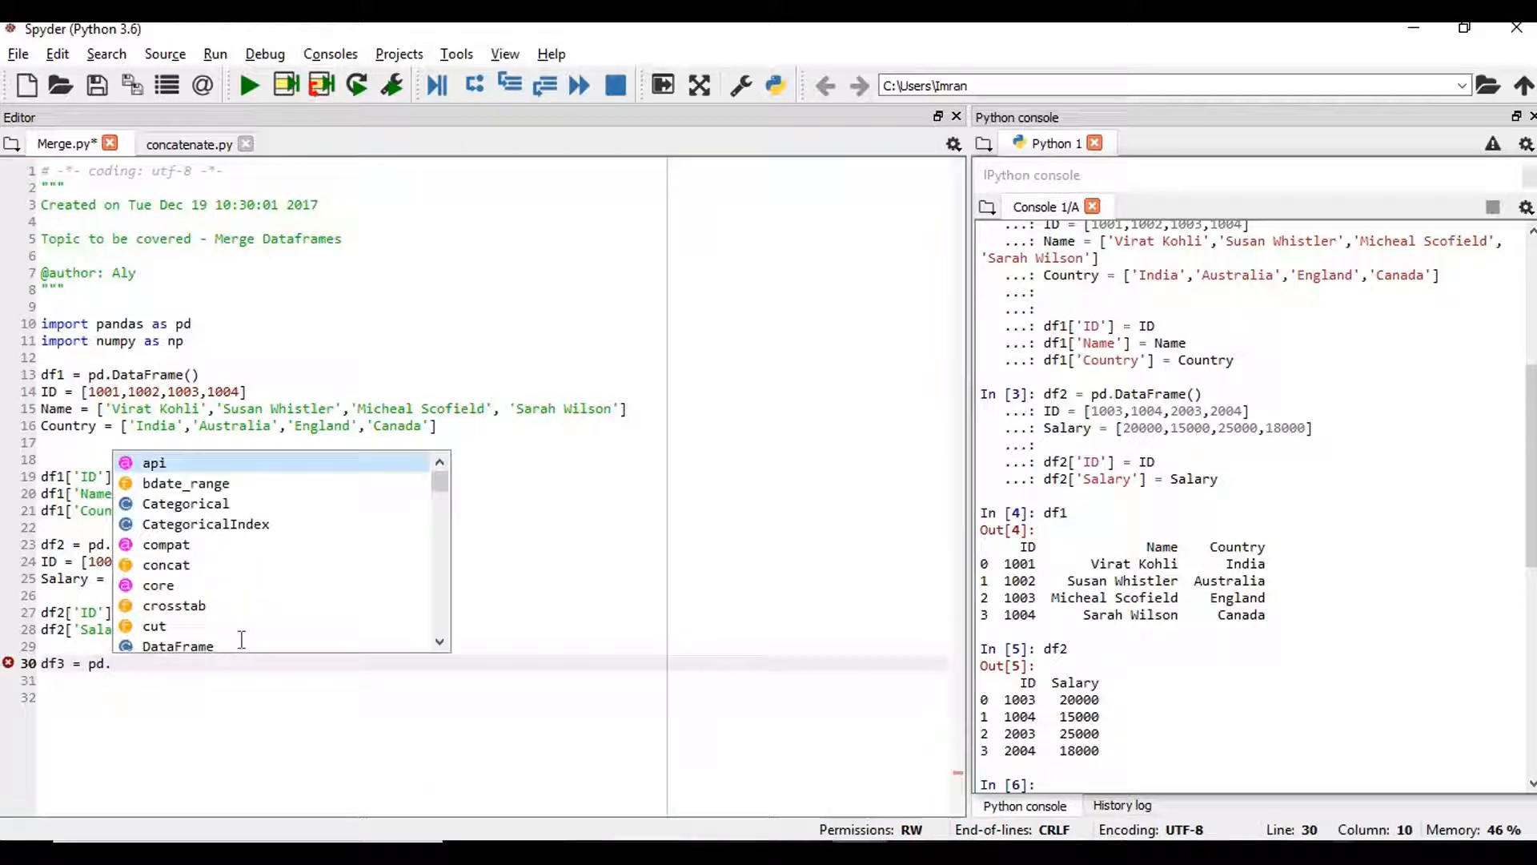
text(merge()
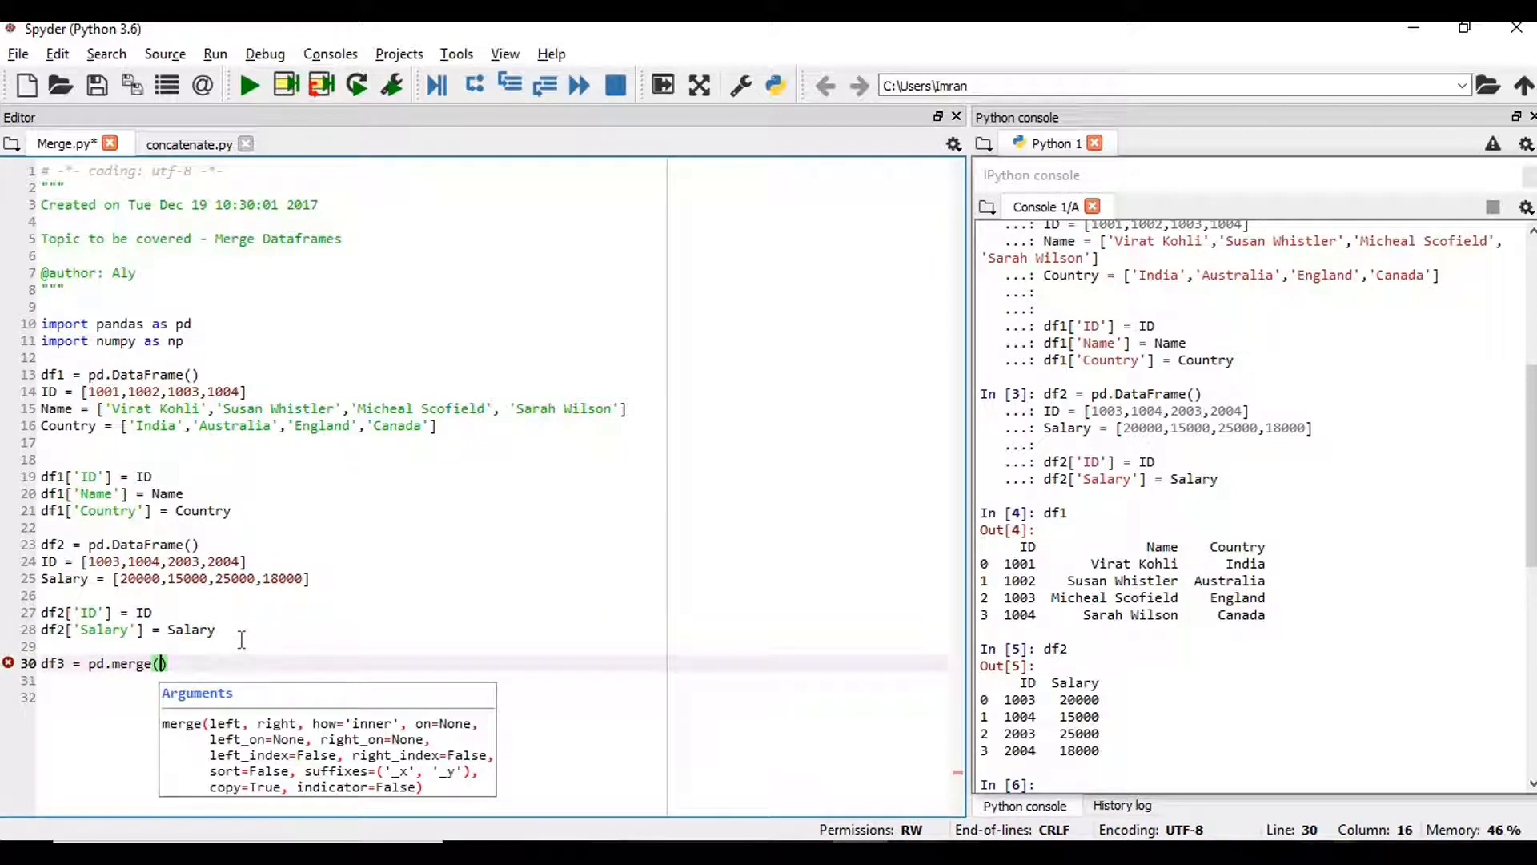
text(df1,d)
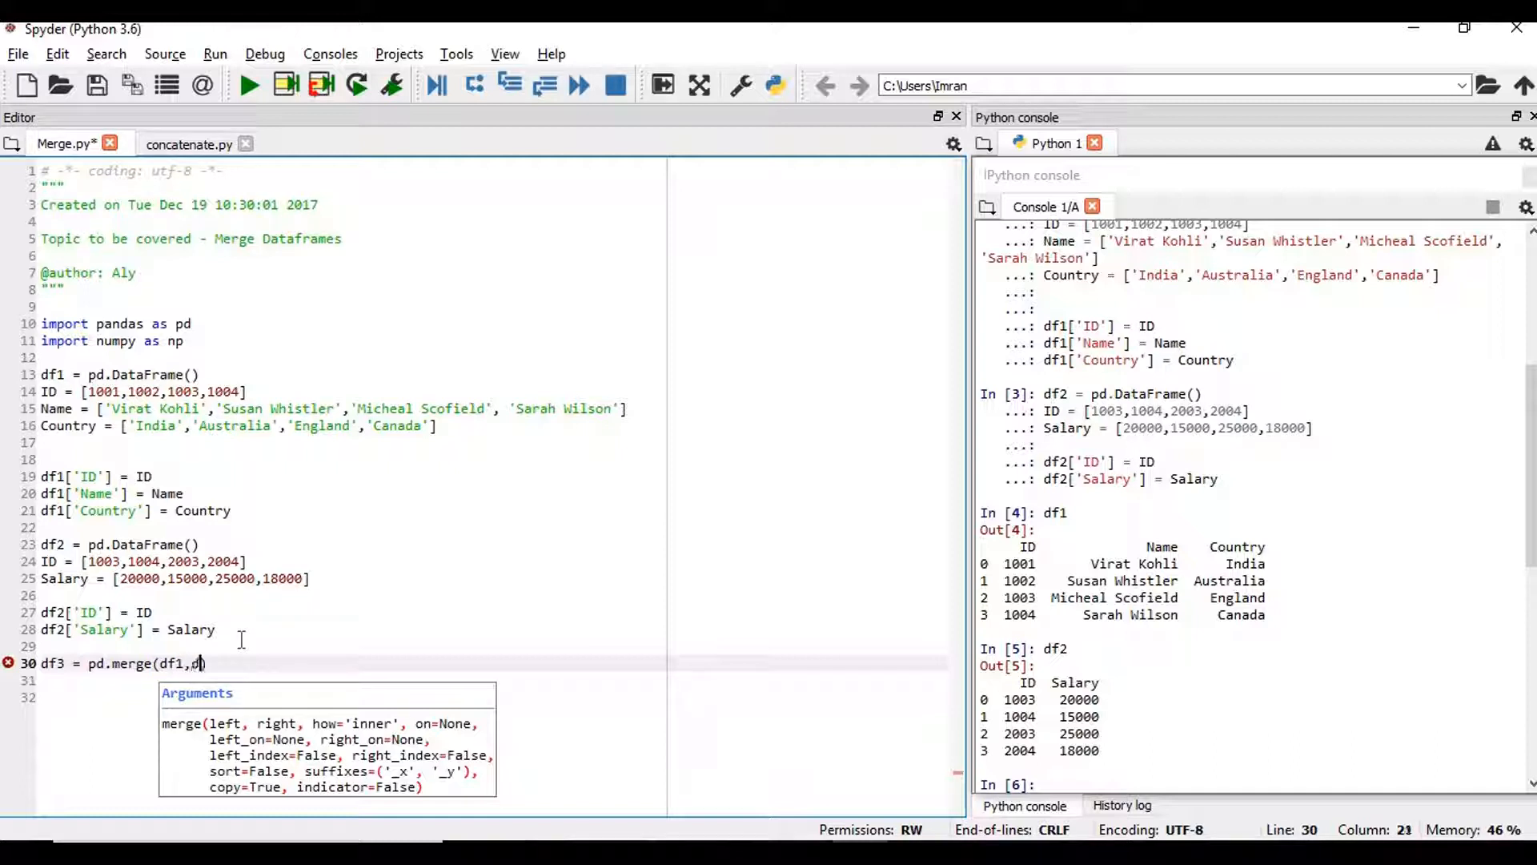
text(f2)
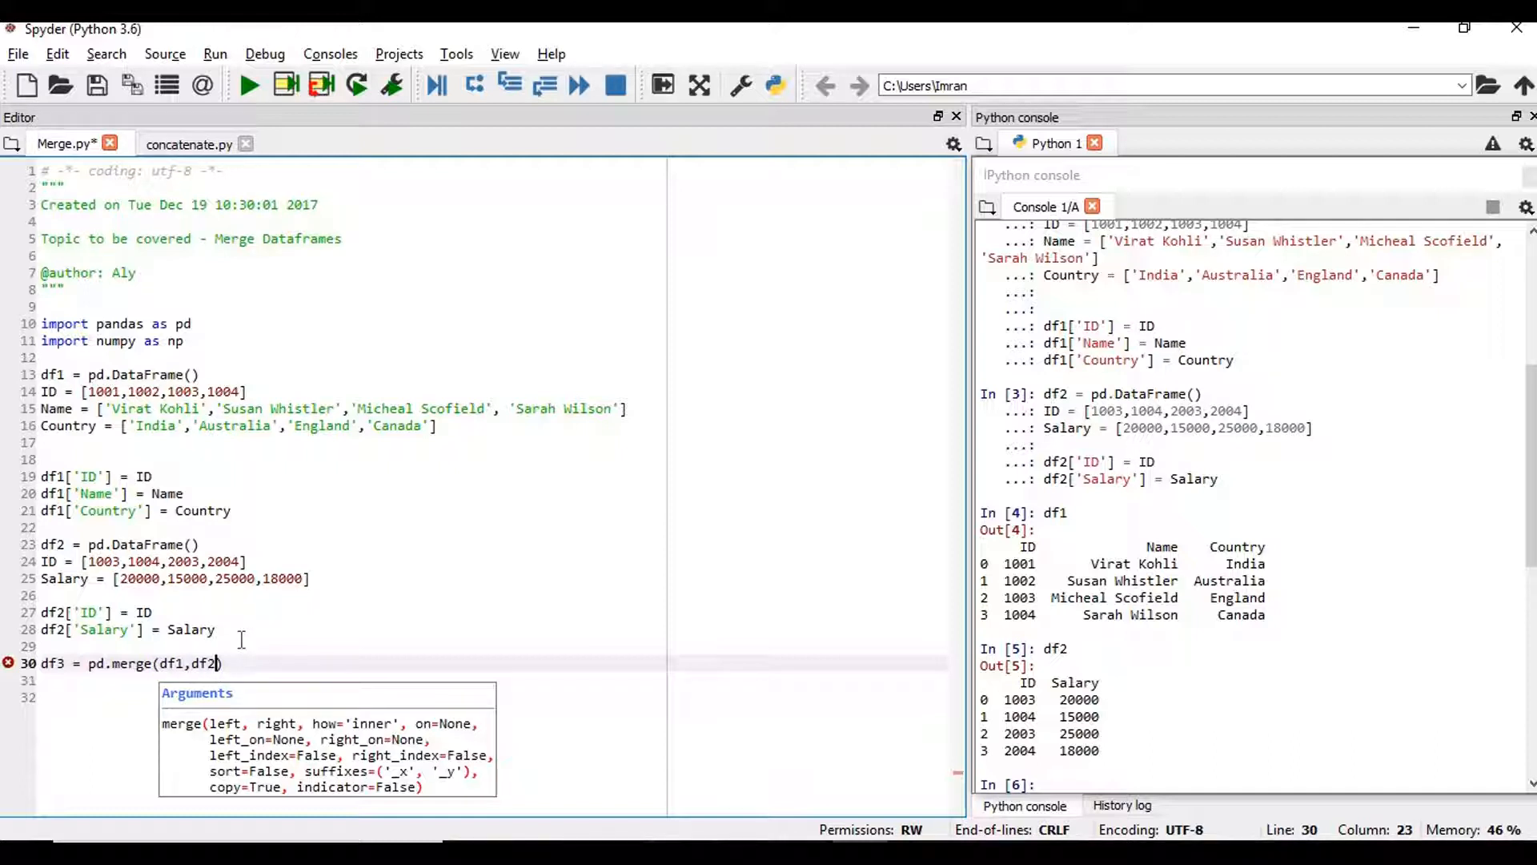
text(,on='ID)
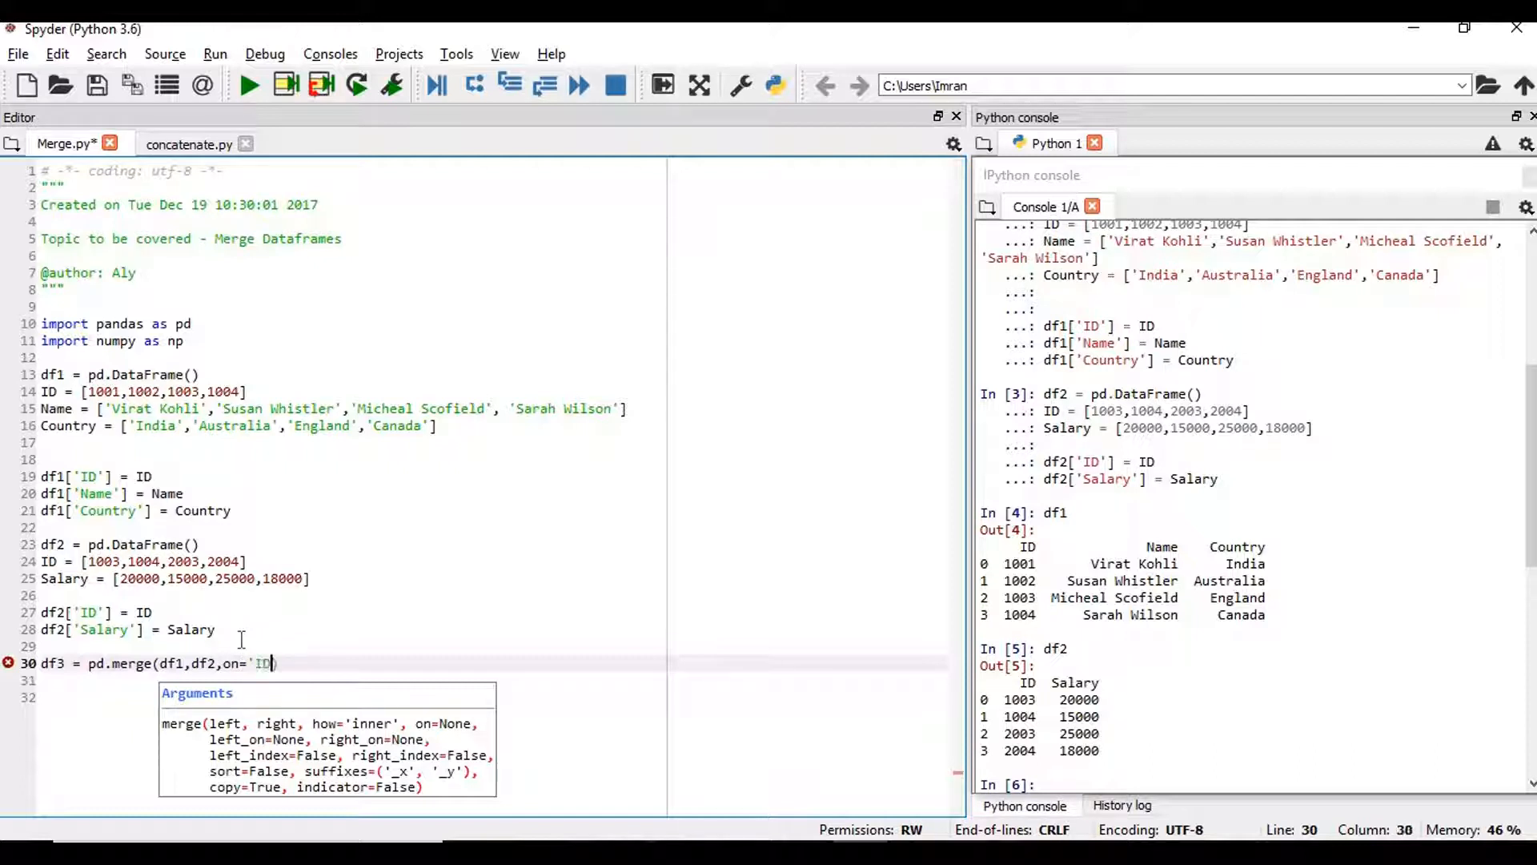
text('))
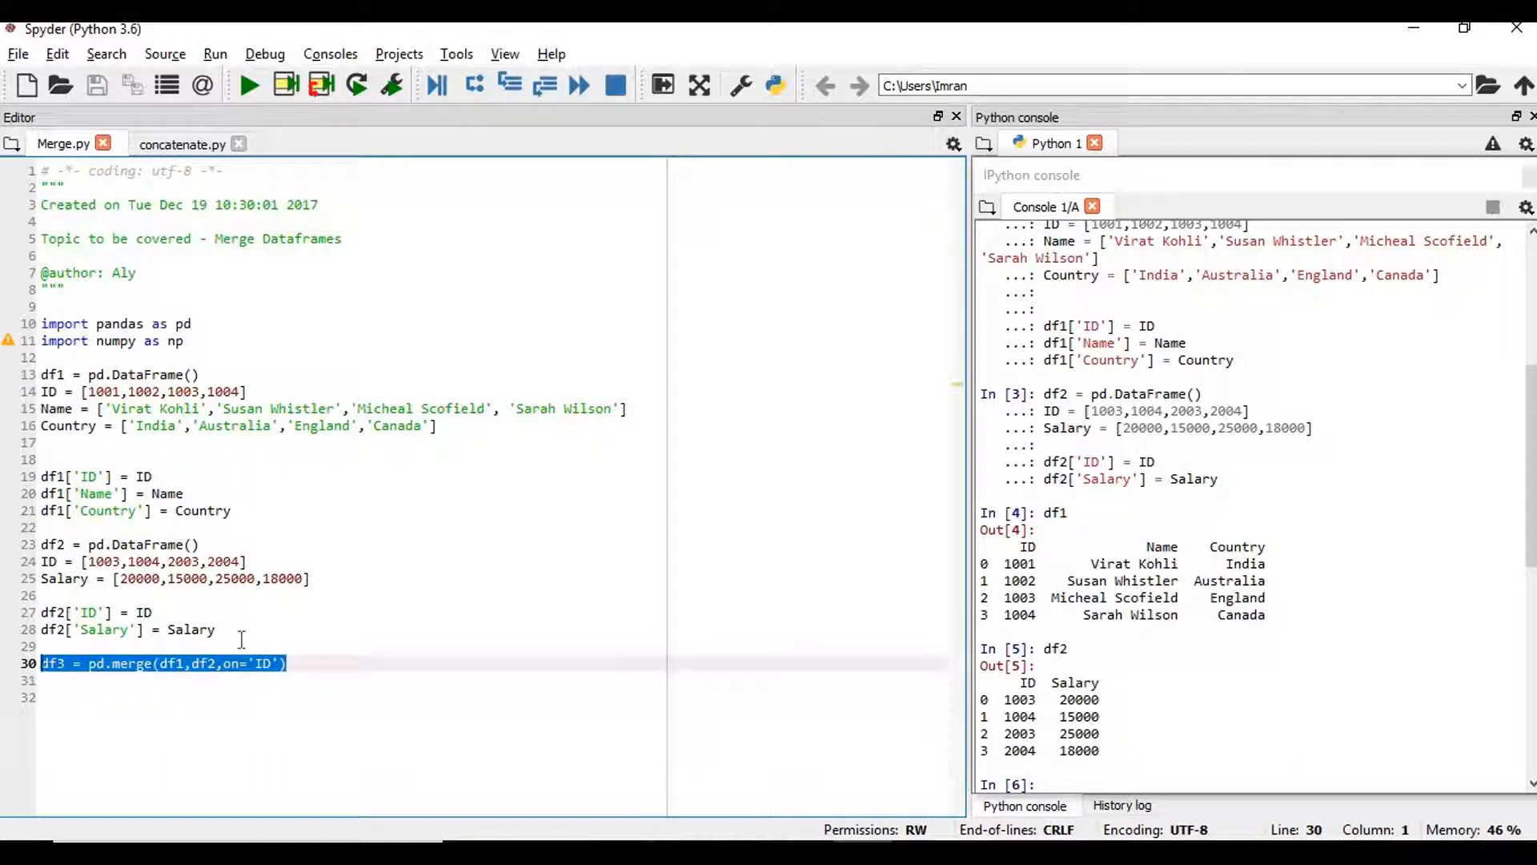
key(F9)
text(df3)
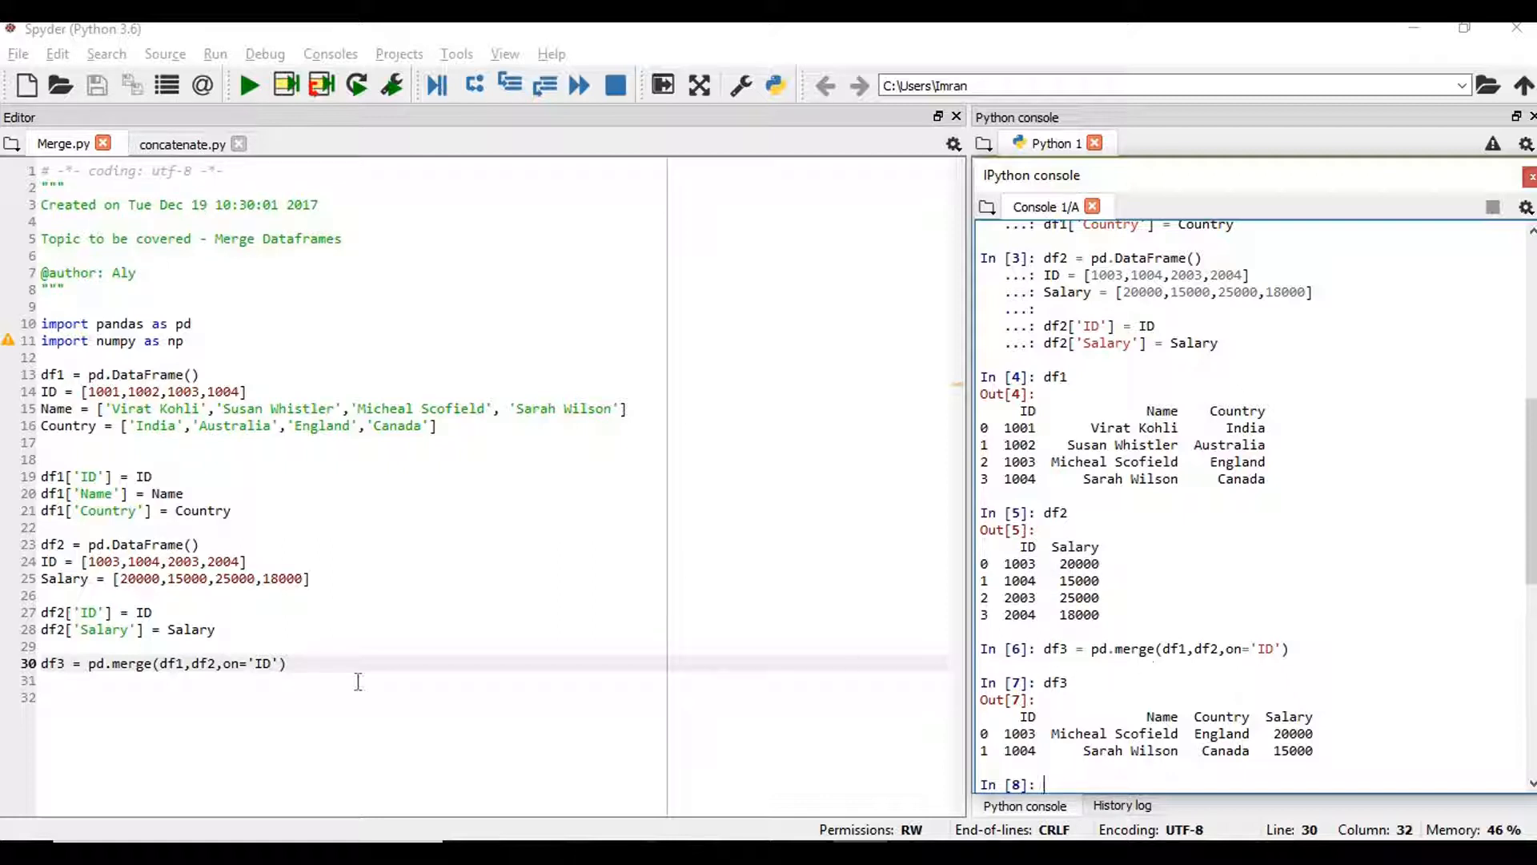
key(enter)
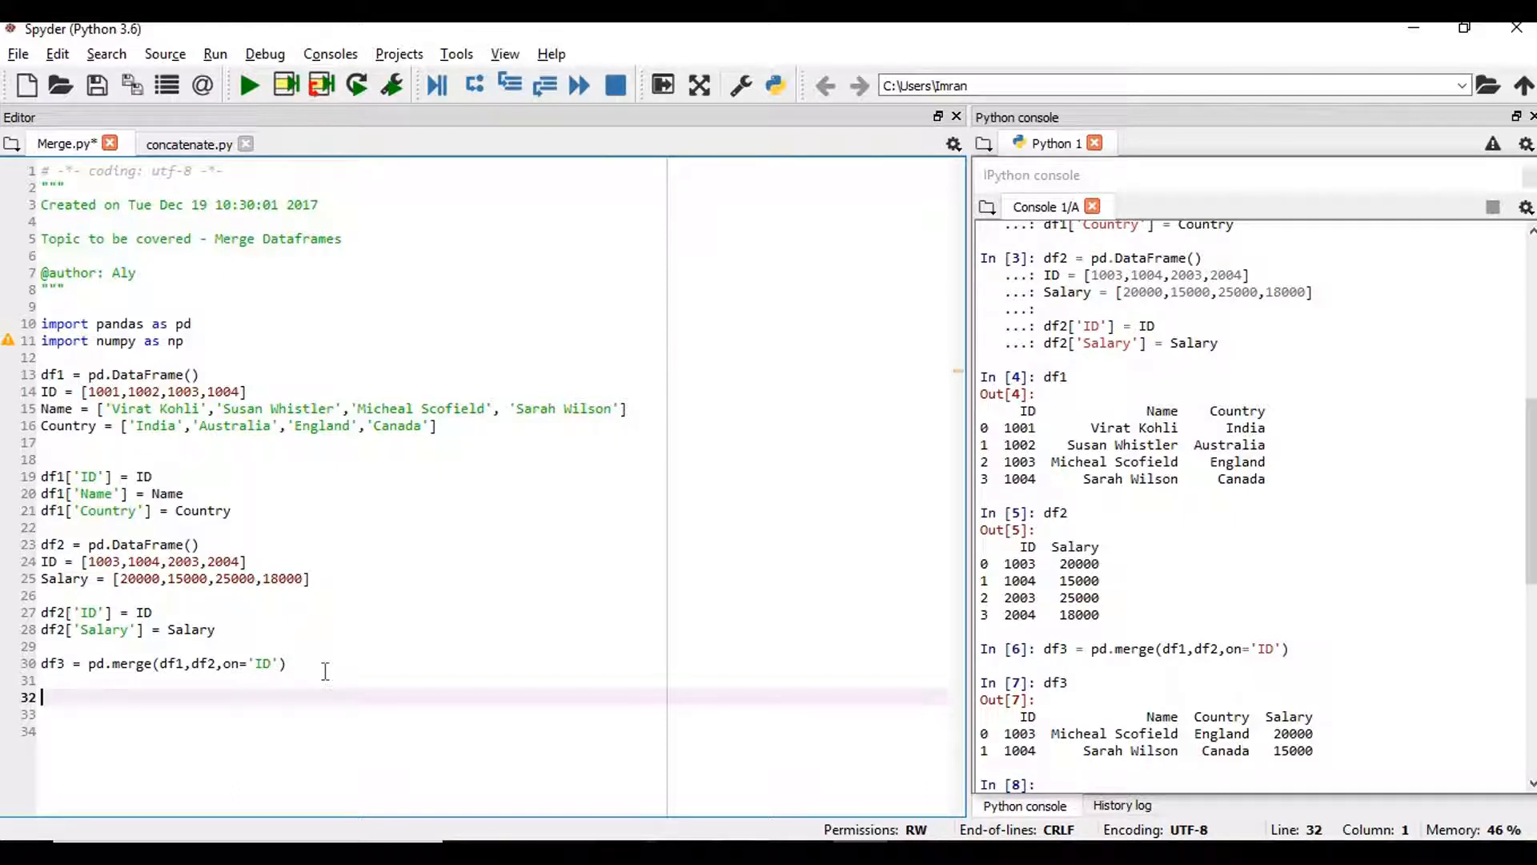
Step: Write df4 = pd.merge(df1,df2,on='ID' as the start of the outer merge line
text(df4 =)
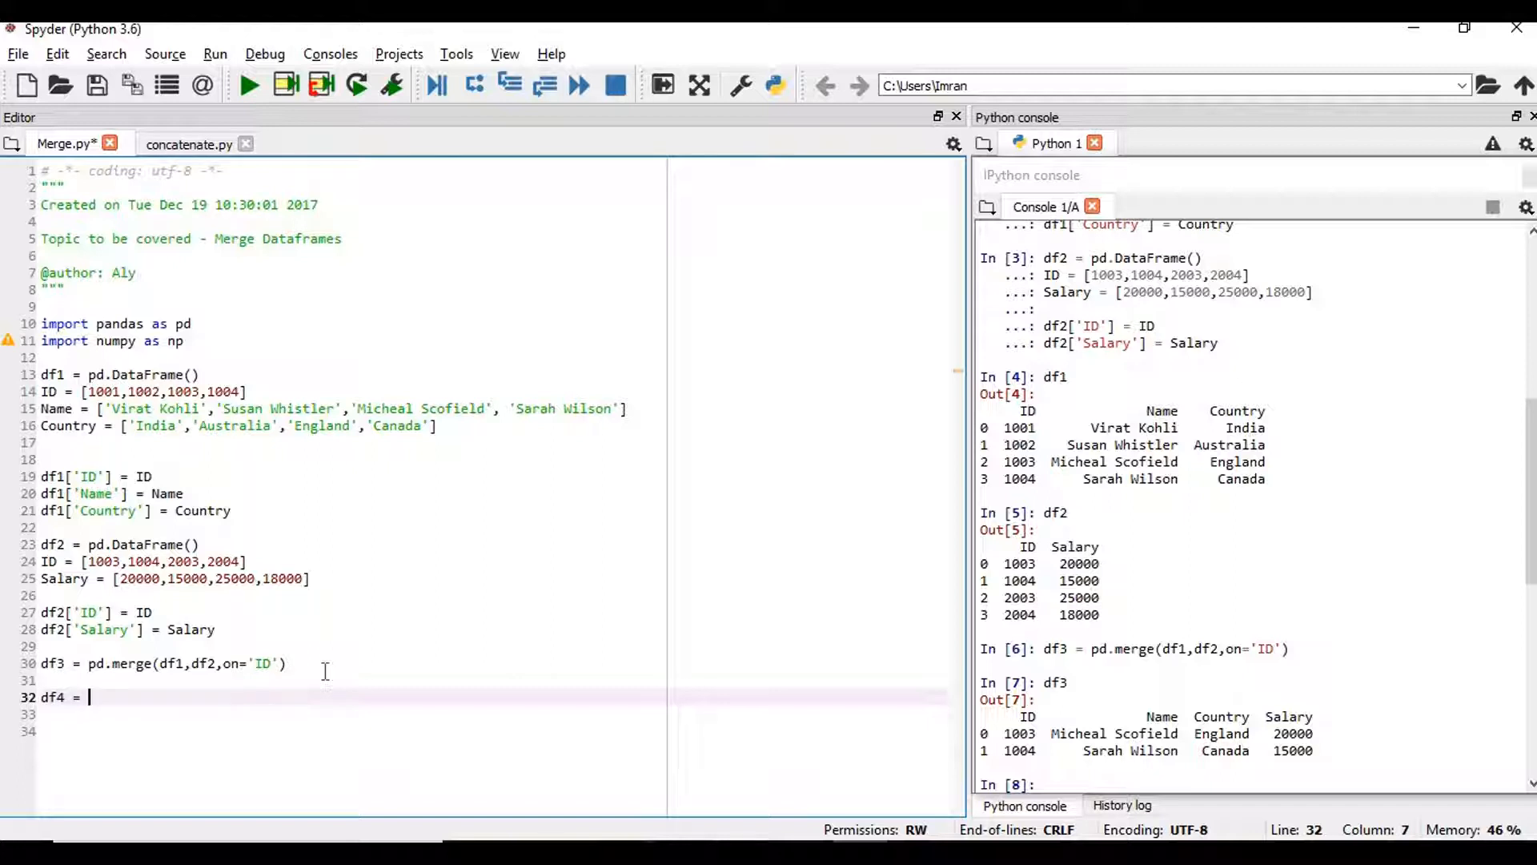
text(pd)
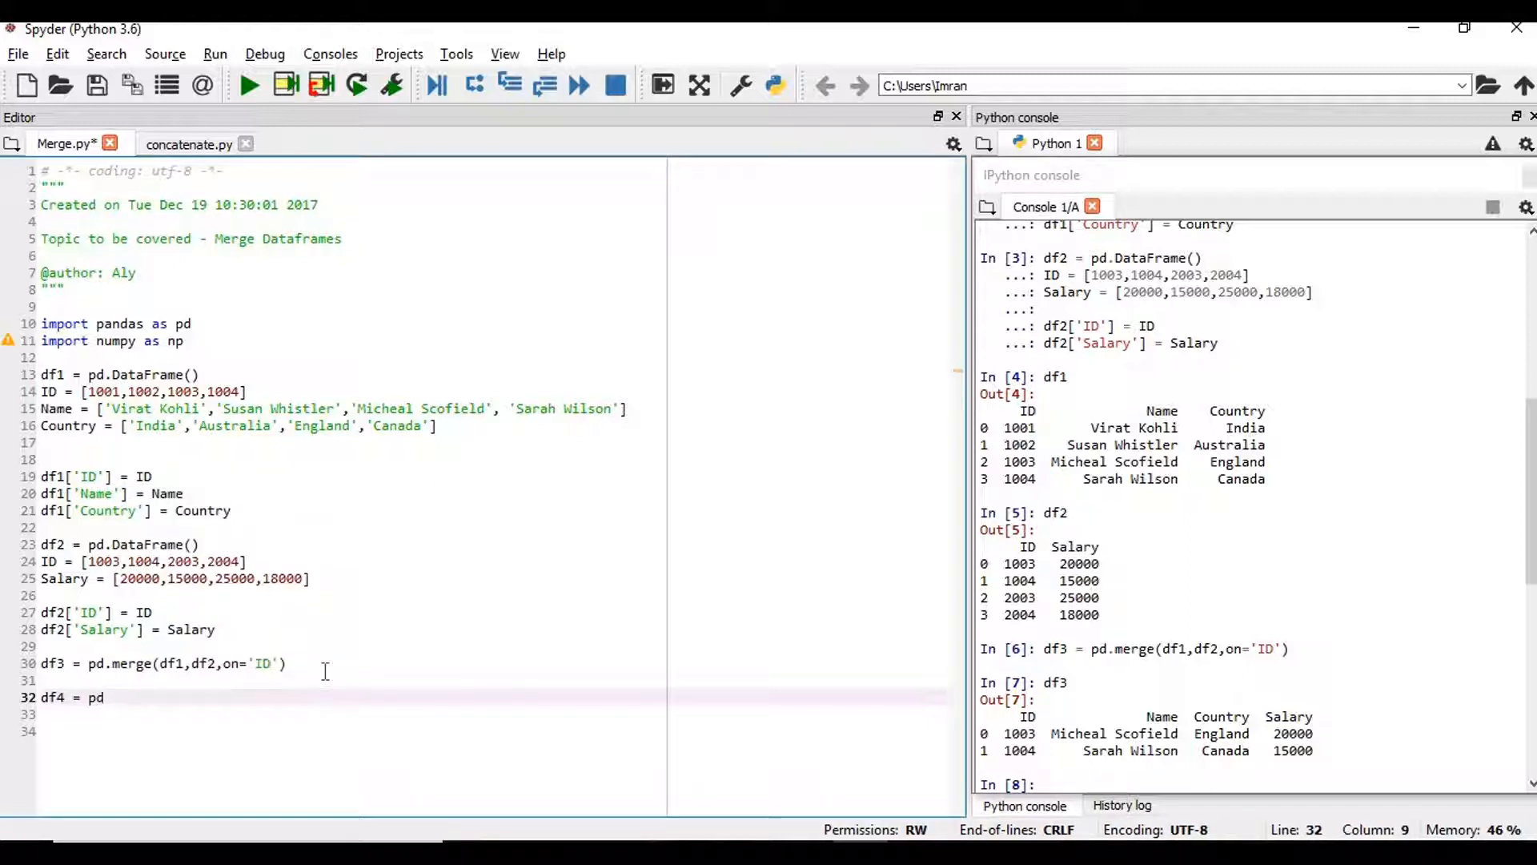
text(,)
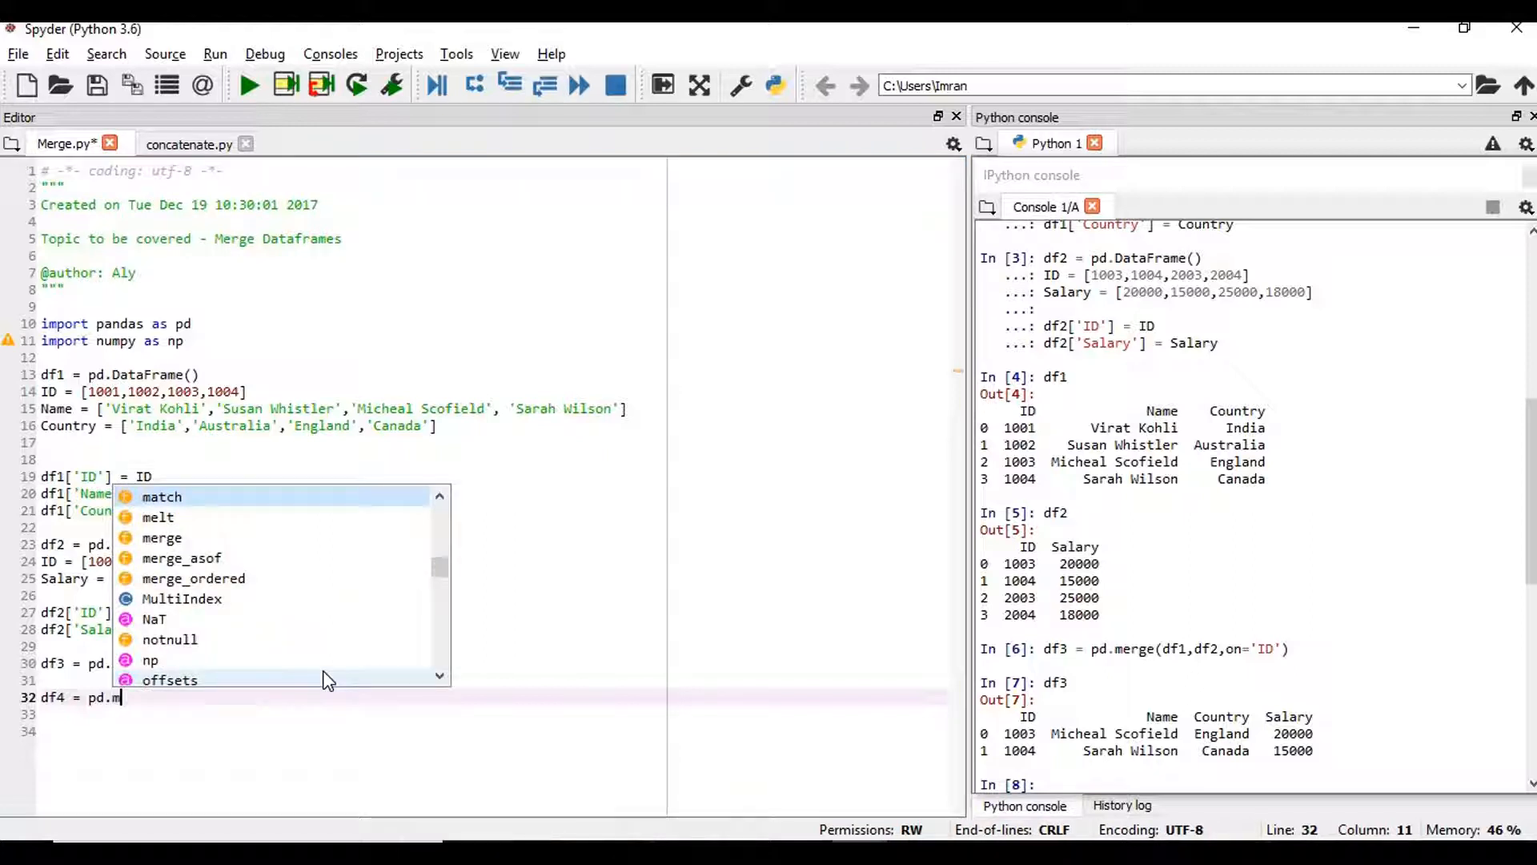
text(erge())
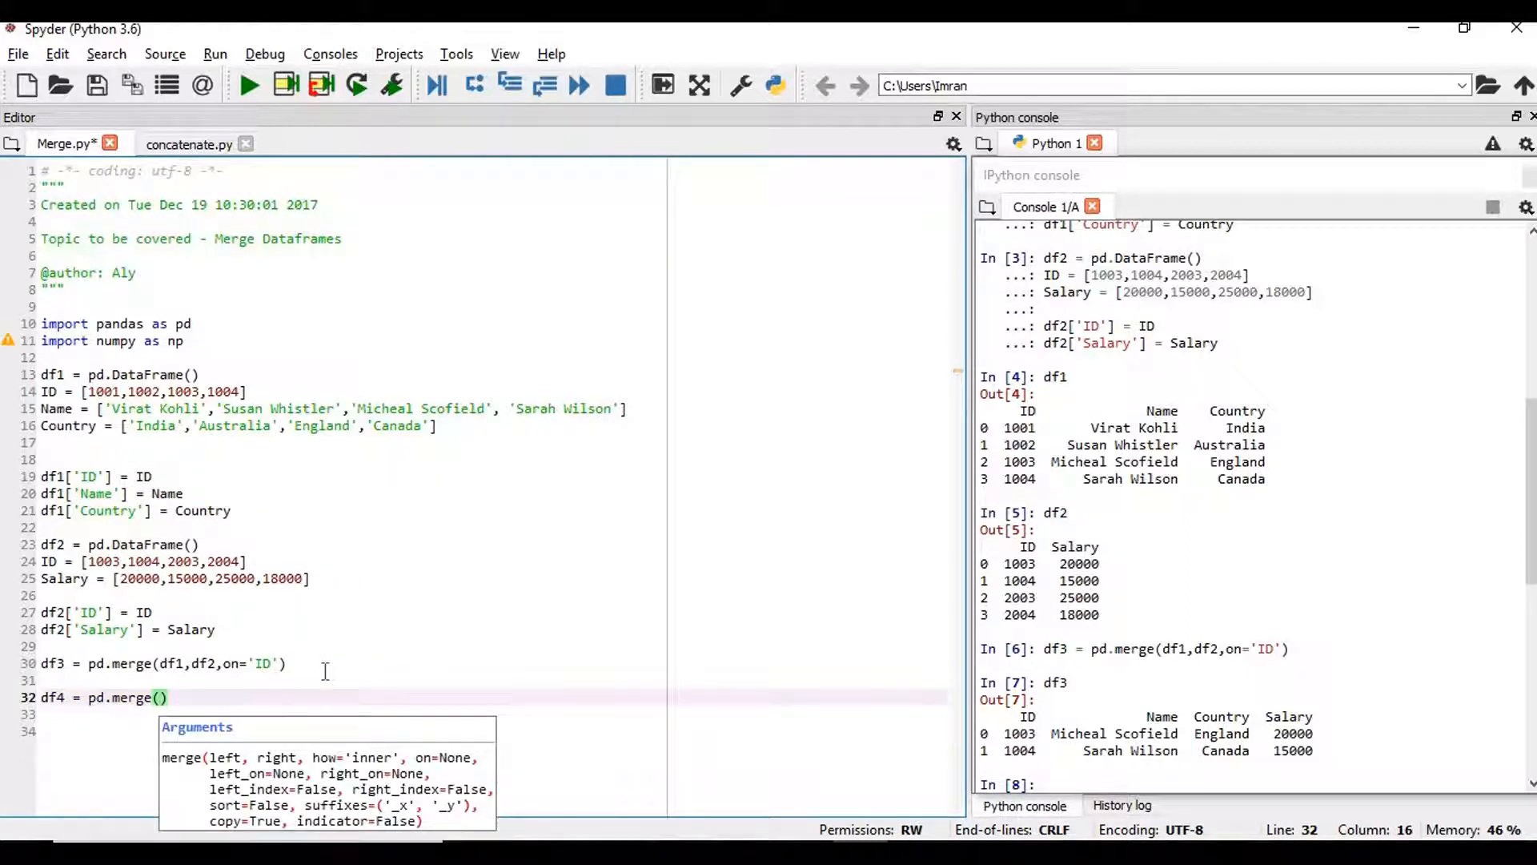
text(df1,df2)
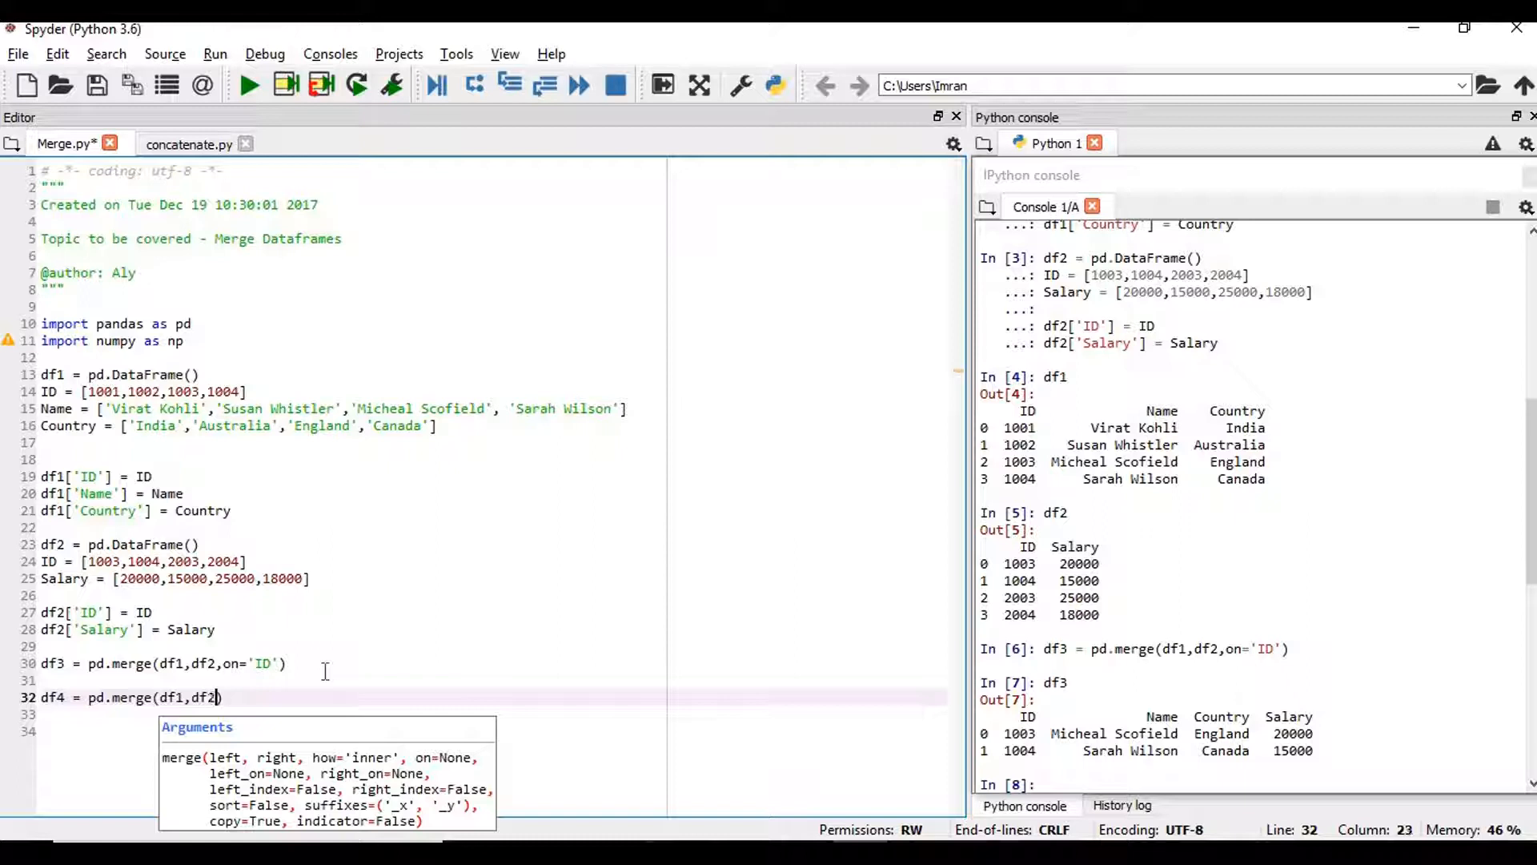
text())
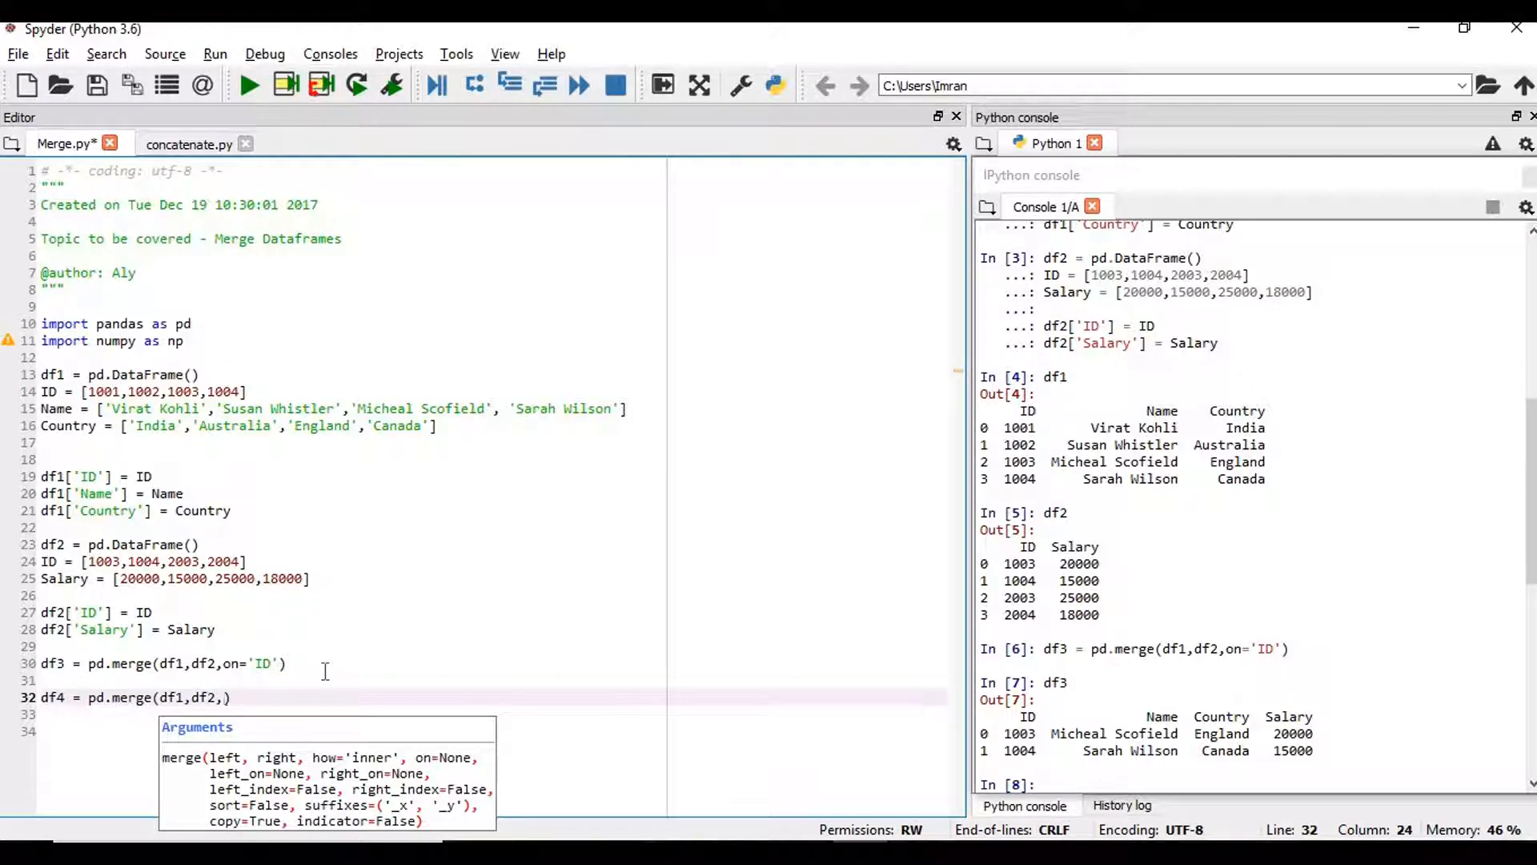
text(on=)
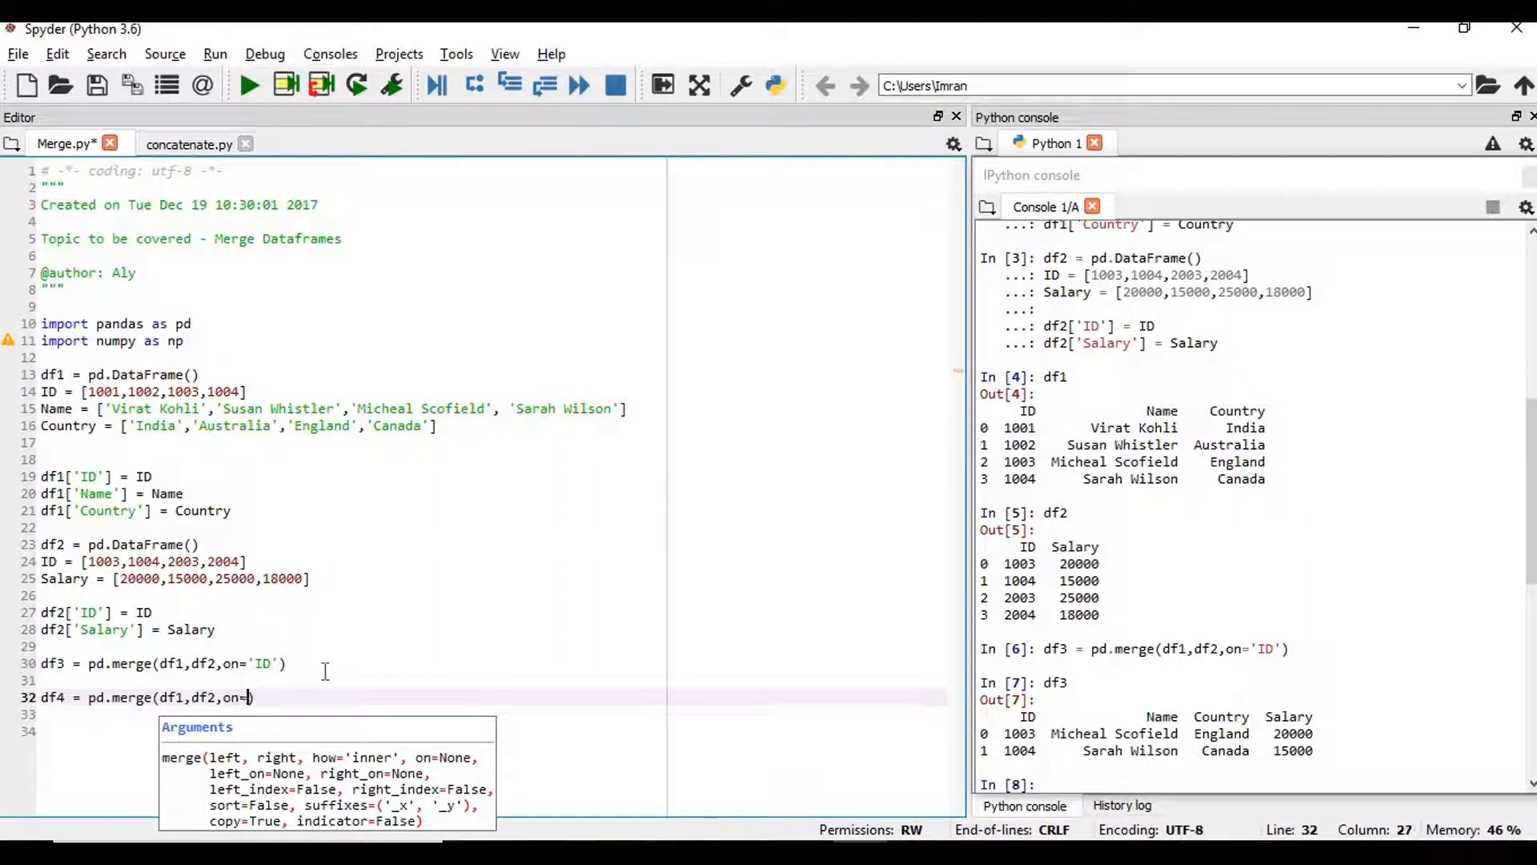
text('ID',)
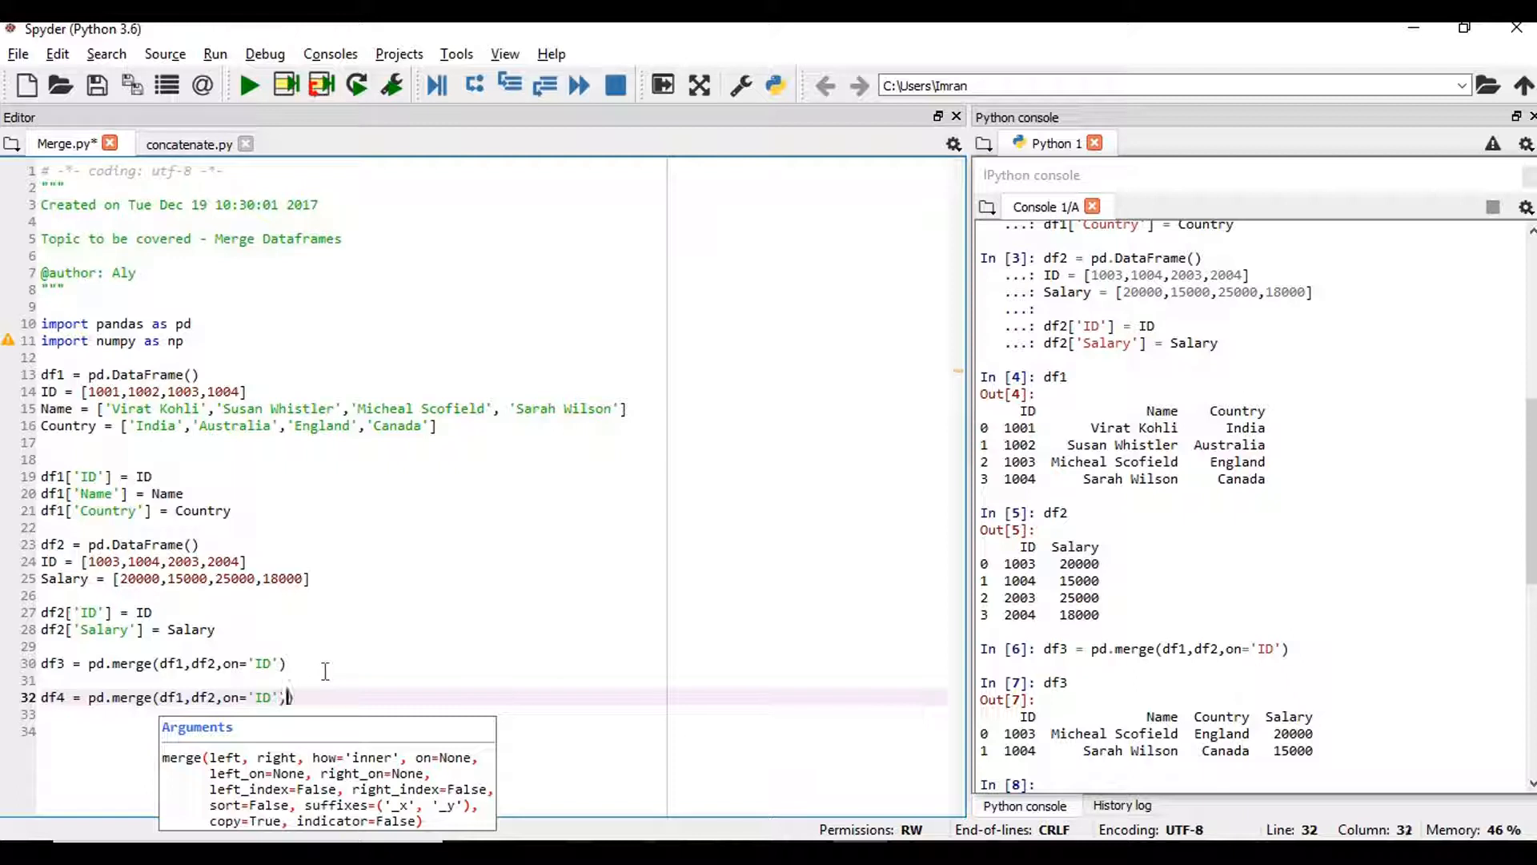
Step: Finish the line with how='outer', run it and print df4 with all six IDs and NaN gaps
text(,how='left)
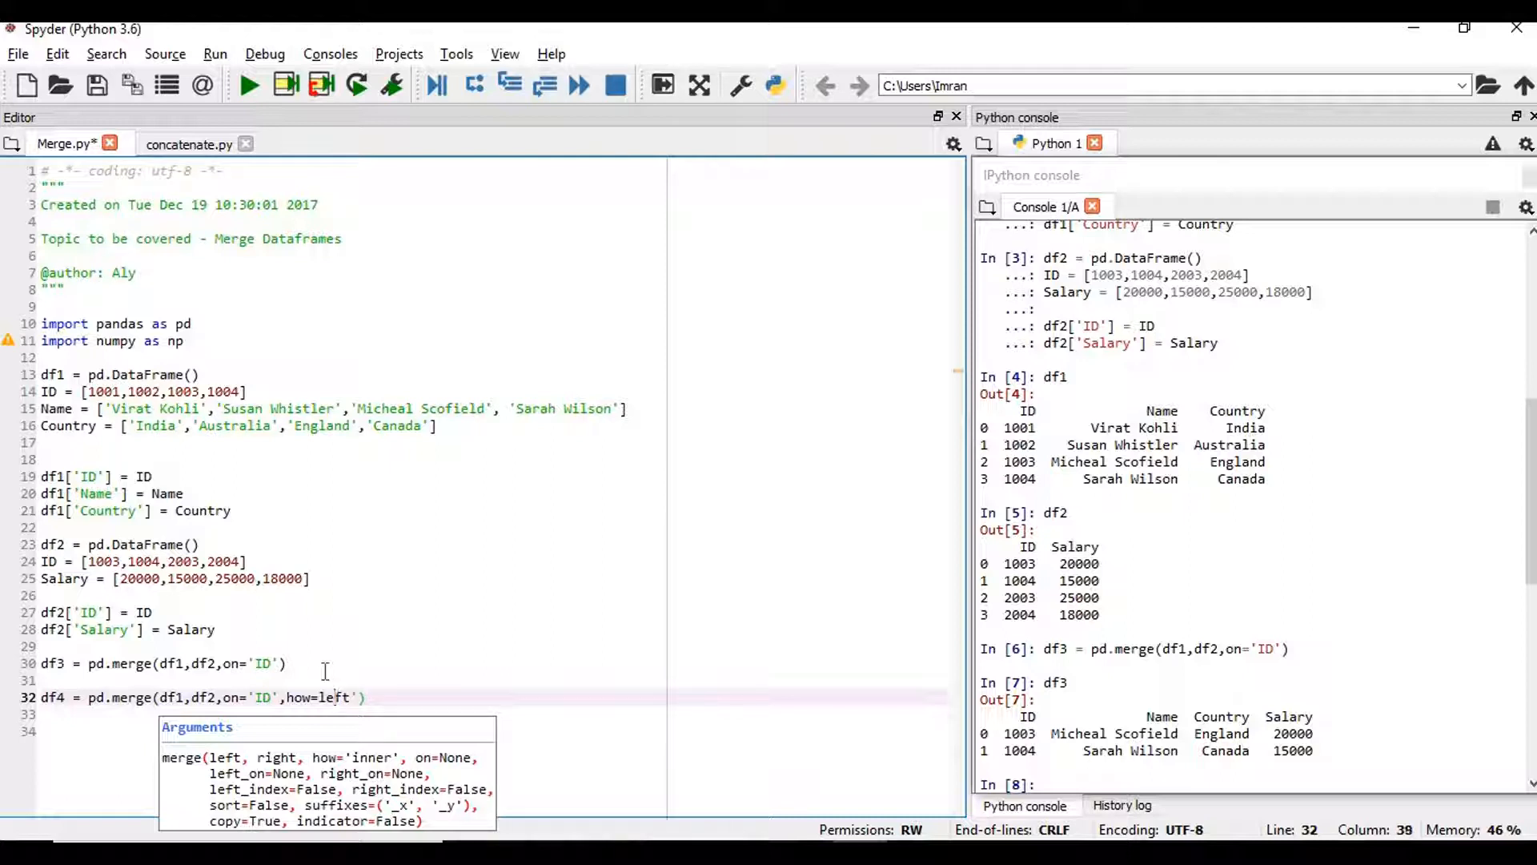
key(BackSpace)
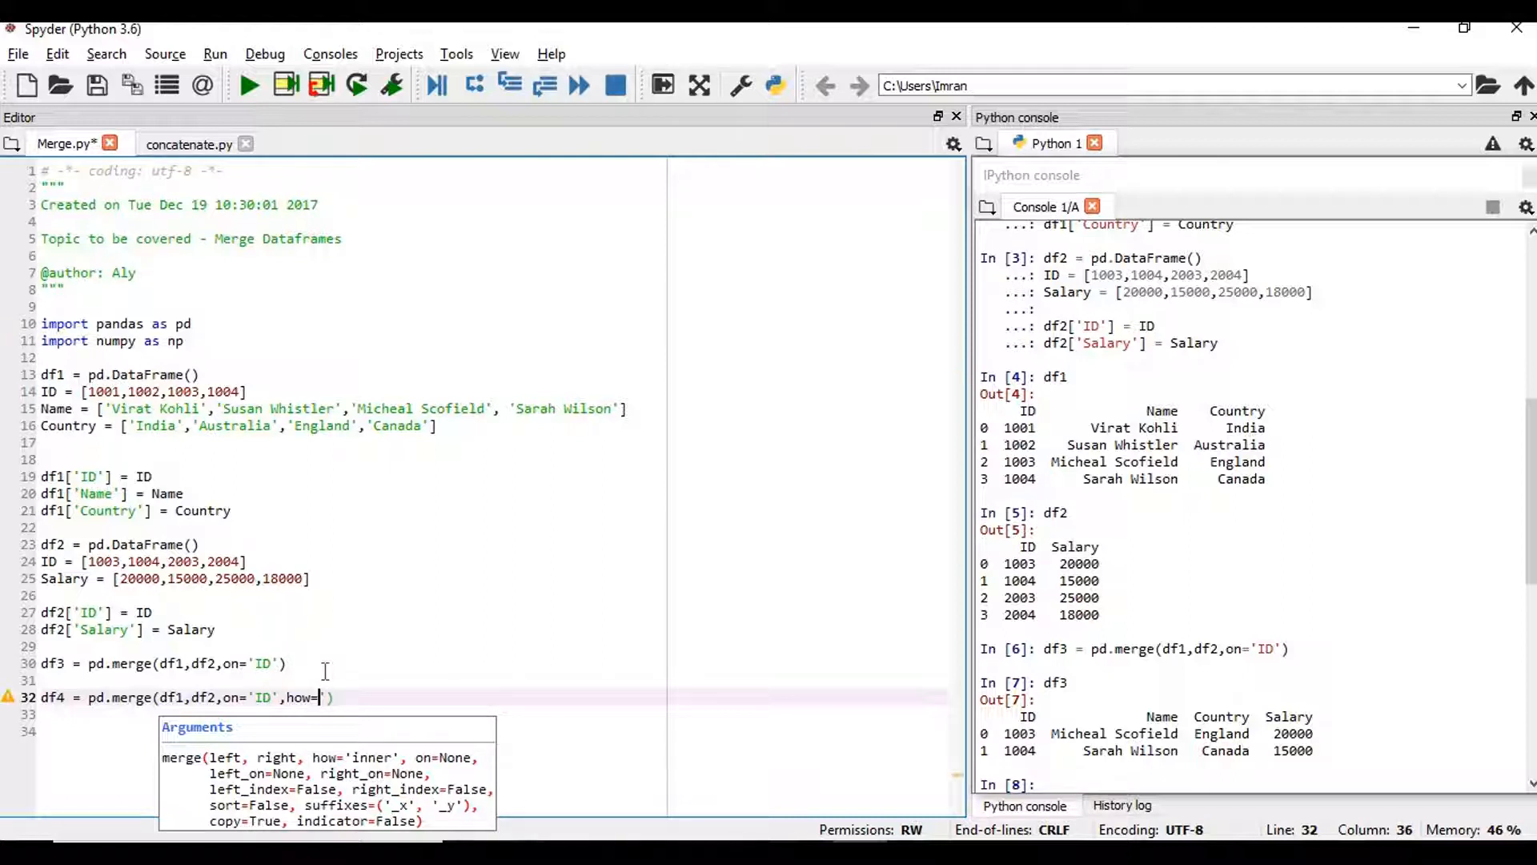
text(outer)
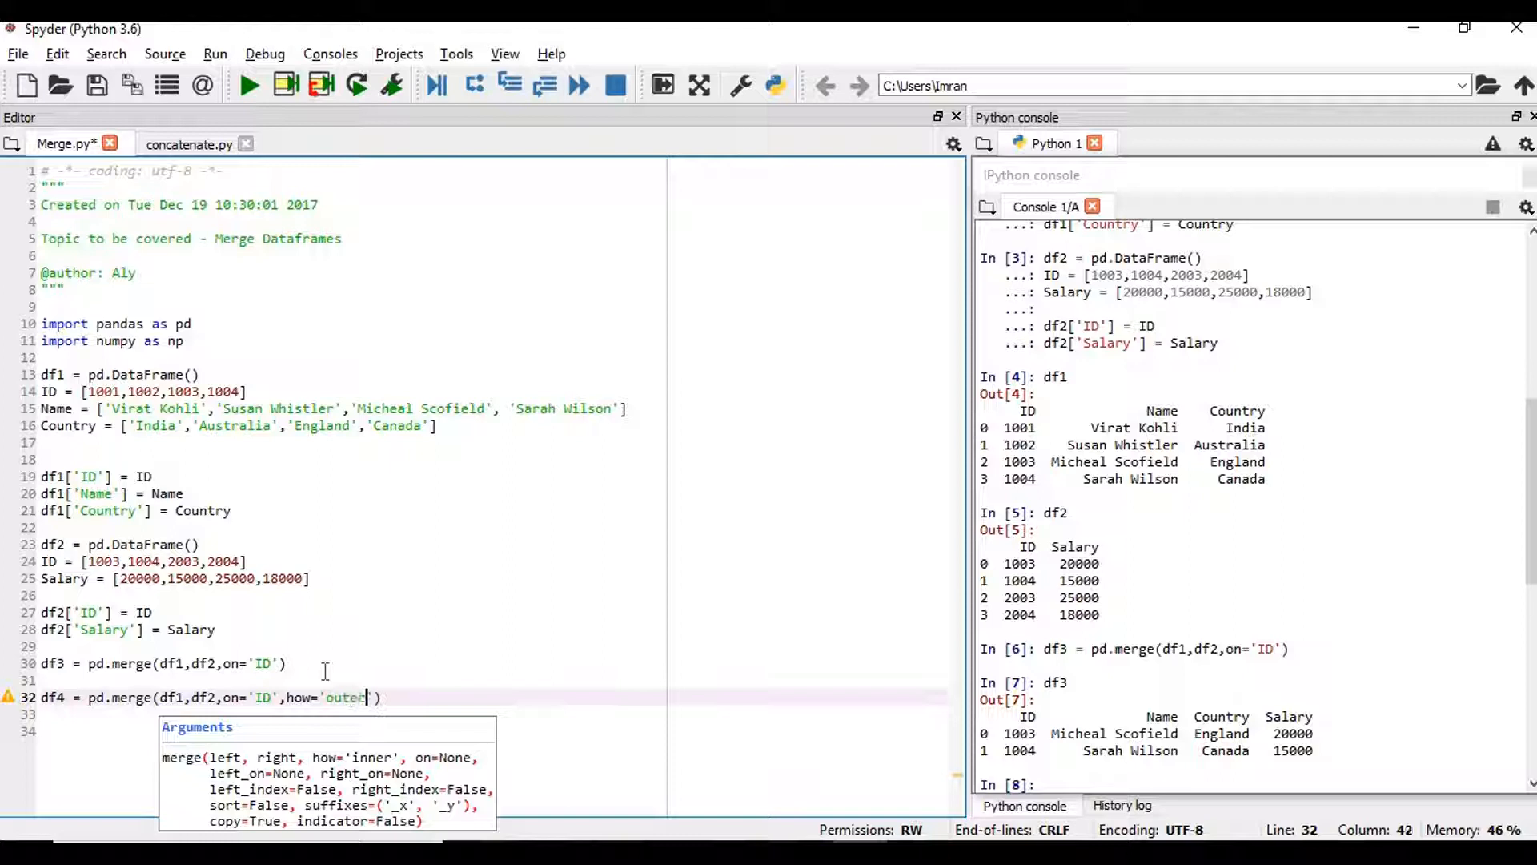
text('))
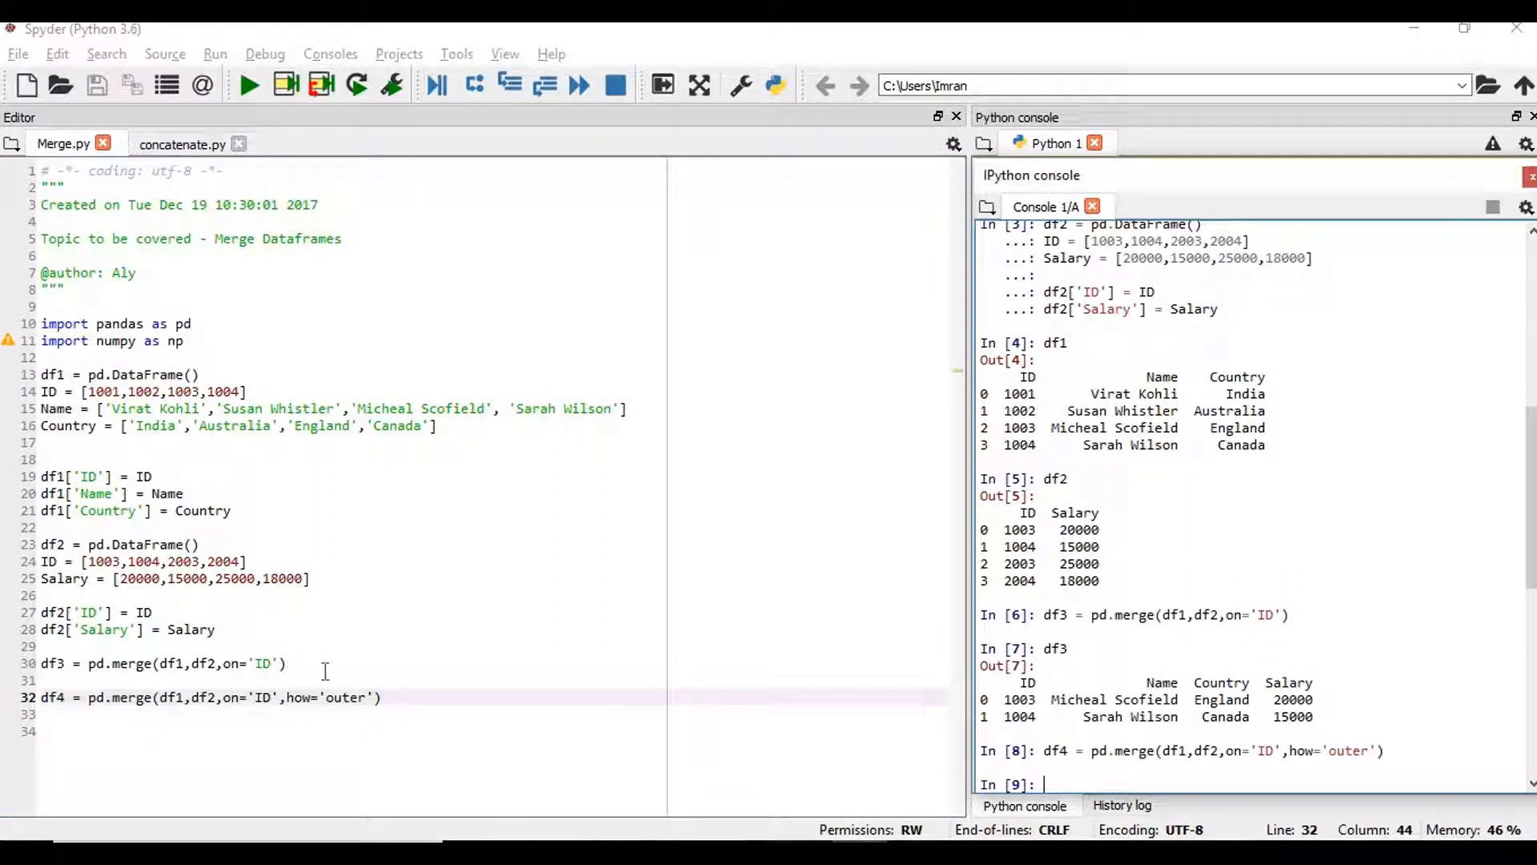
key(Return)
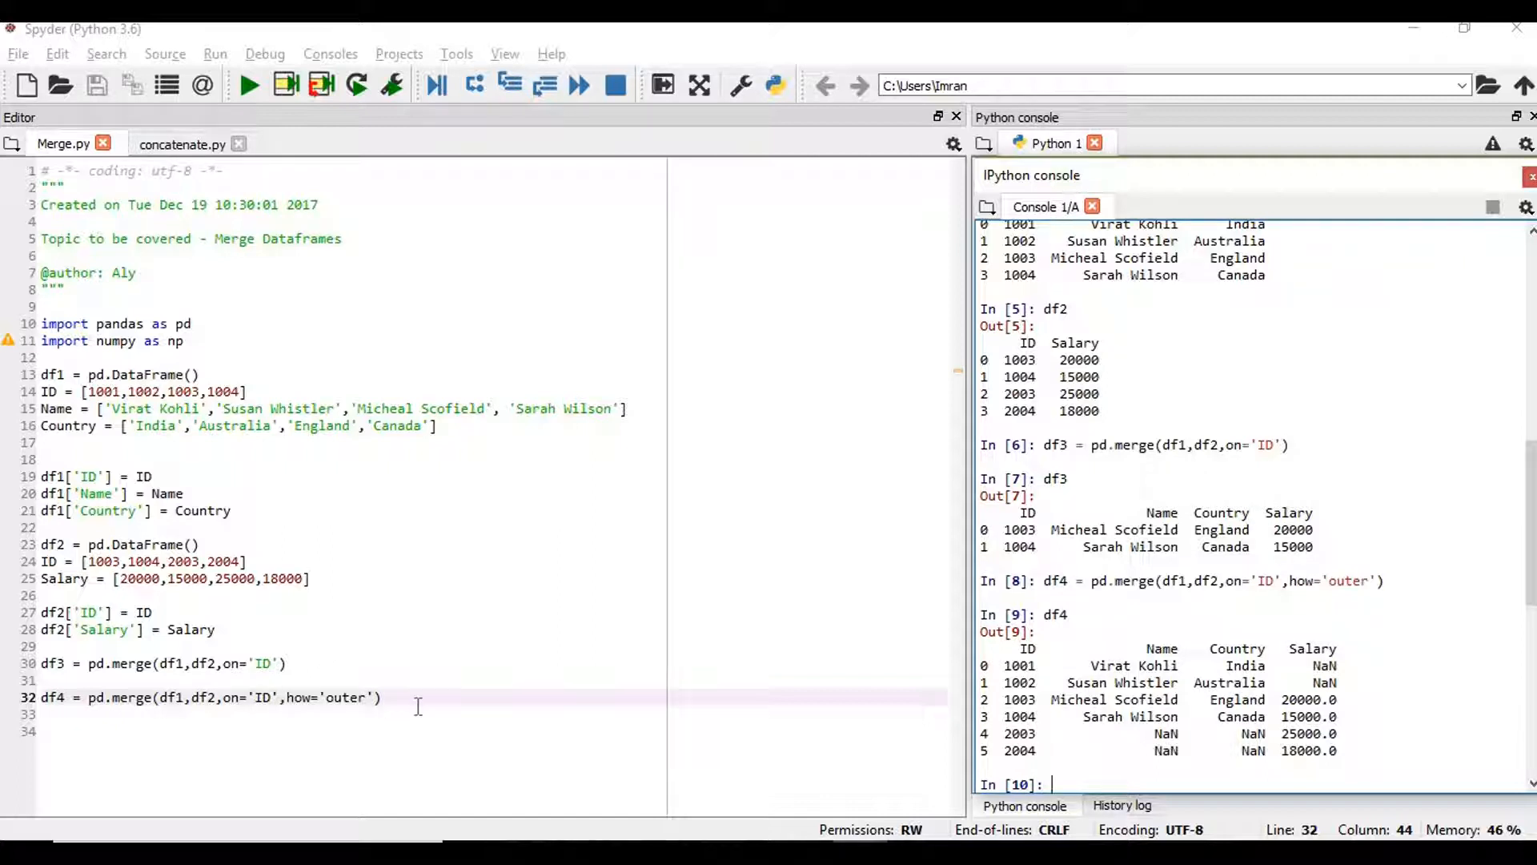
key(enter)
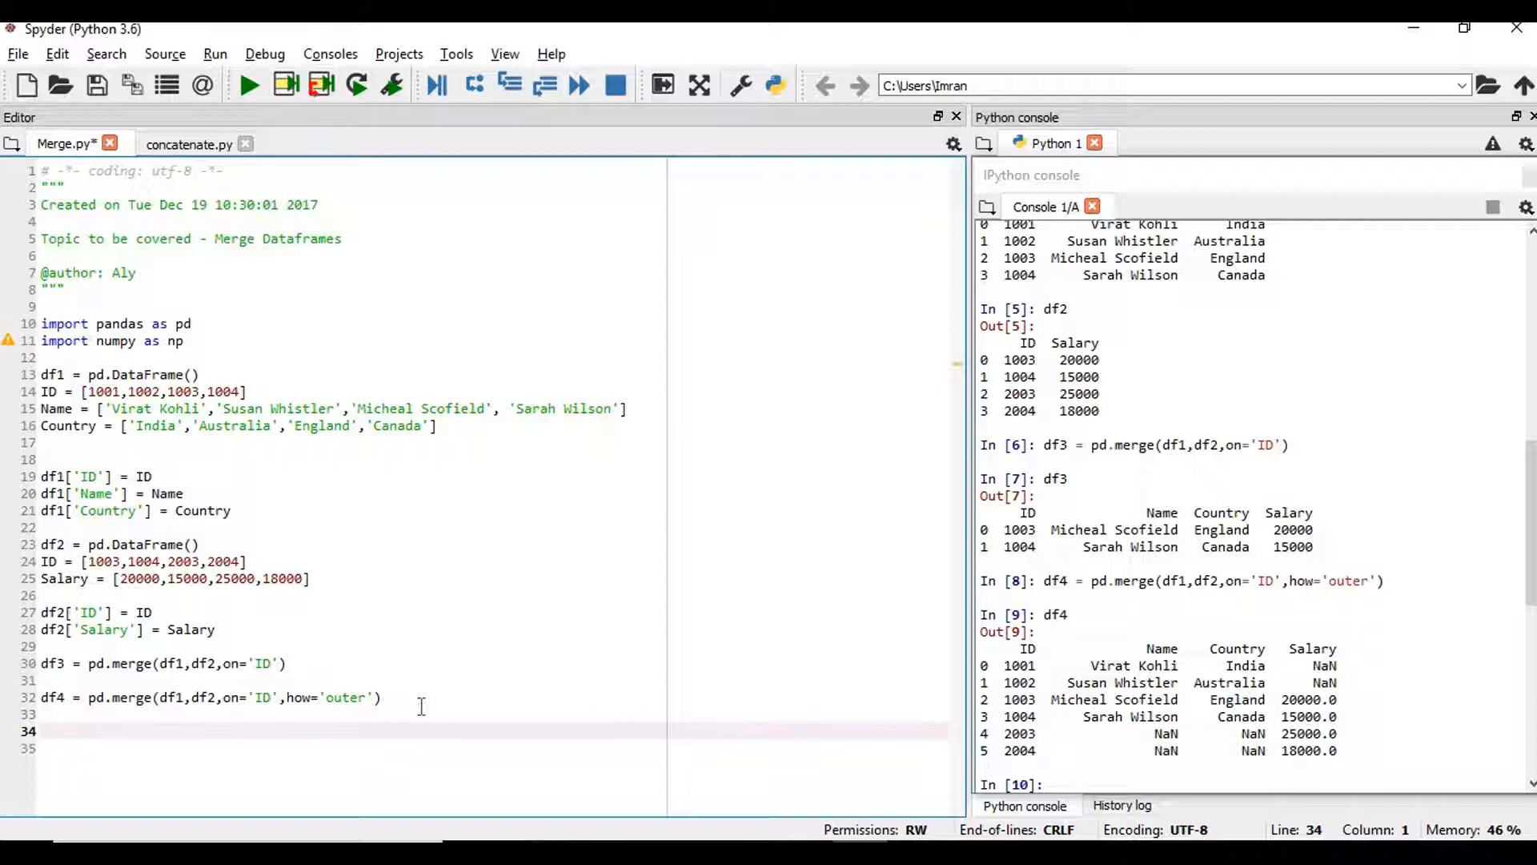
Step: Write and run df_left = pd.merge(df1,df2,on='ID',how='left') on line 34
text(df_le)
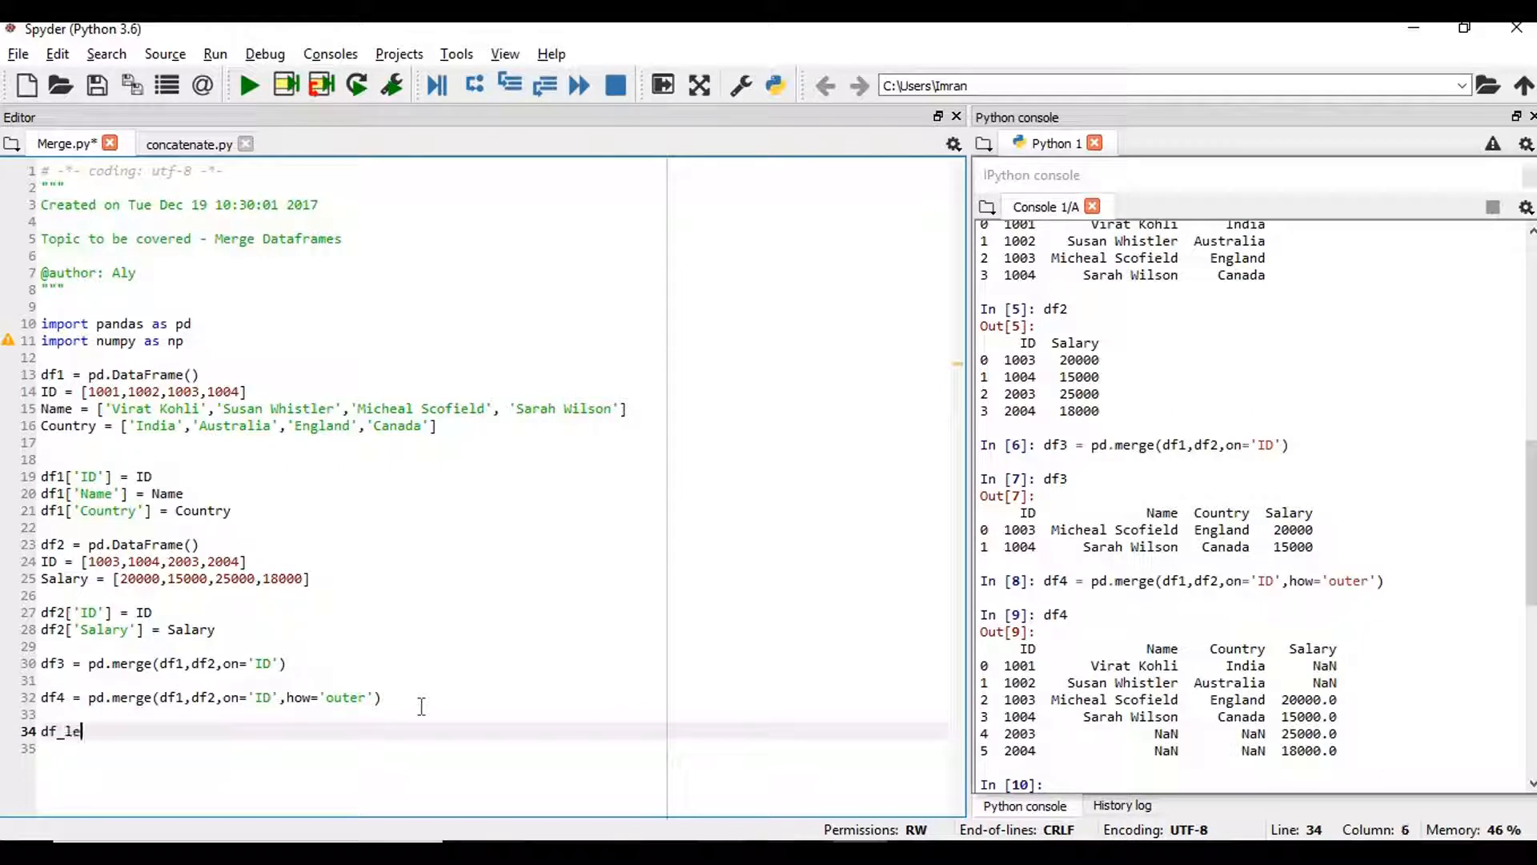
text(ft =)
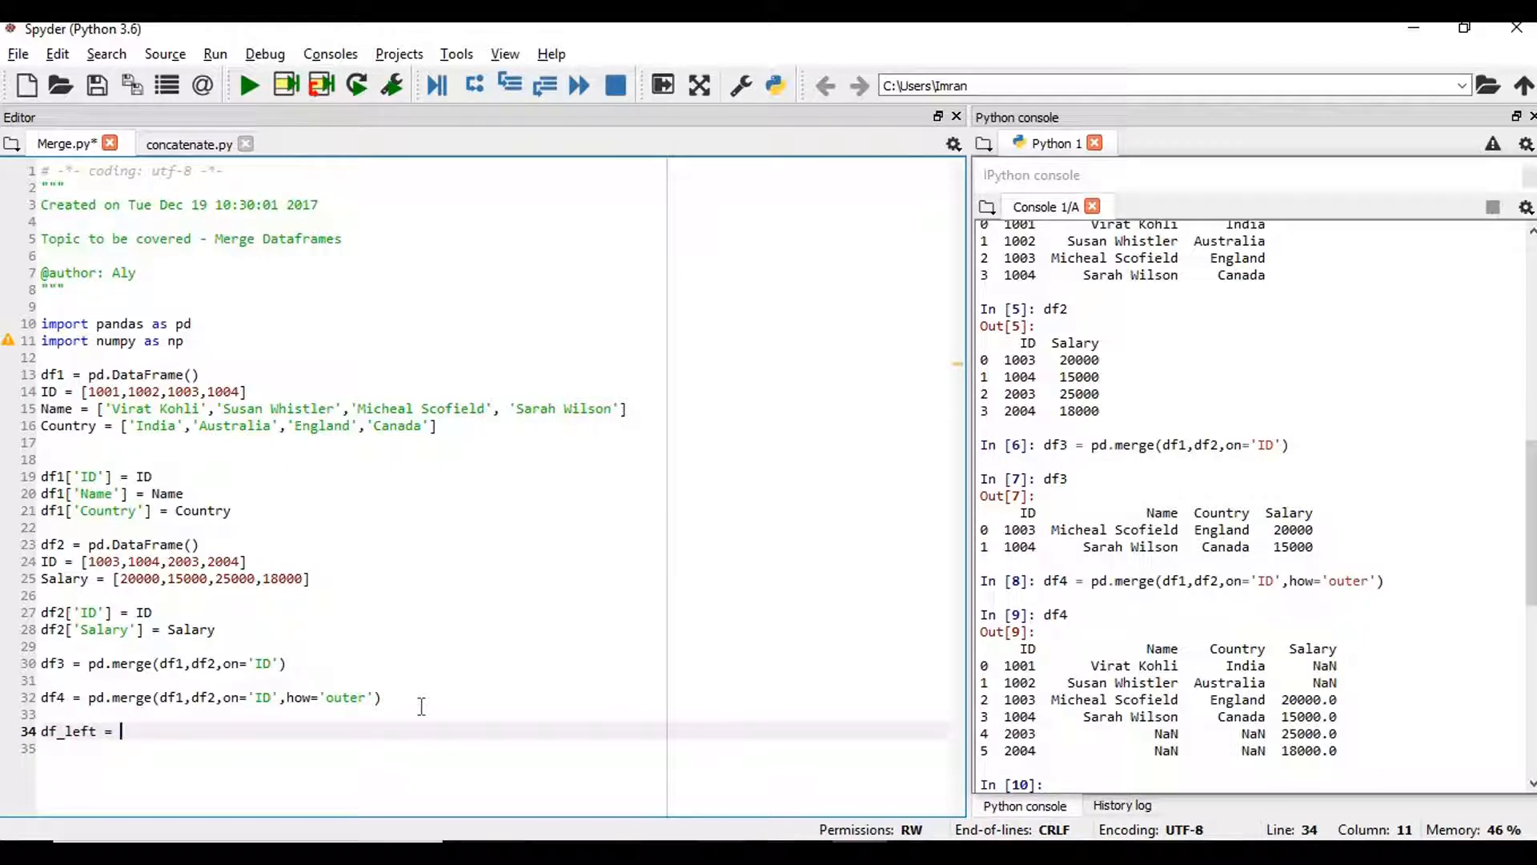
text(pd)
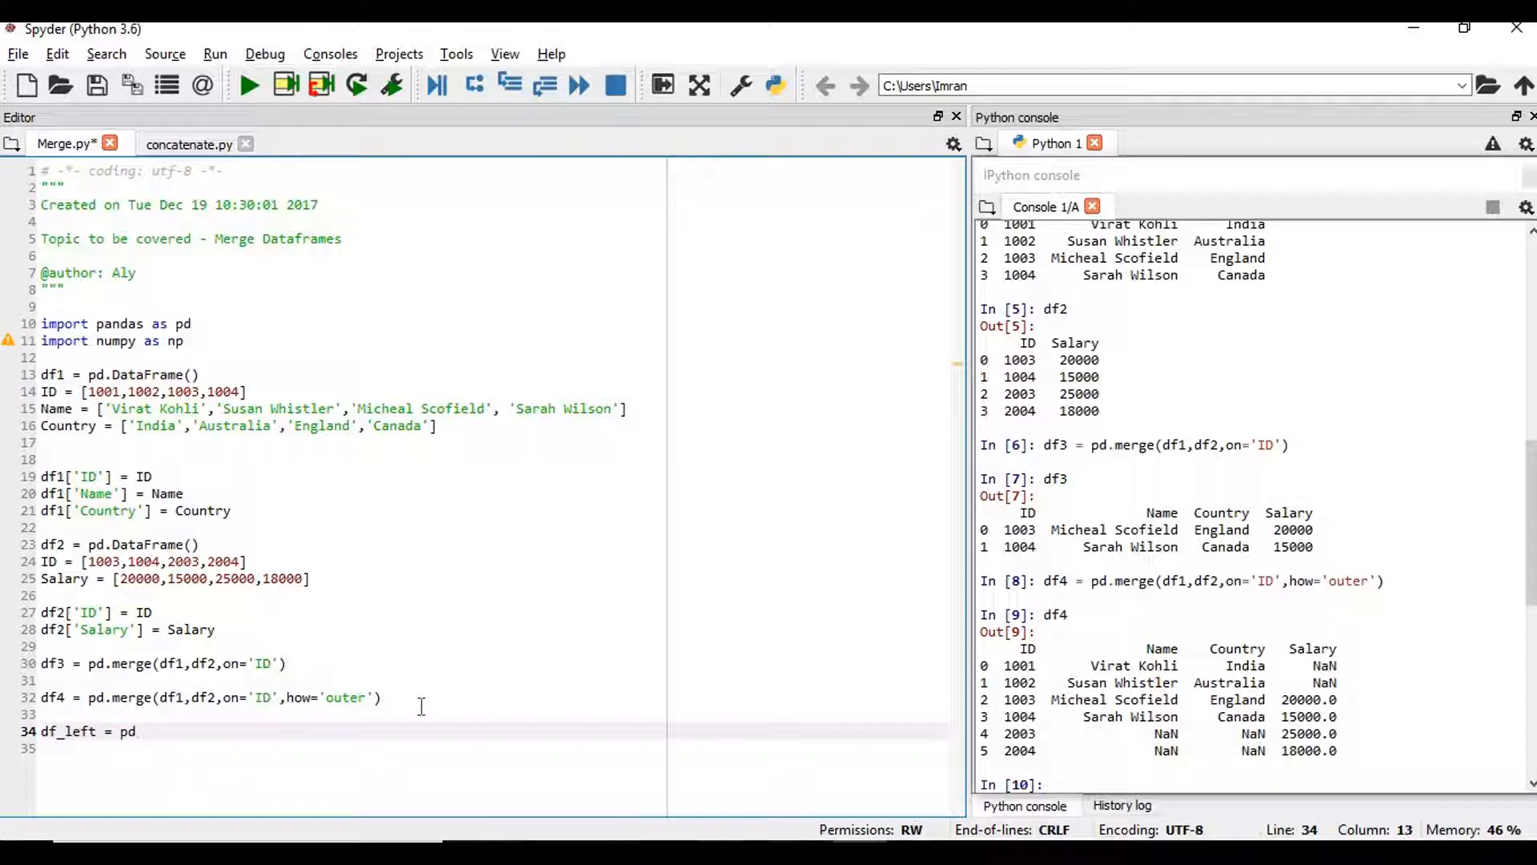
text(.merge)
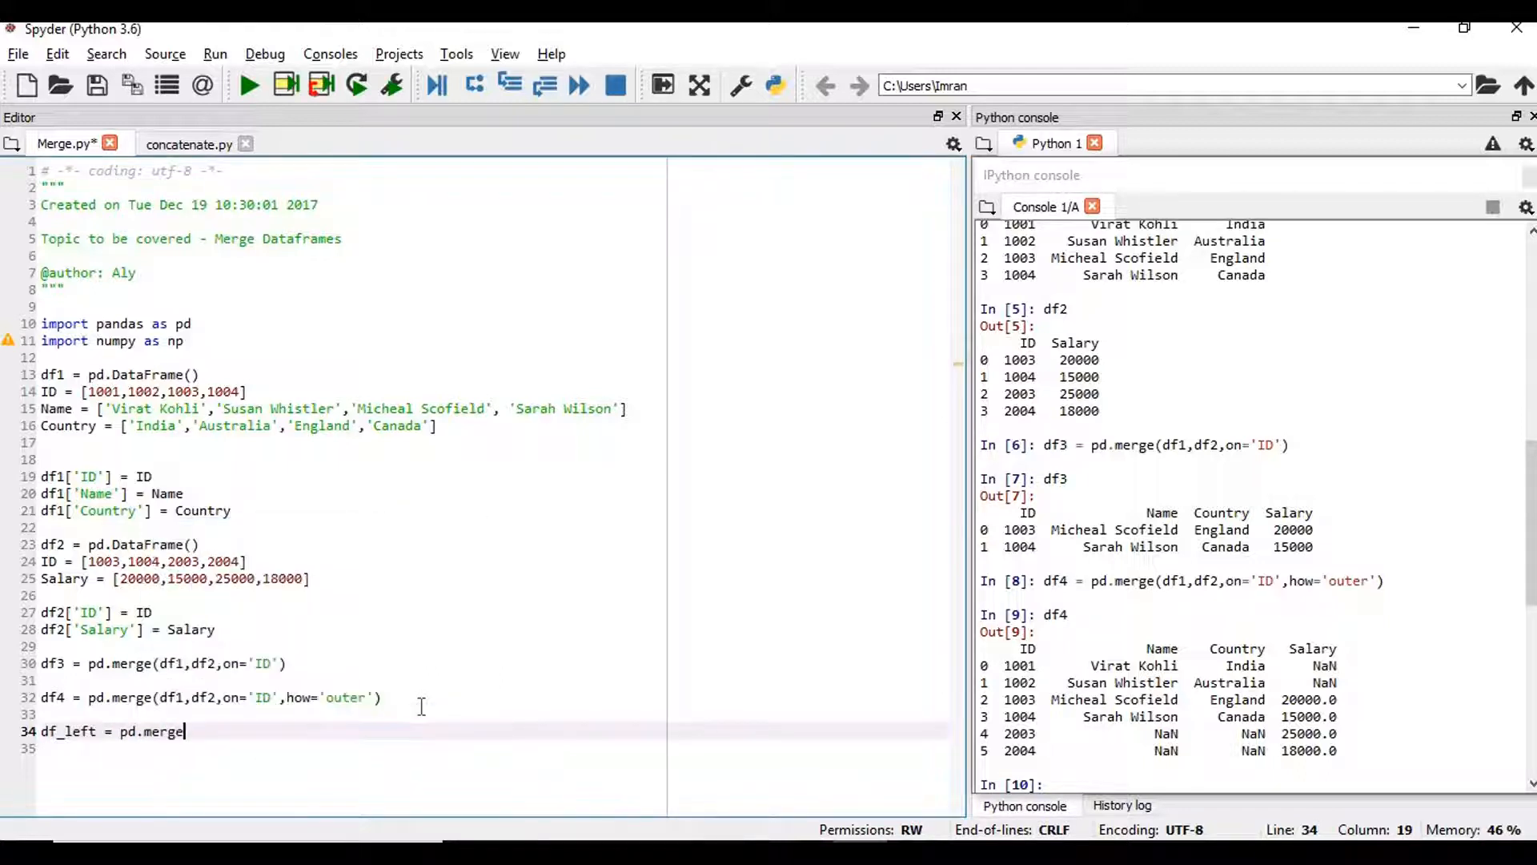
text((df1,df2)
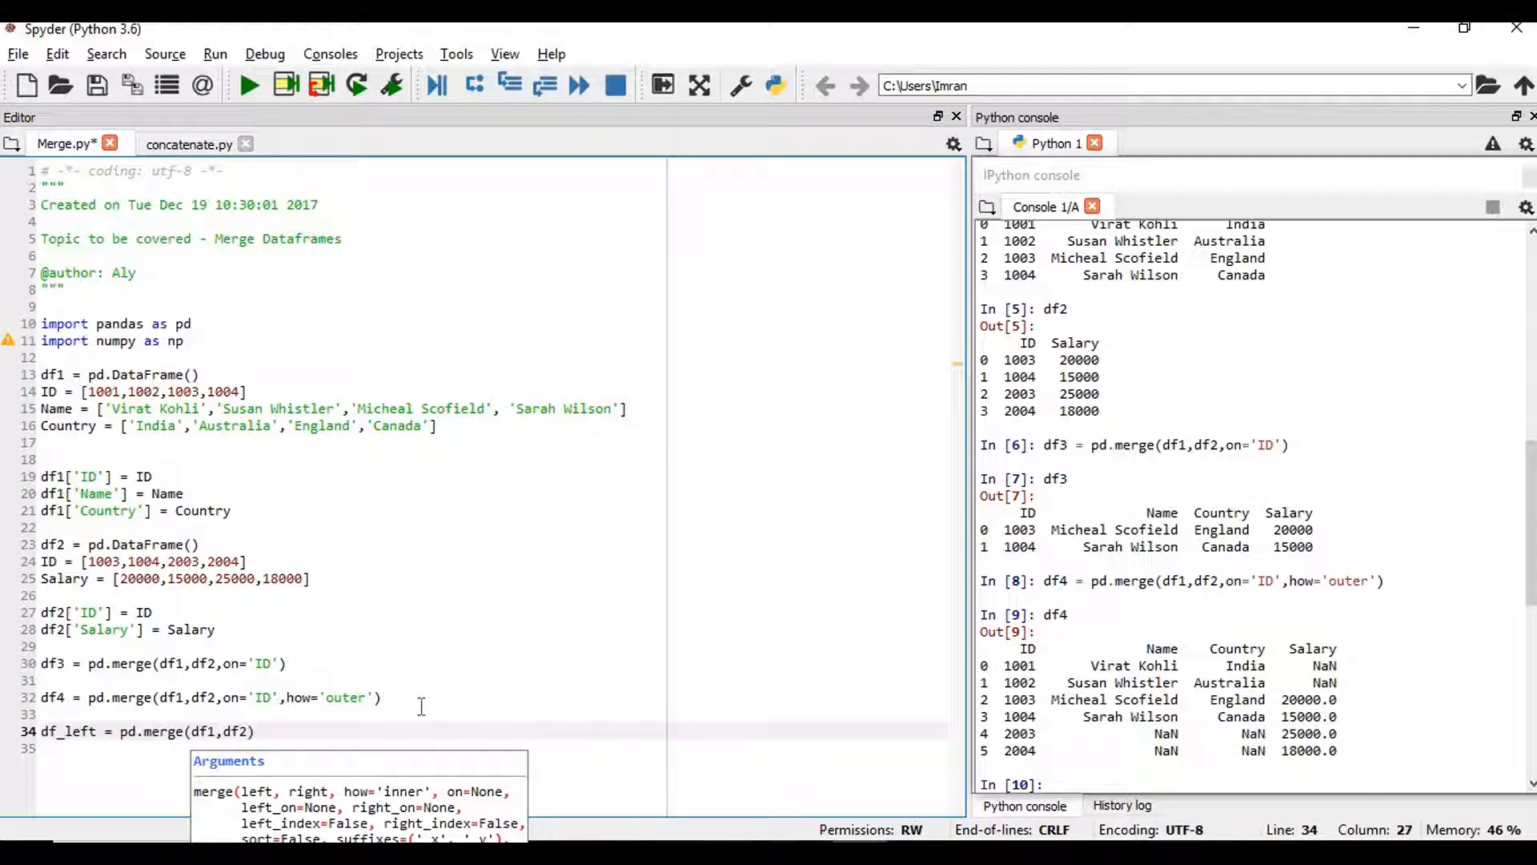
text(,)
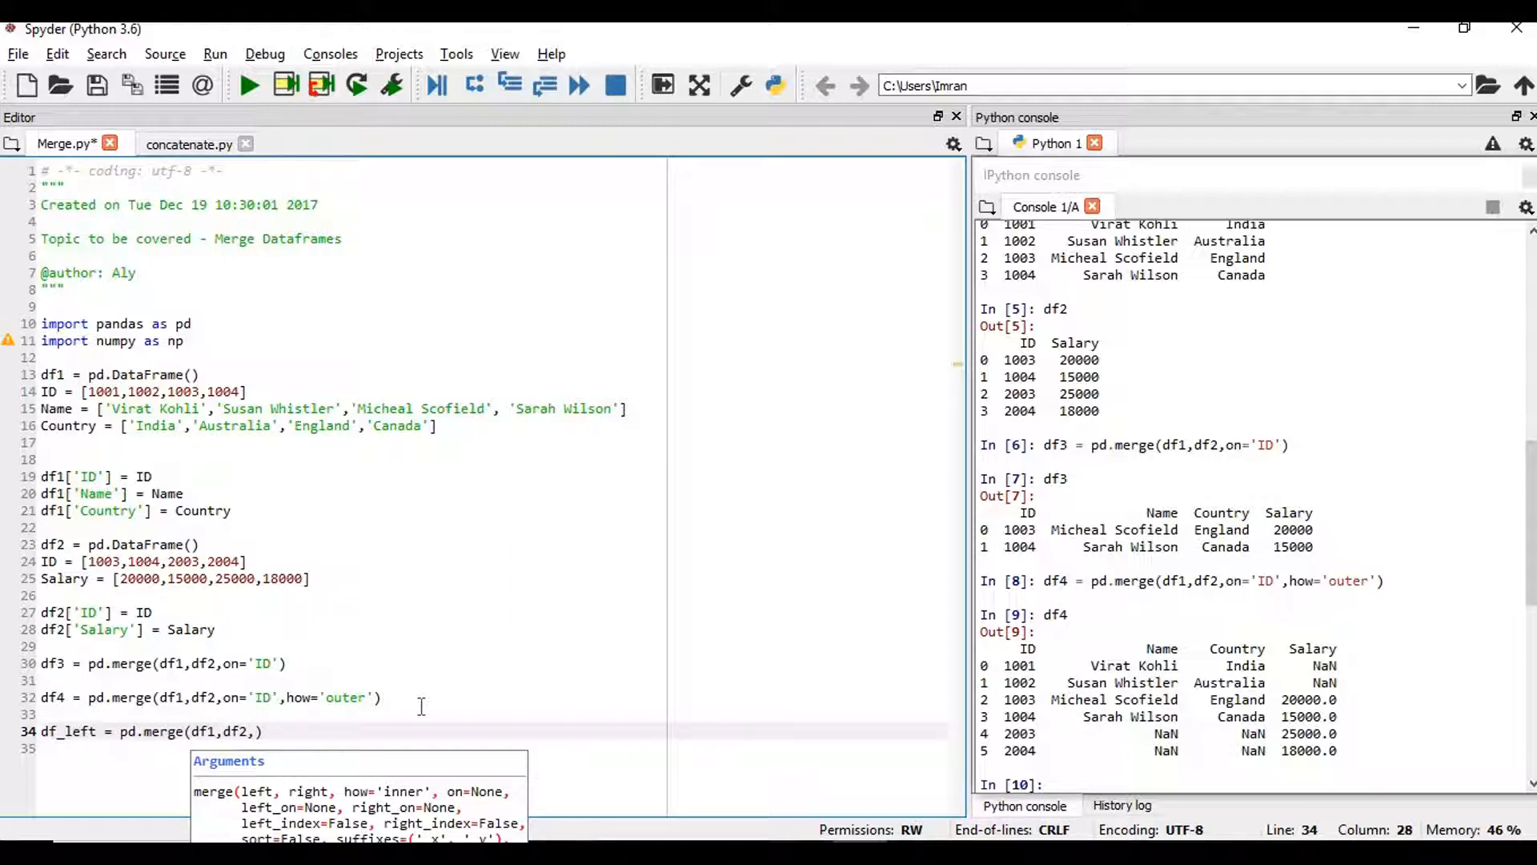
text(on='ID')
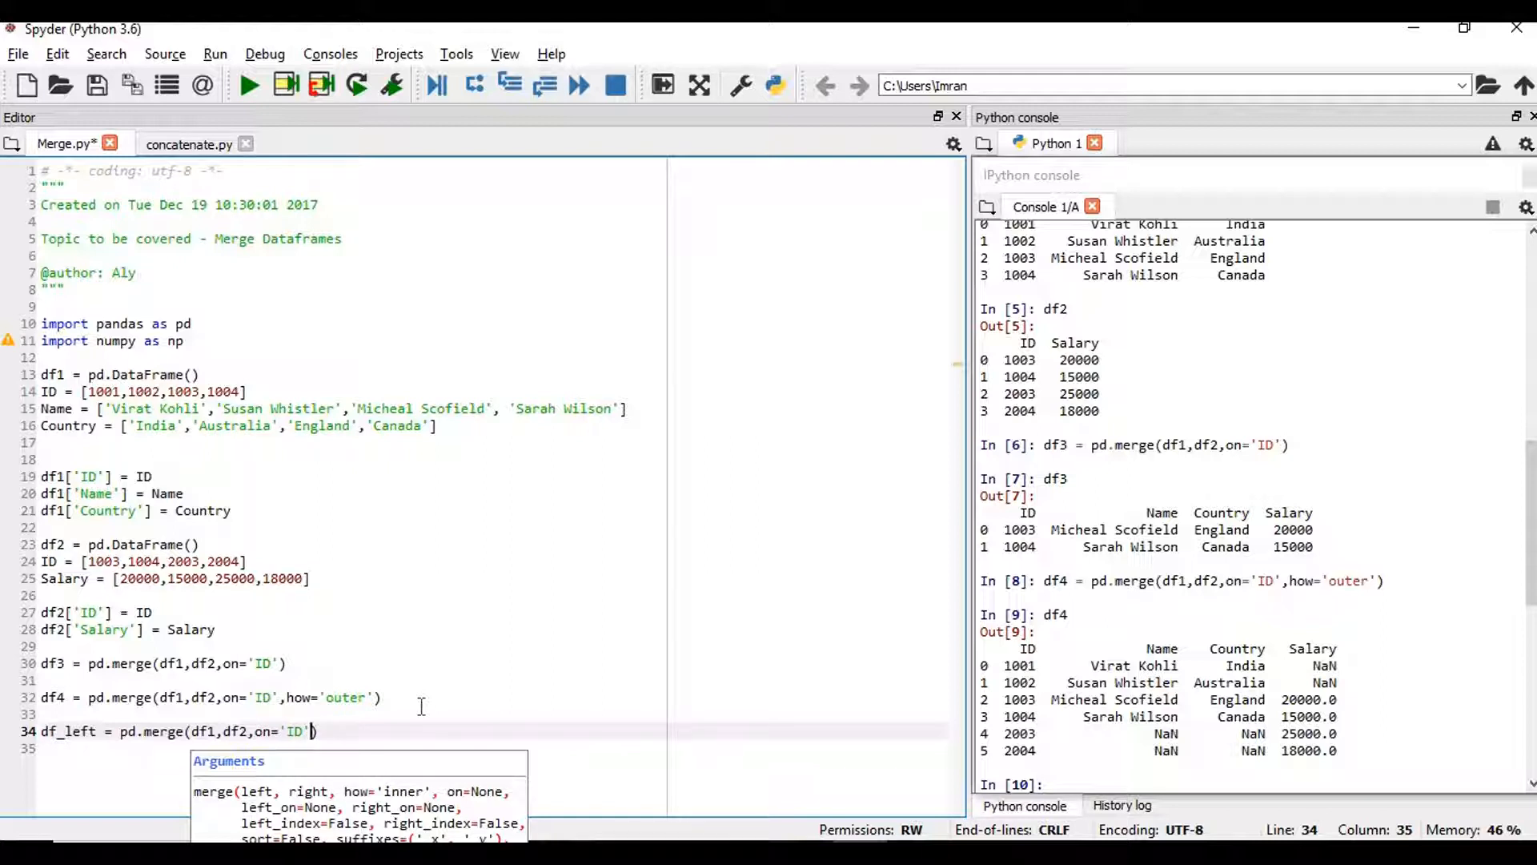
text(,hp)
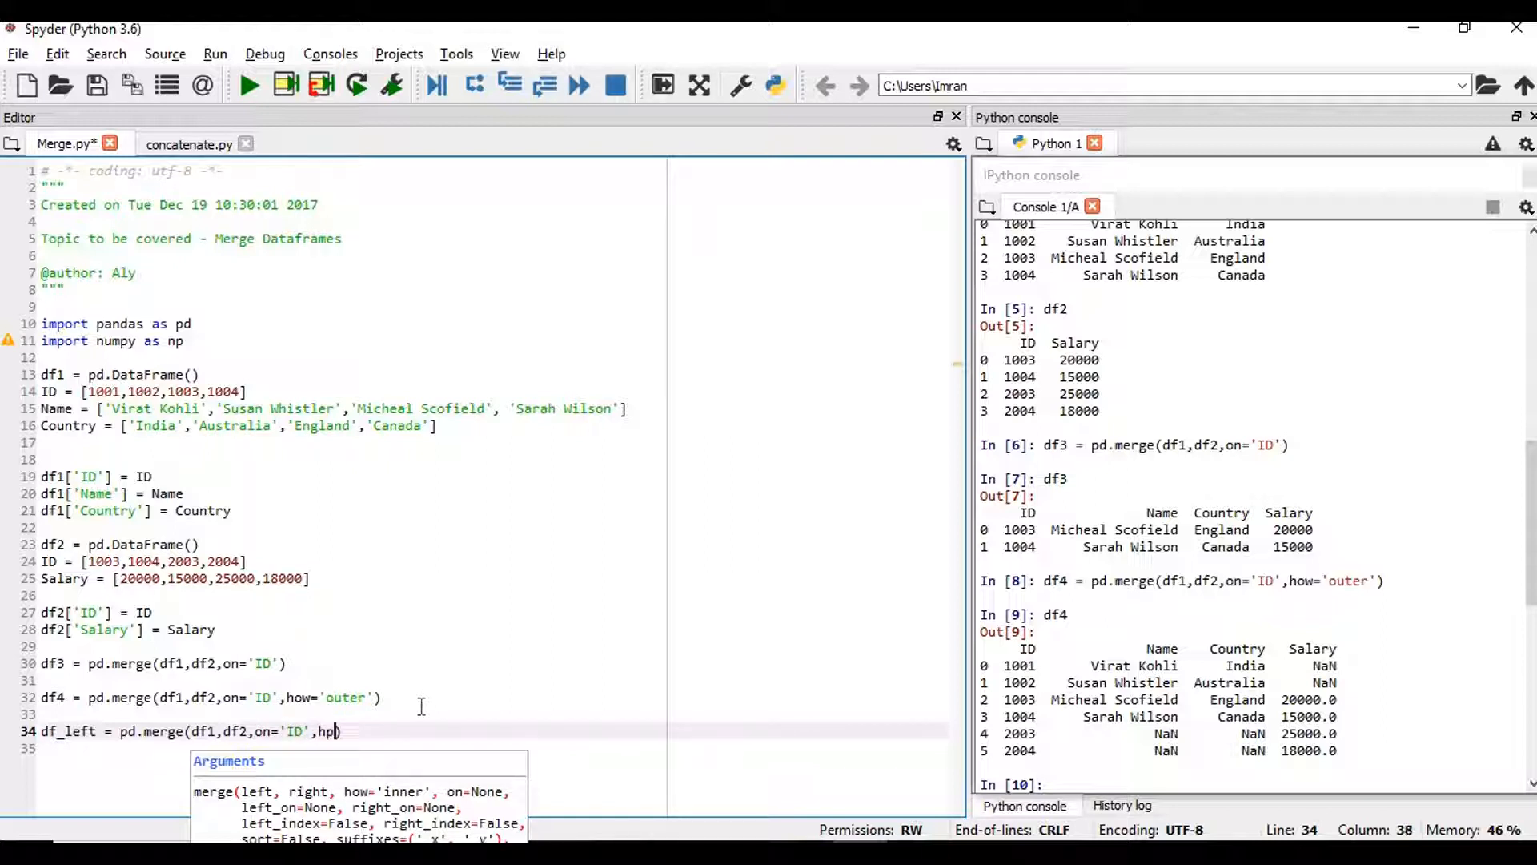
text(ow='lef)
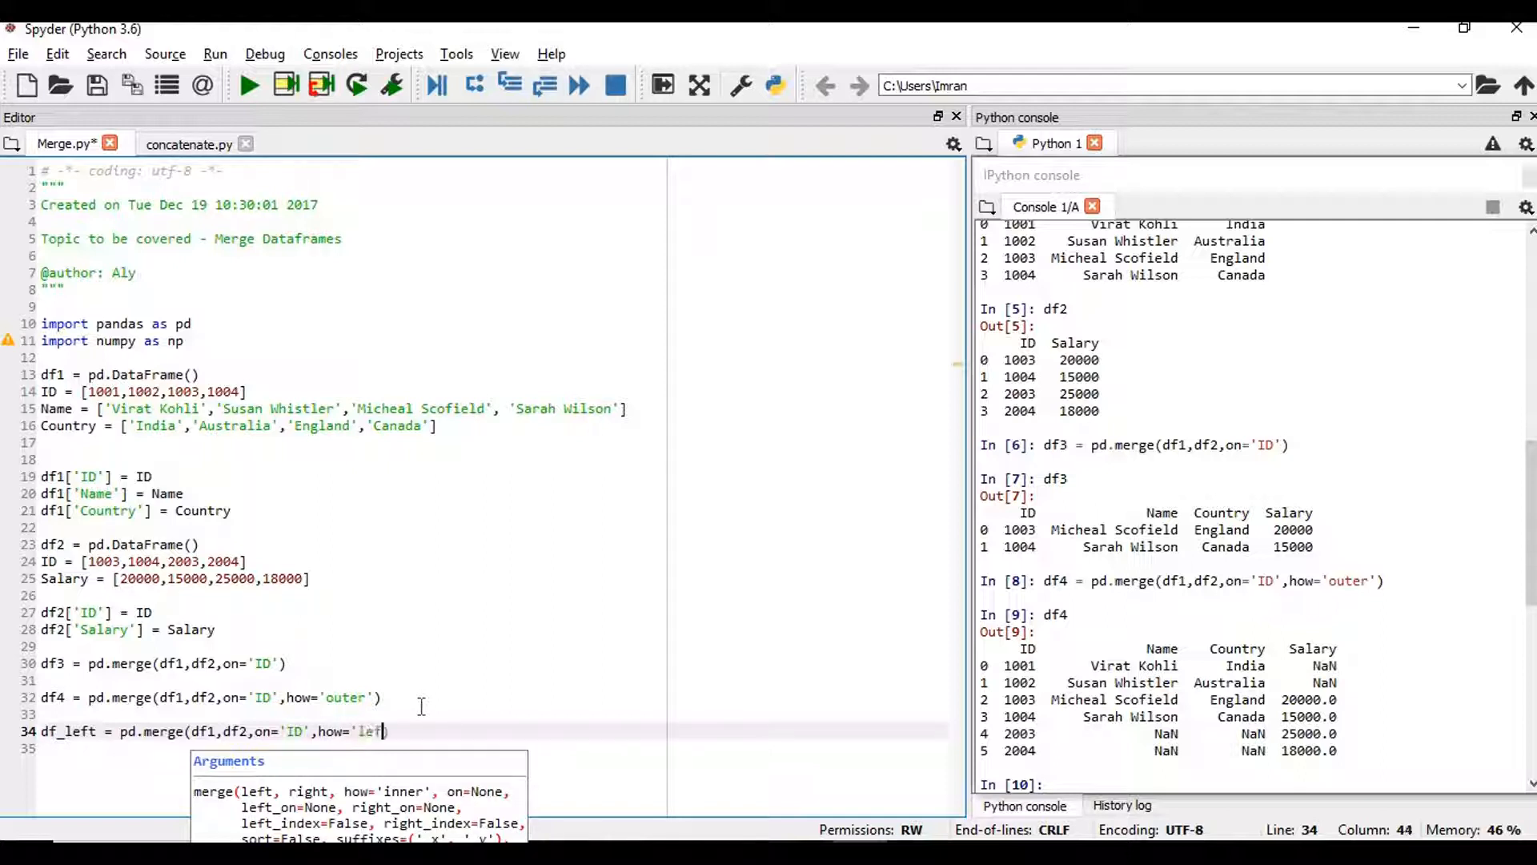
text(t')
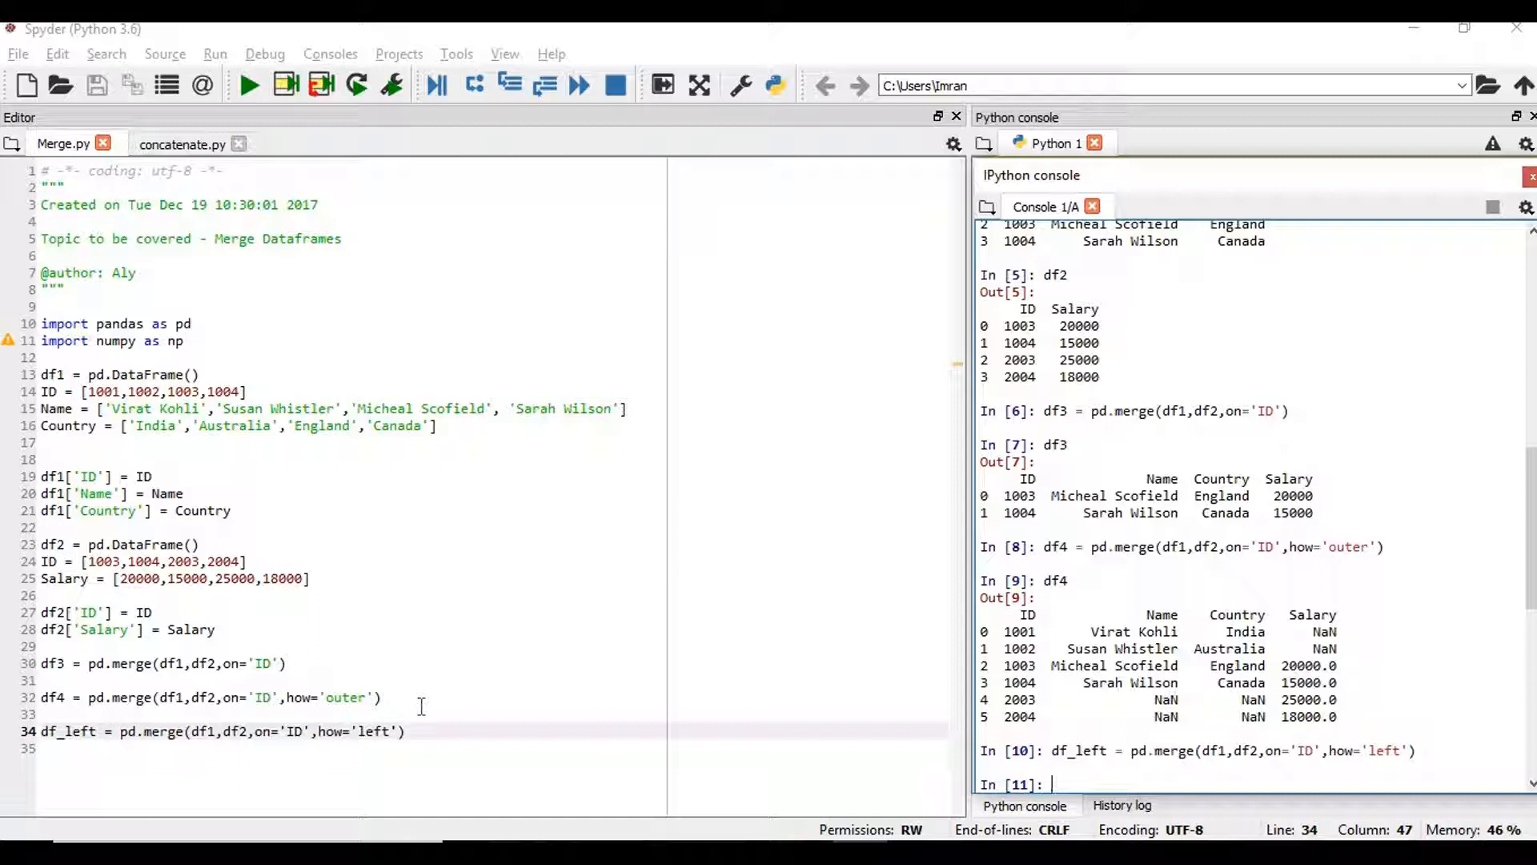
Step: Print df_left in the console and duplicate the merge line below for the next join
text(df_left)
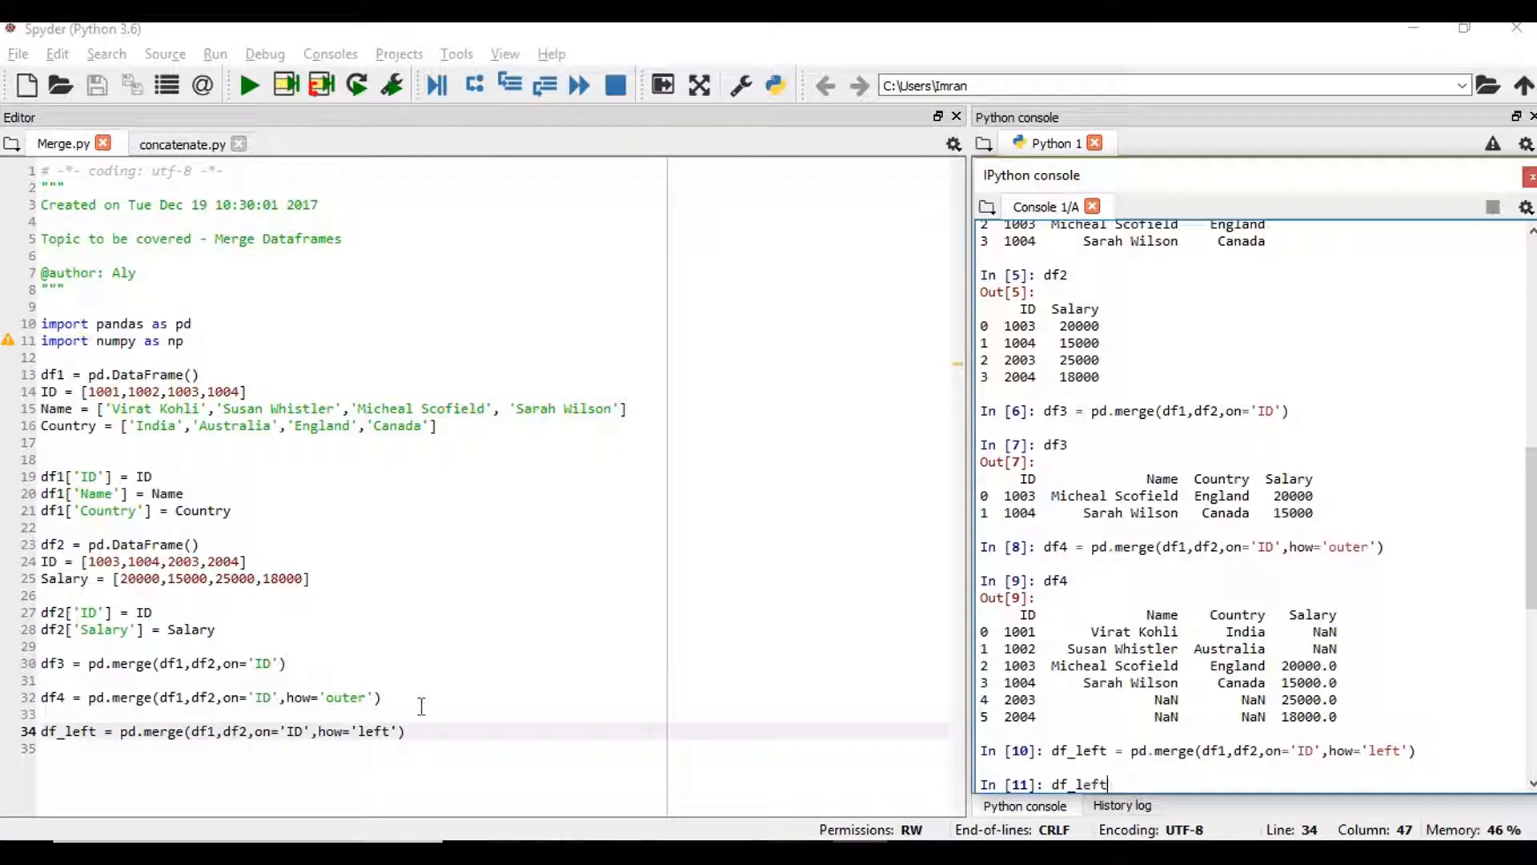
key(enter)
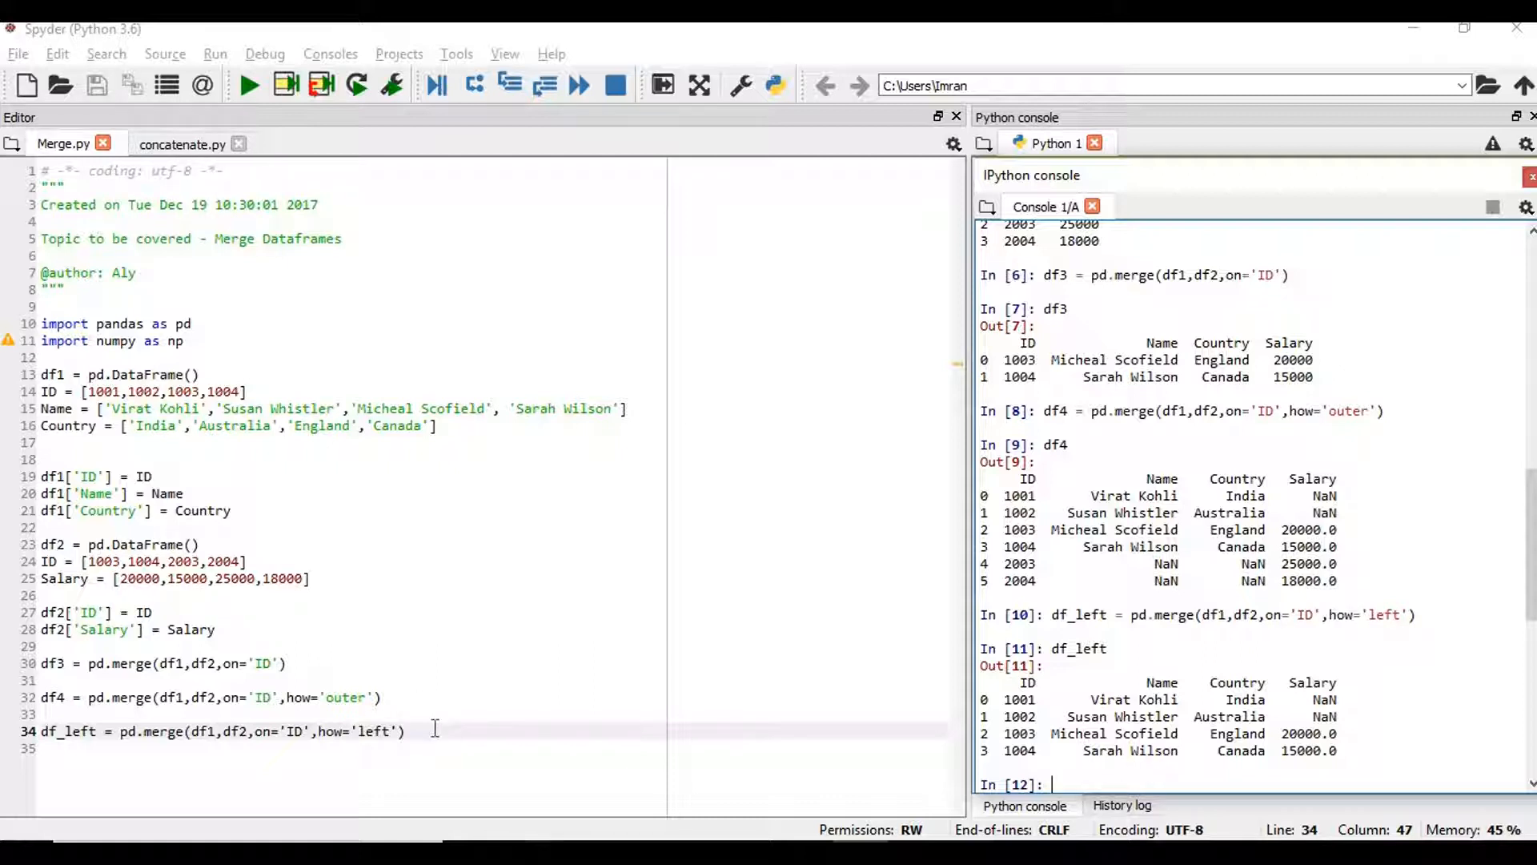
key(enter)
text(df_left = pd.merge(df1,df2,on='ID',how=')
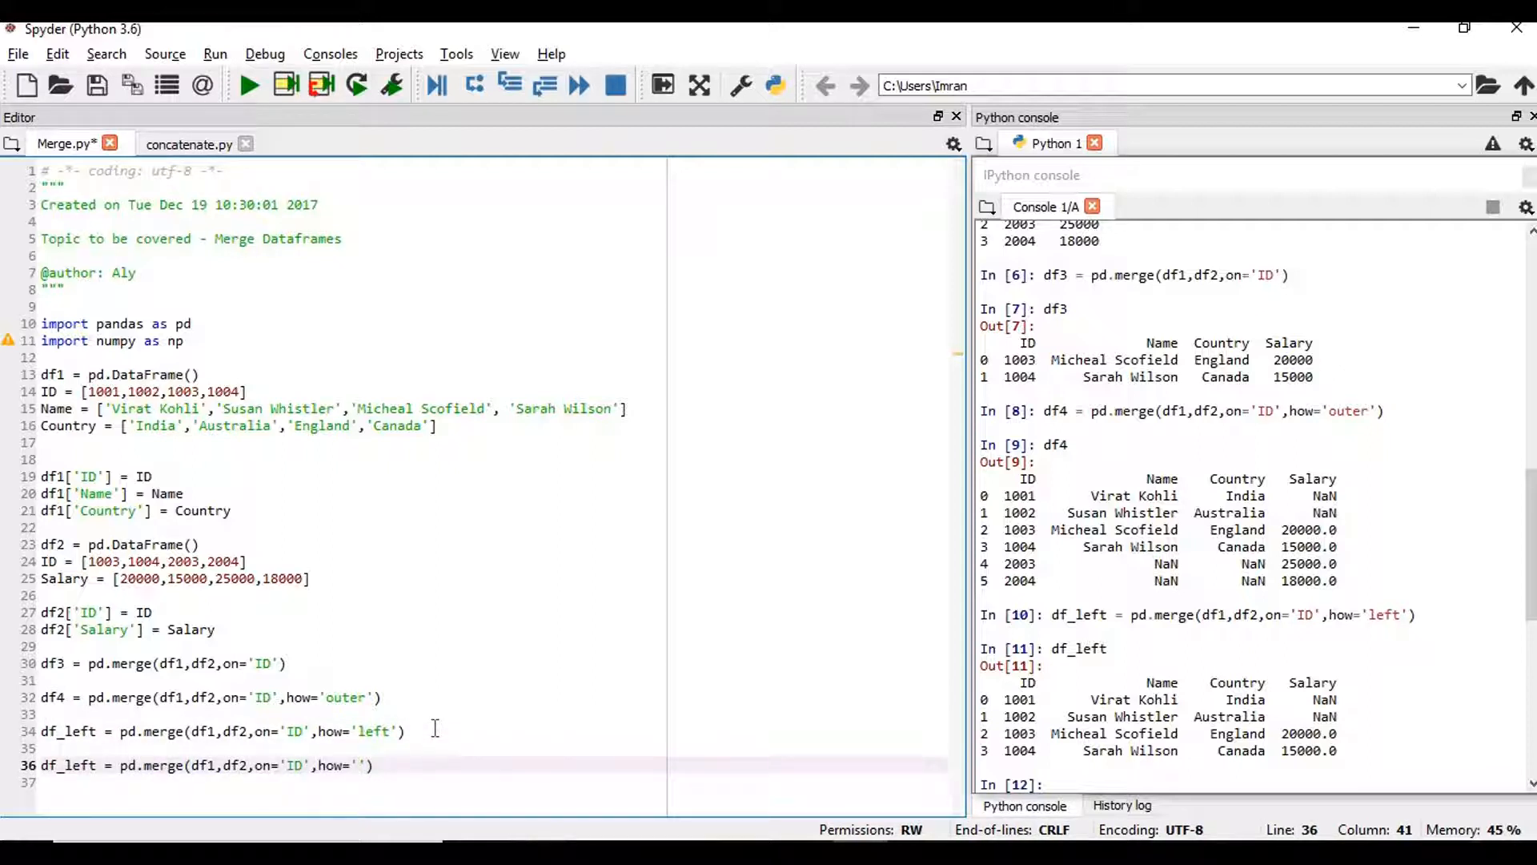
Step: Edit the copy to df_right with how='right', run it and print df_right in the console
text(right)
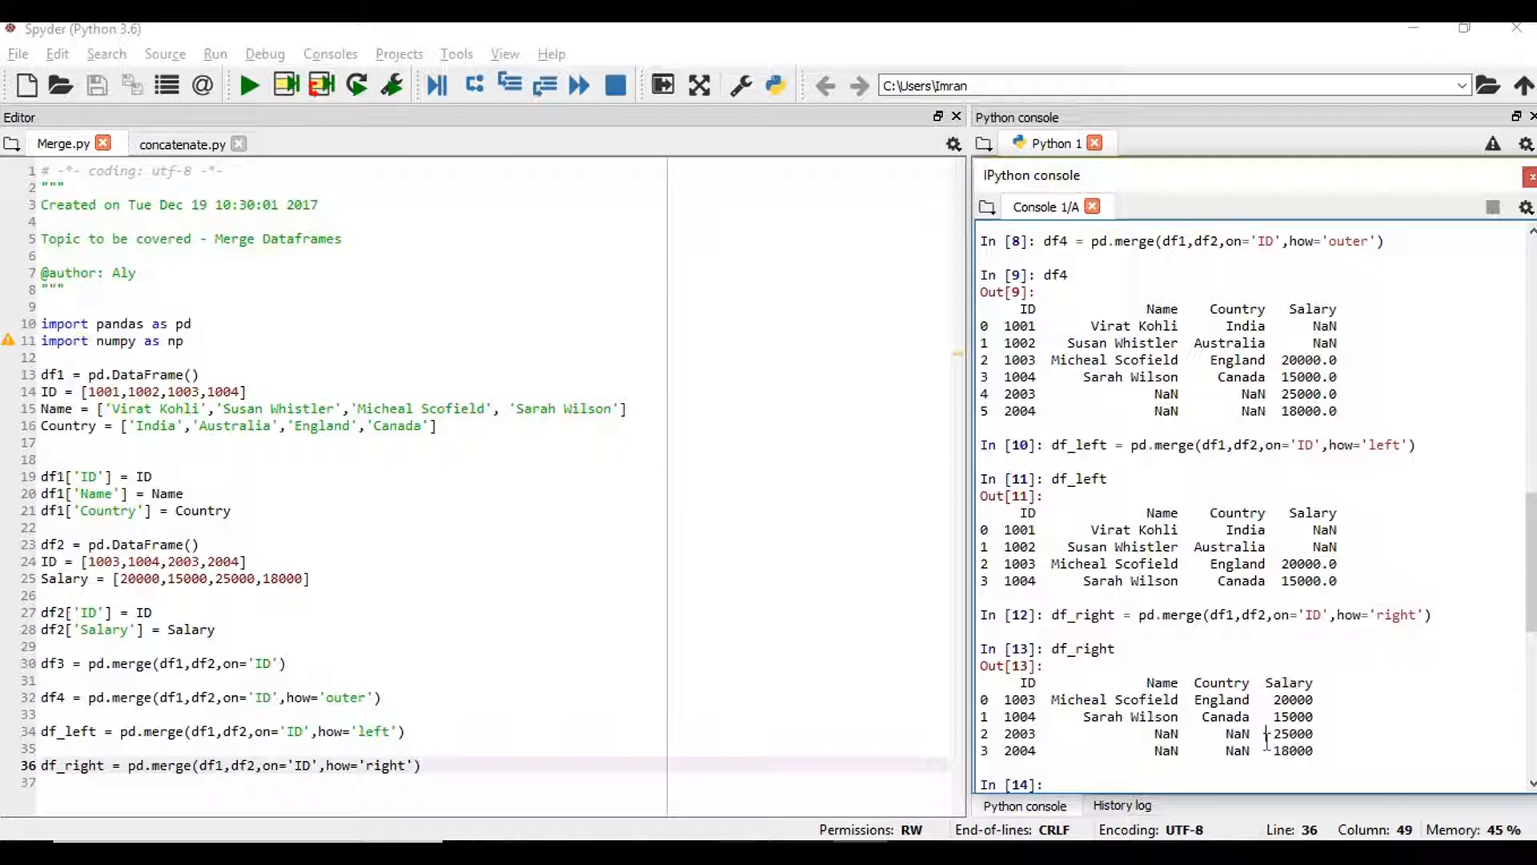
mouse_move(723, 682)
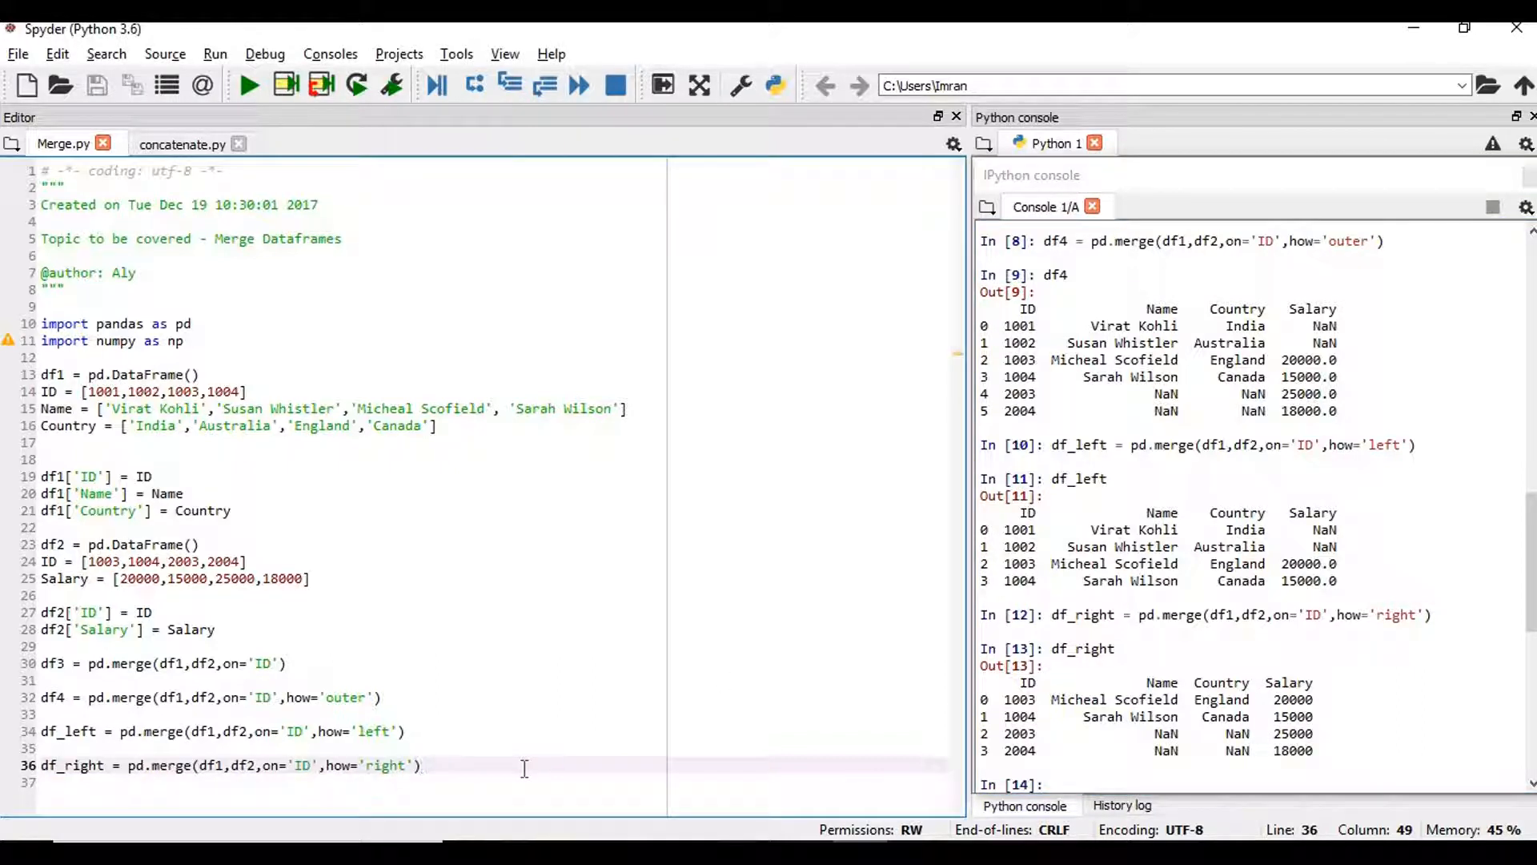
key(Enter)
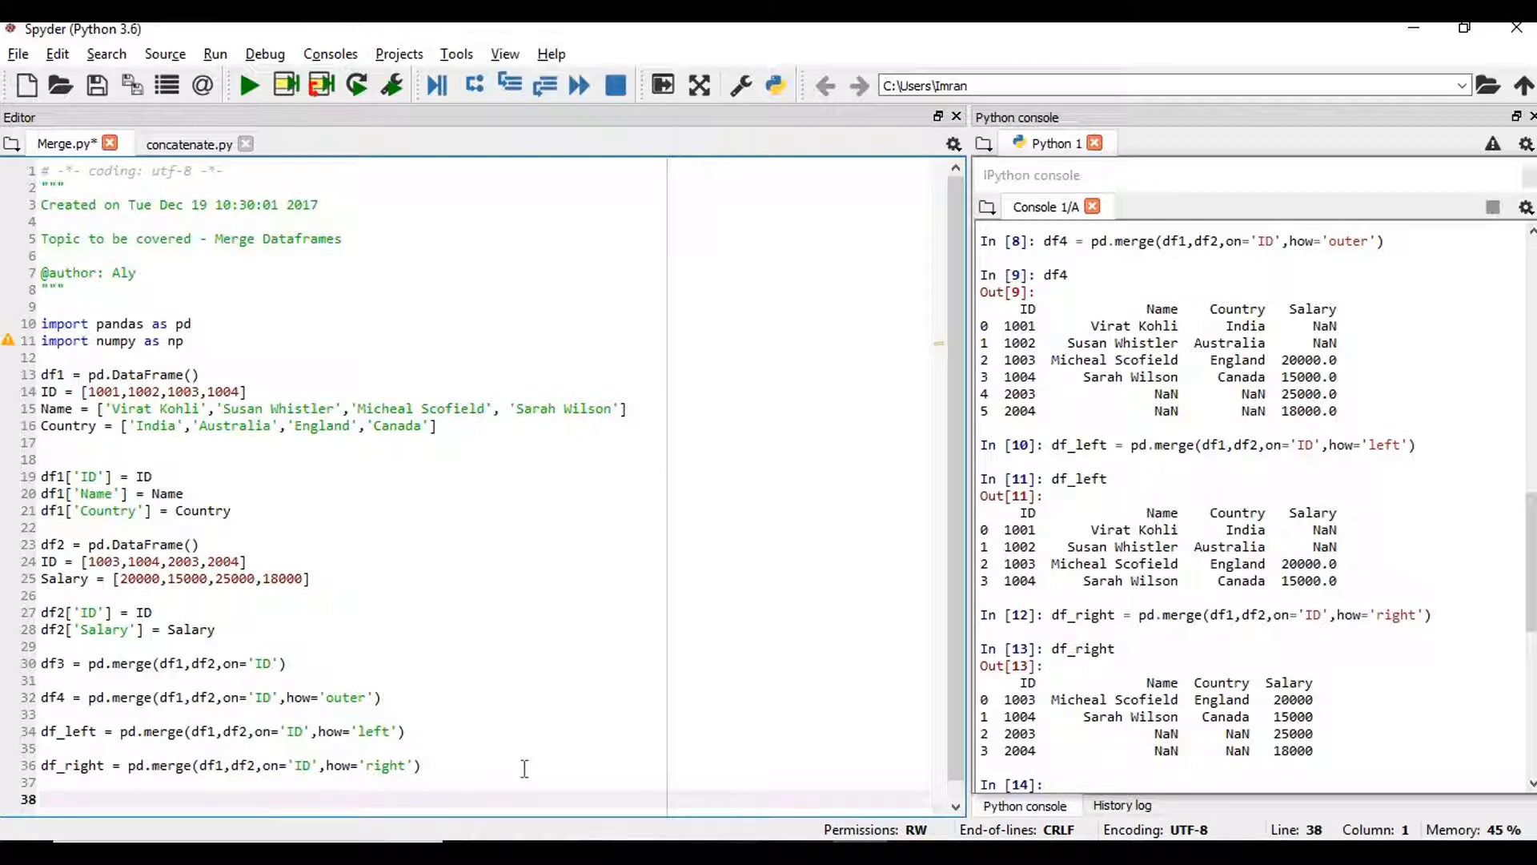
Step: Start line 38 as df5 = pd.merge(, correcting the mistyped comma after pd
click(39, 798)
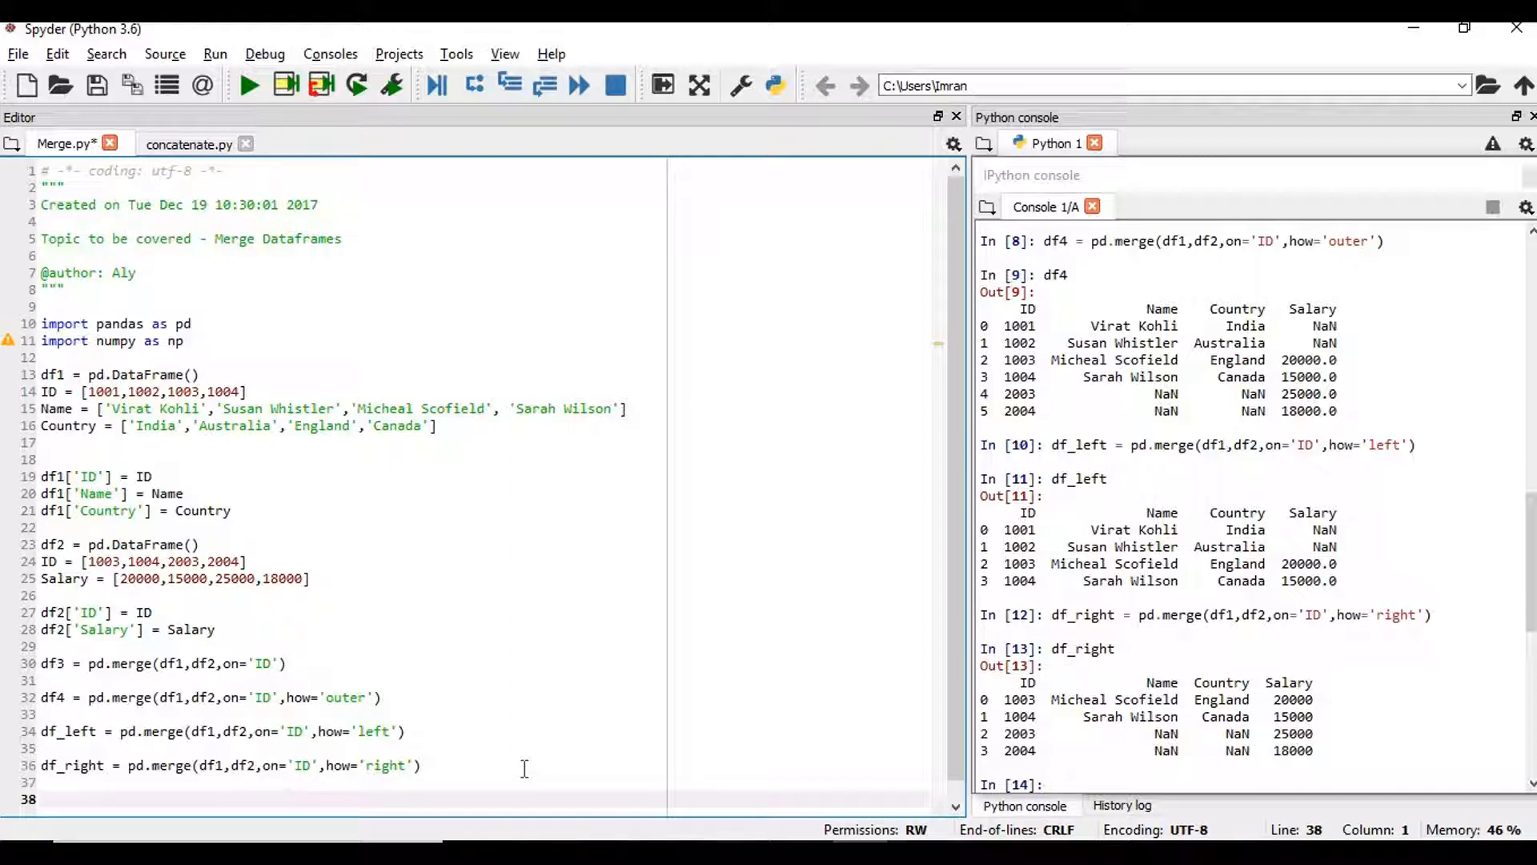
text(df5 =)
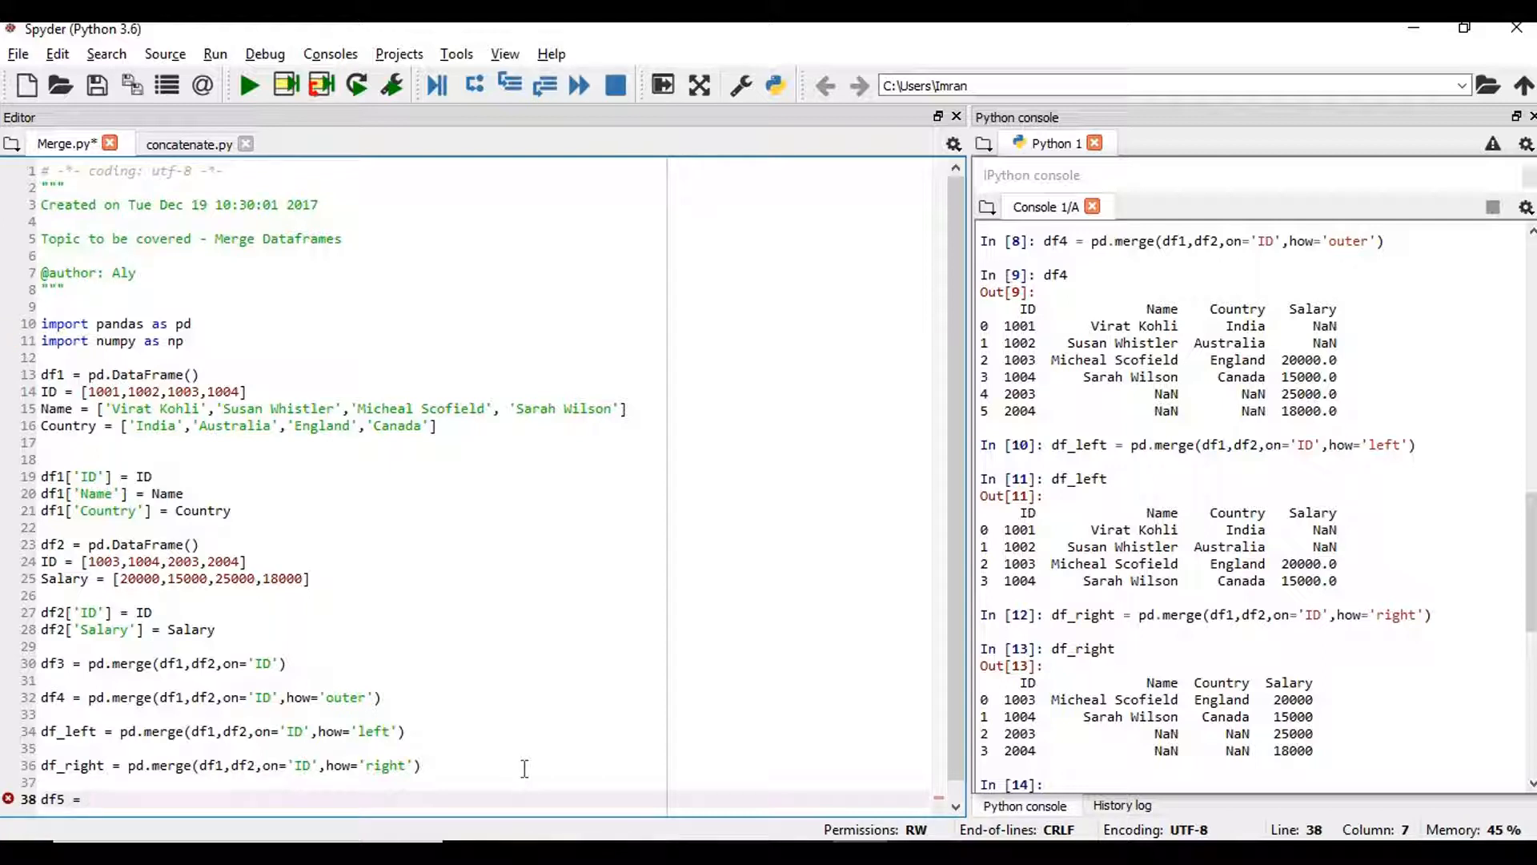
click(88, 797)
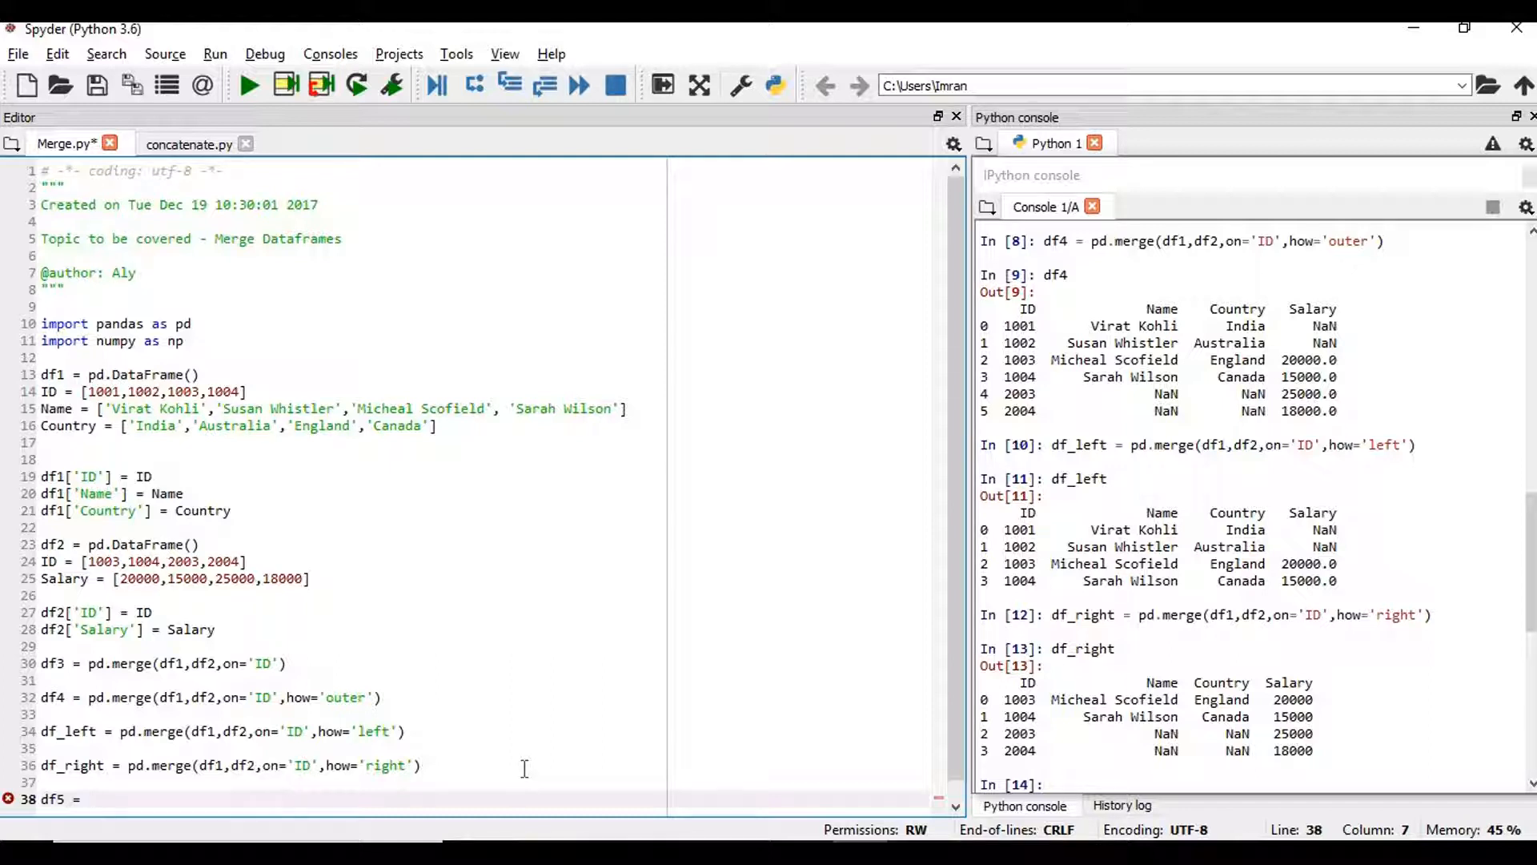
text(pd)
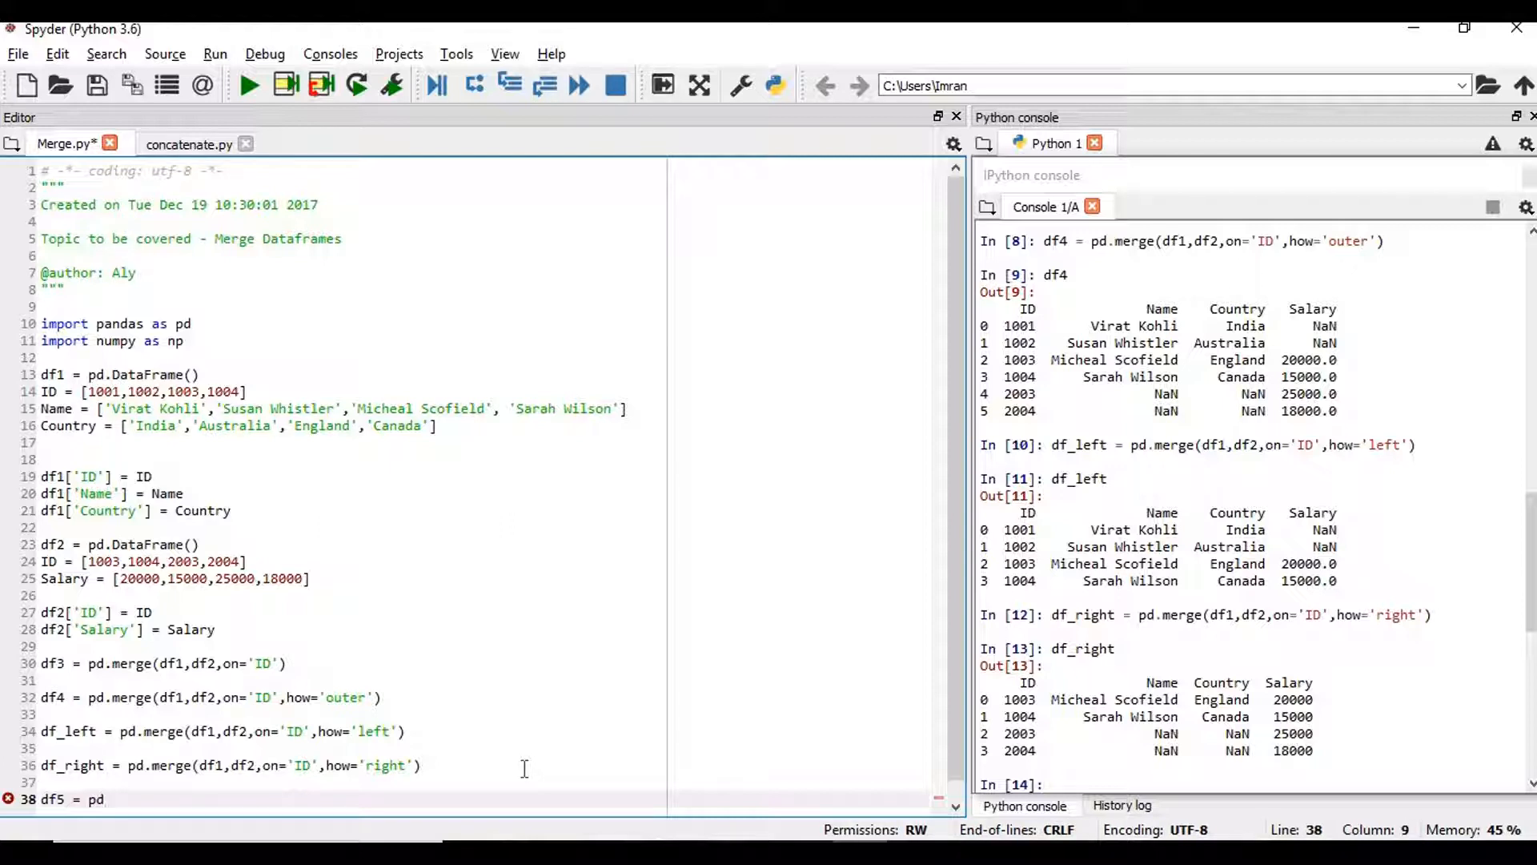
text(,)
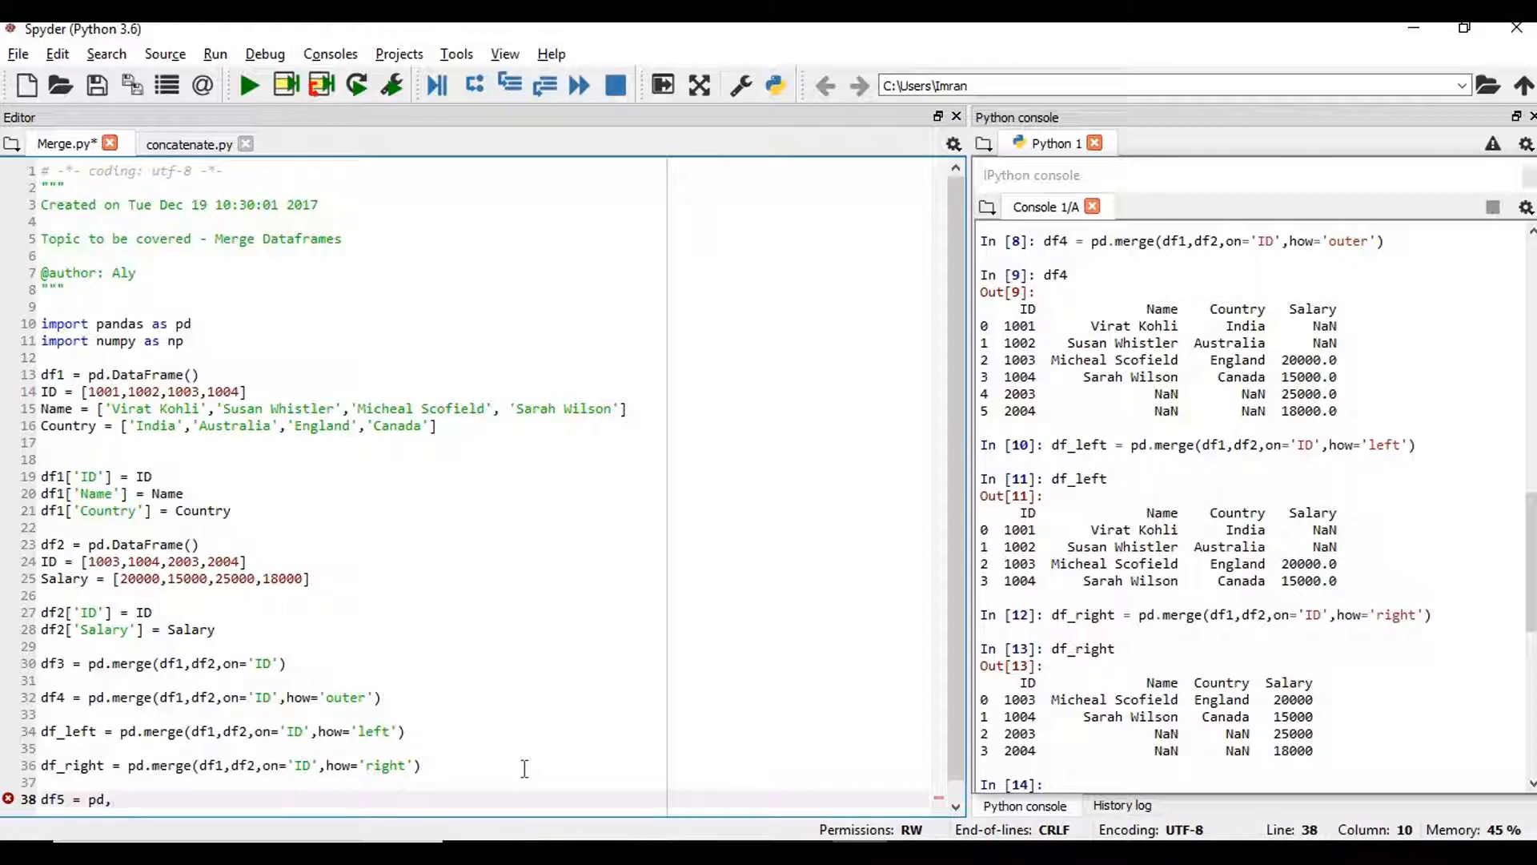
text(mer)
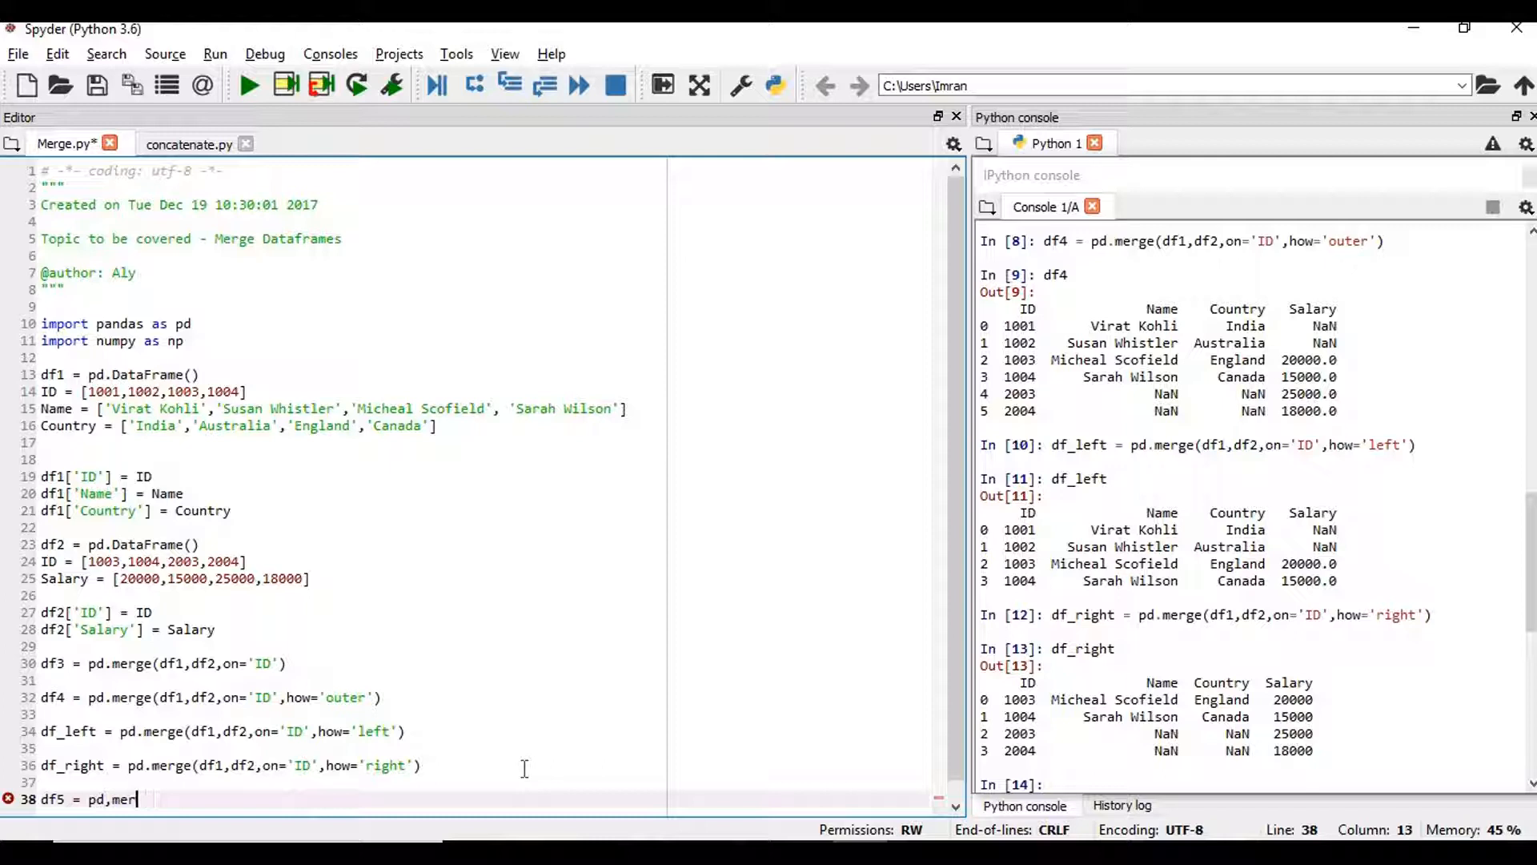
key(BackSpace)
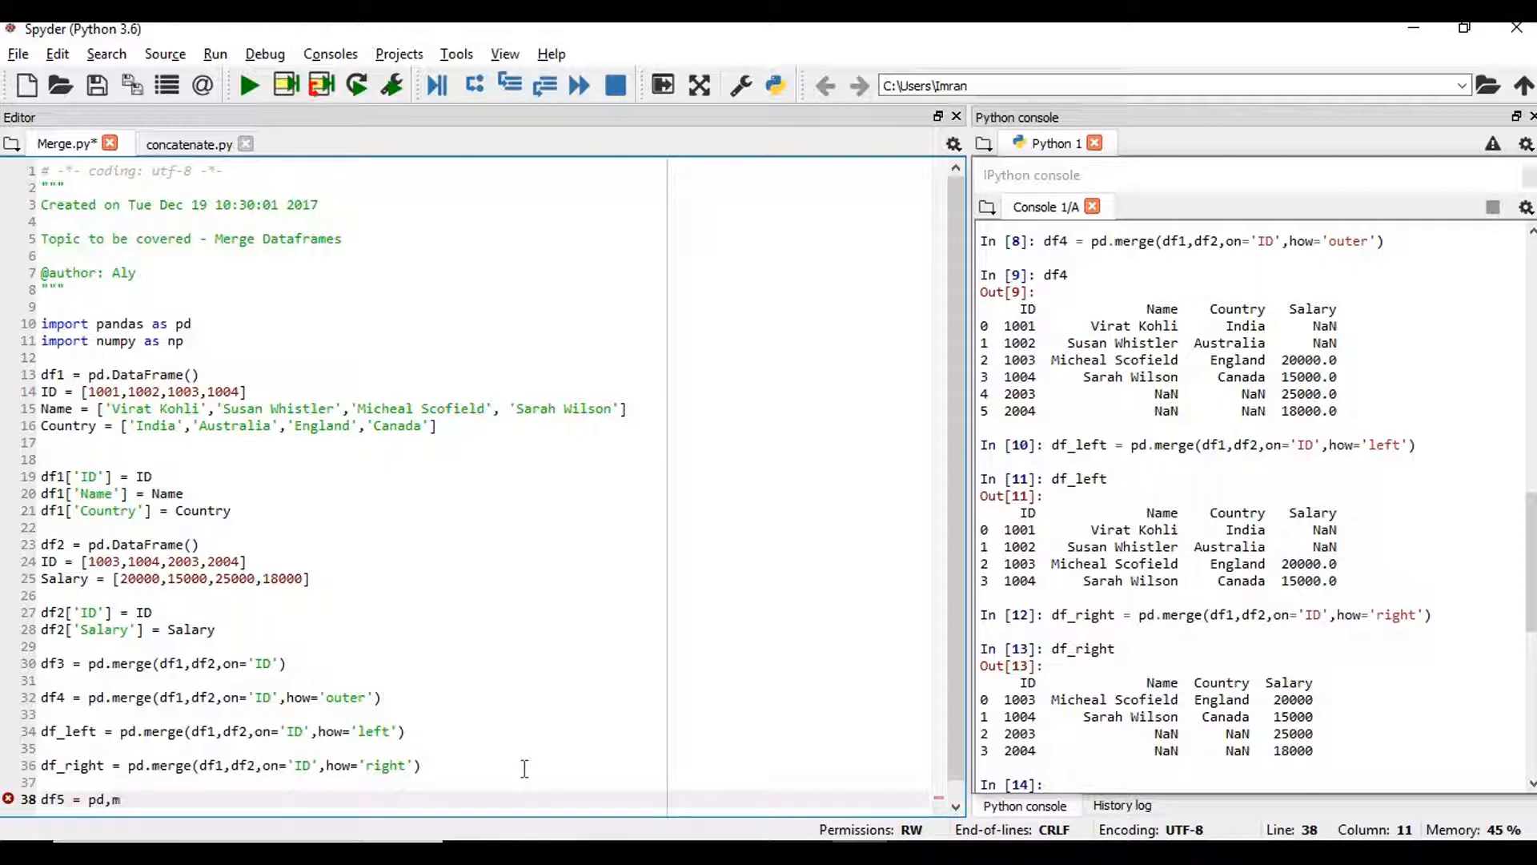
key(Backspace)
text(.merge()
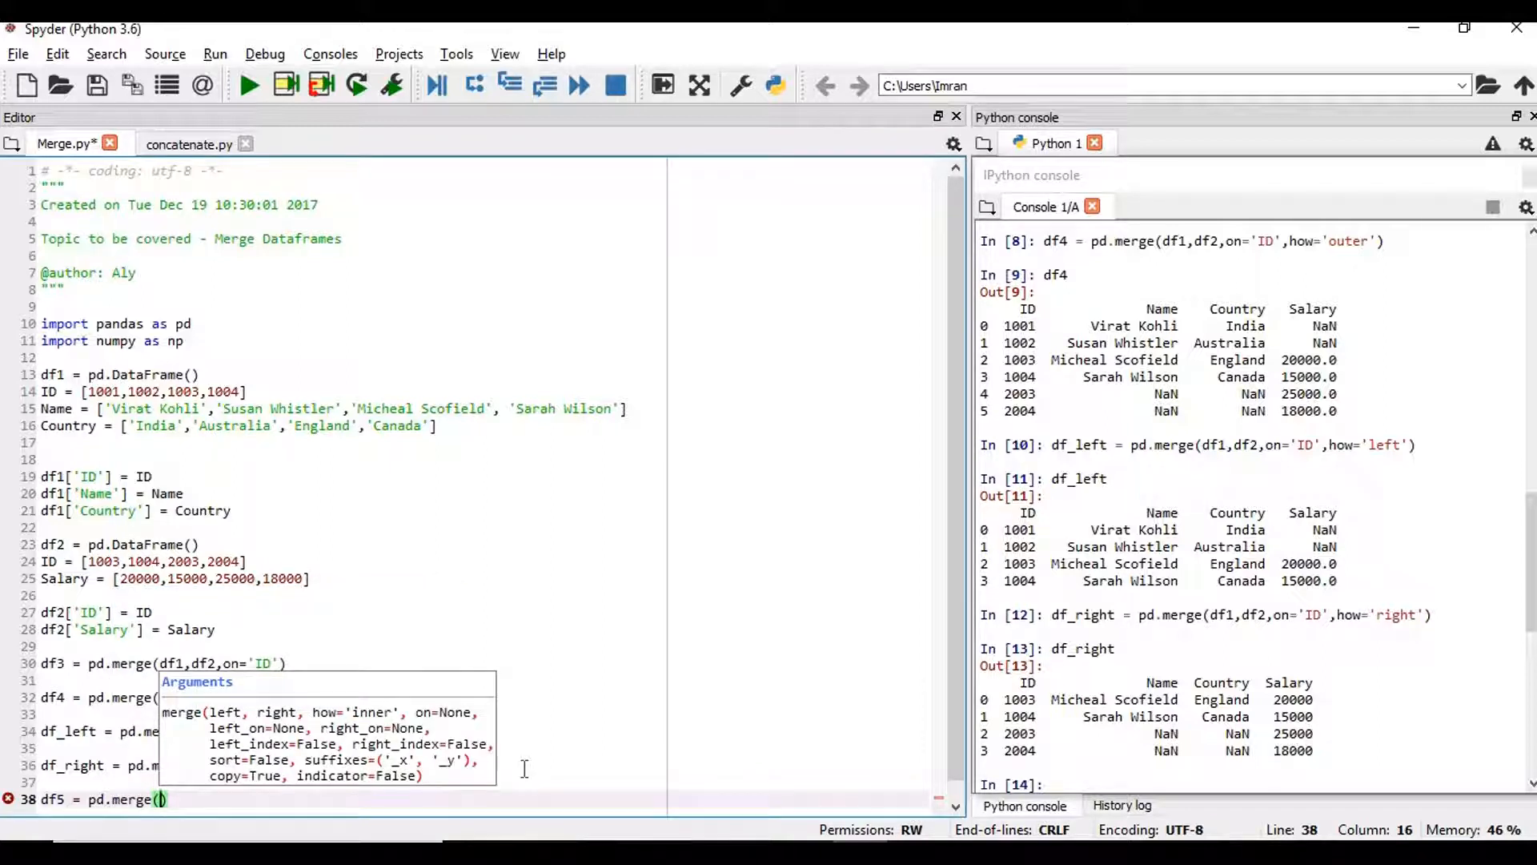
Step: Complete df5 = pd.merge(df1,df2,left_on='ID',right_on='ID')
text(df1,df2)
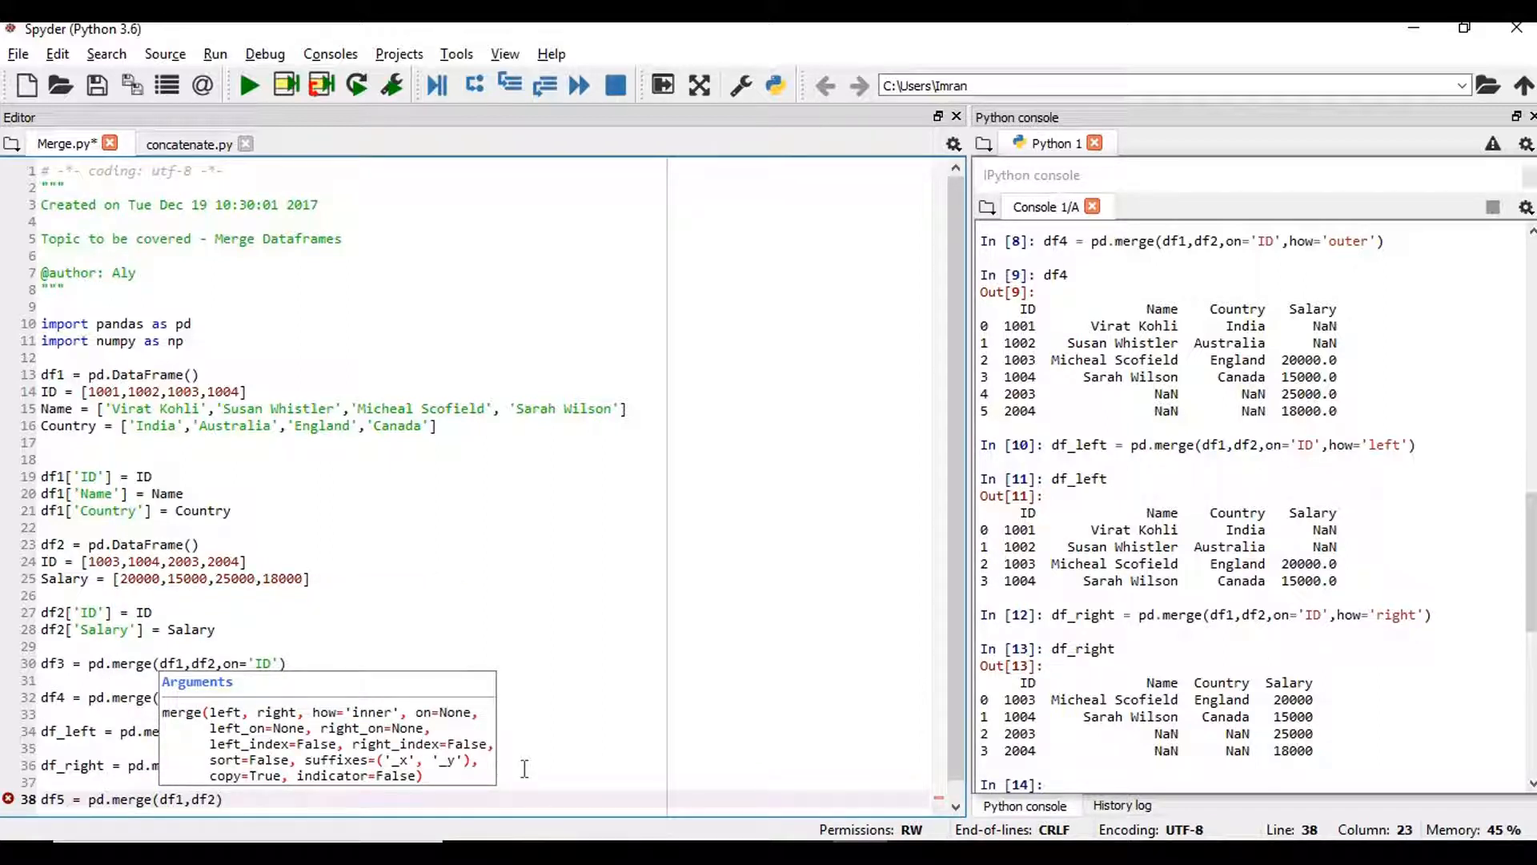
text(left)
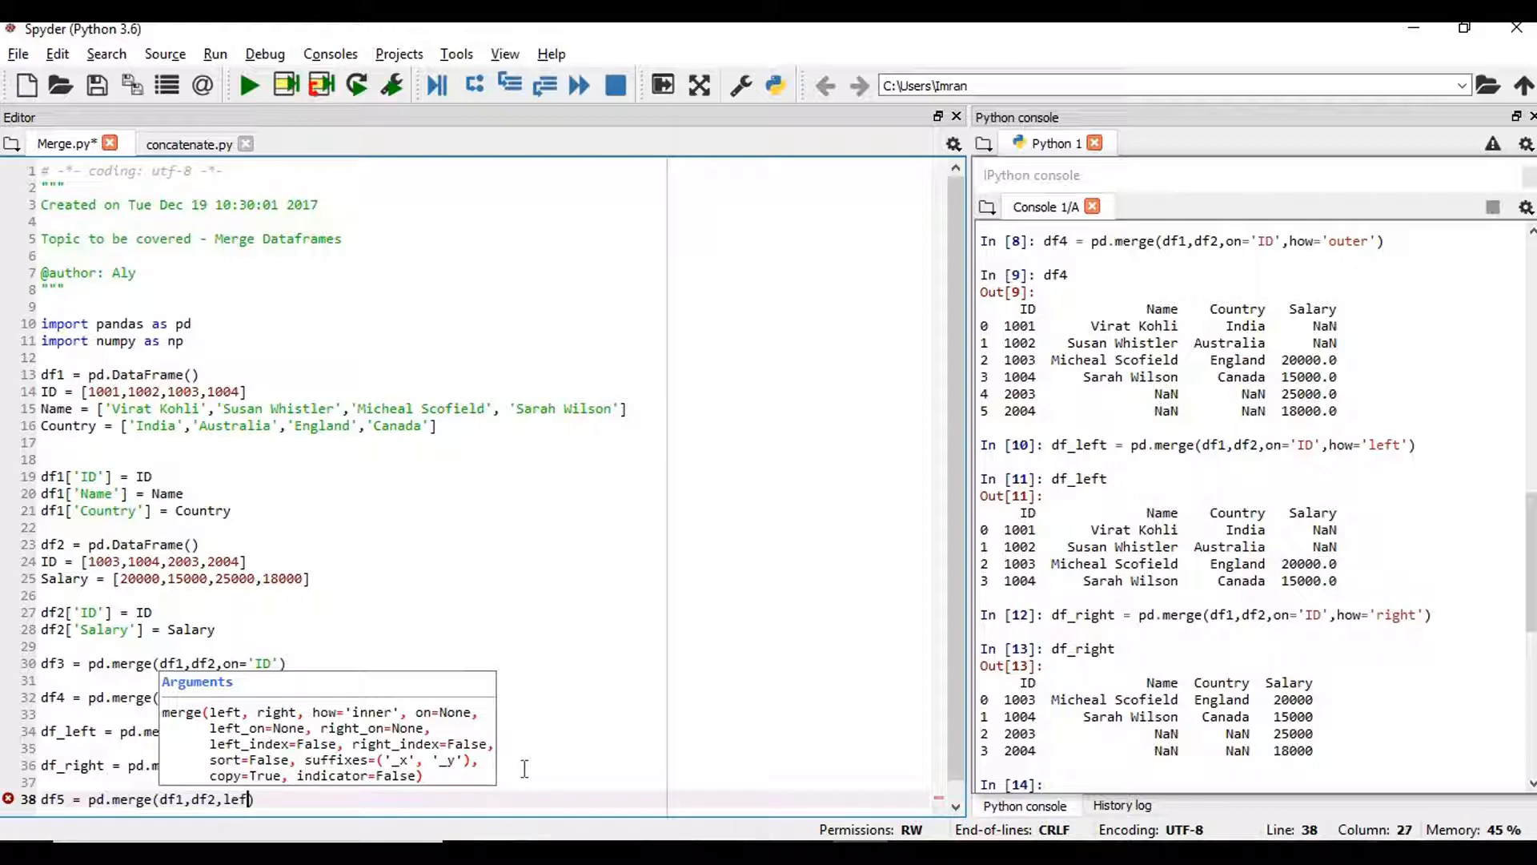
text(_)
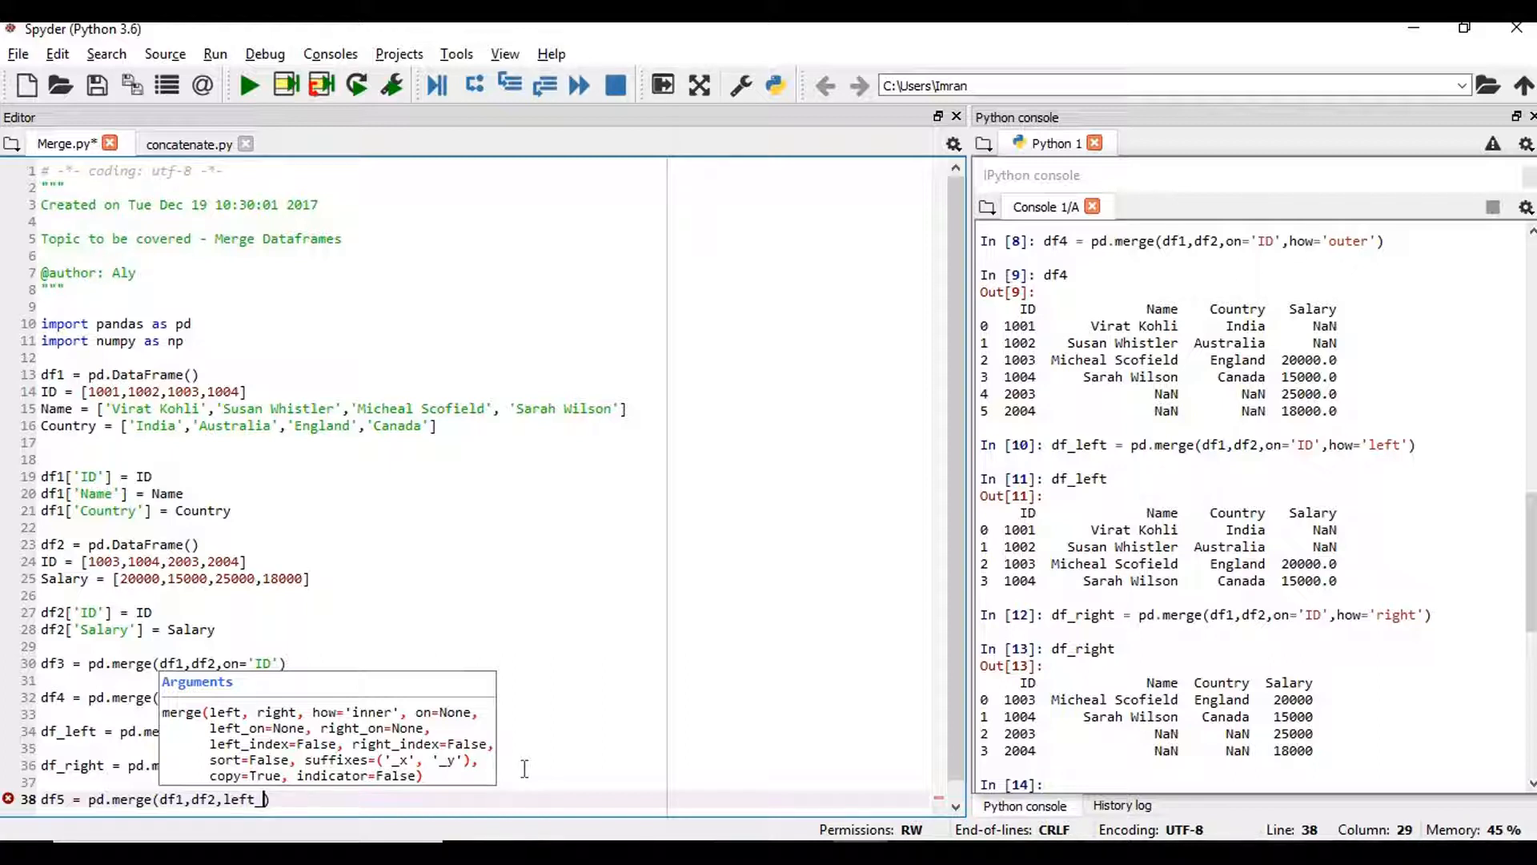
text(on)
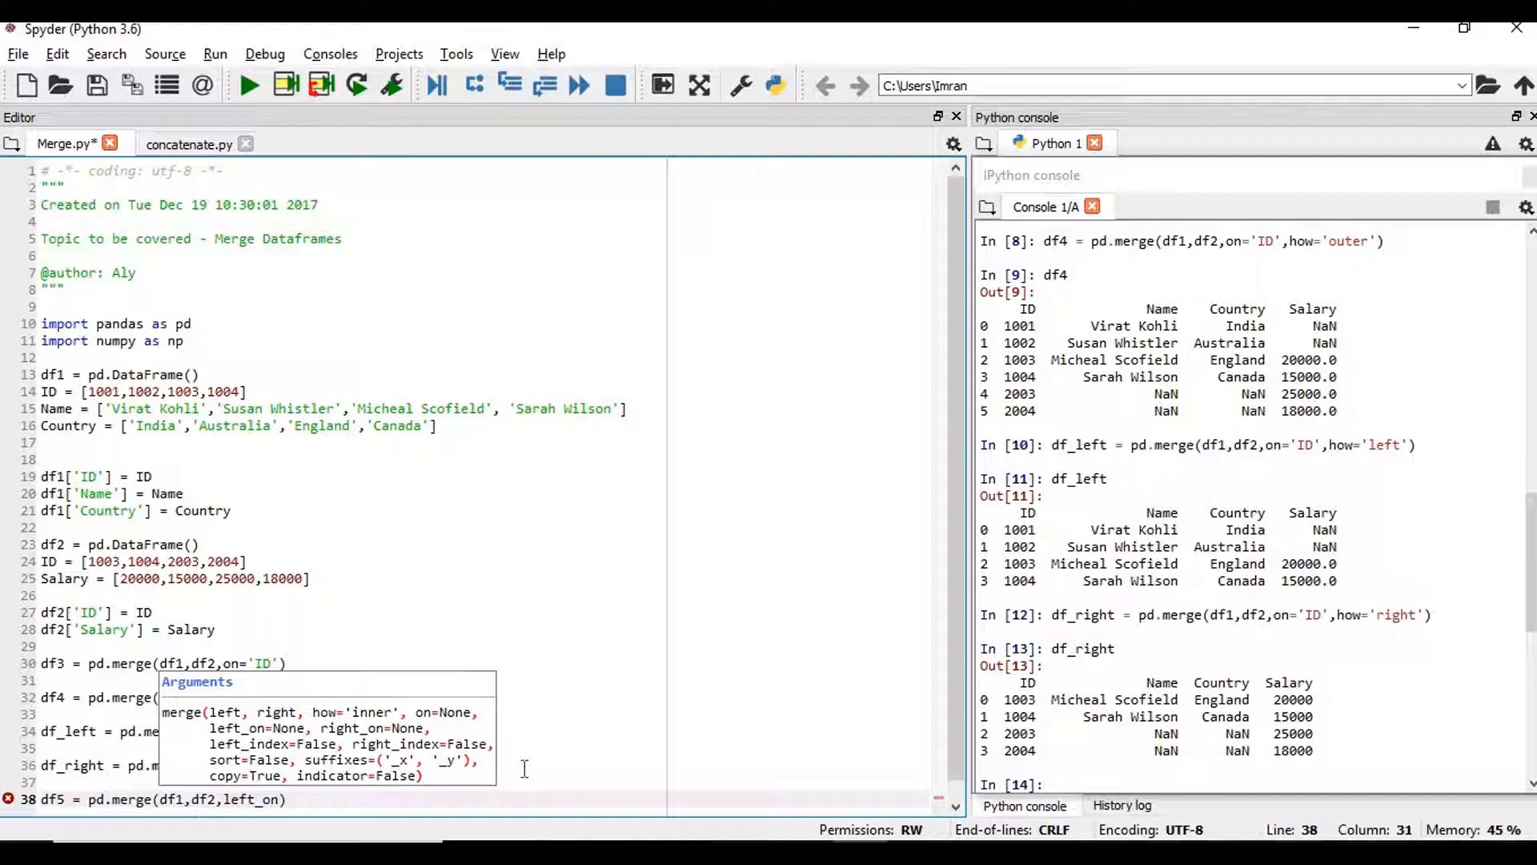
text('ID')
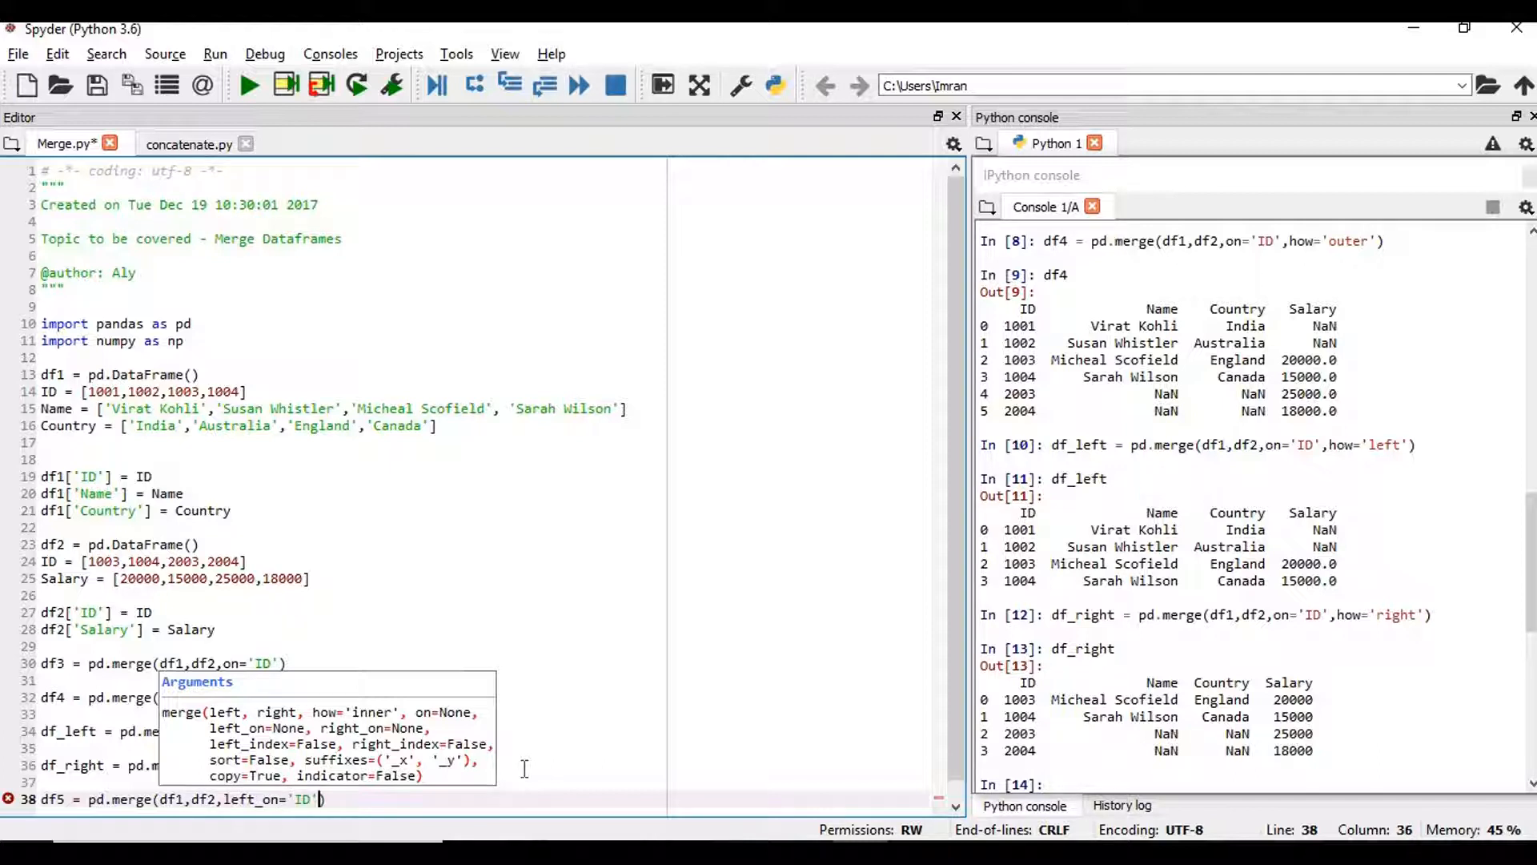
text(,right))
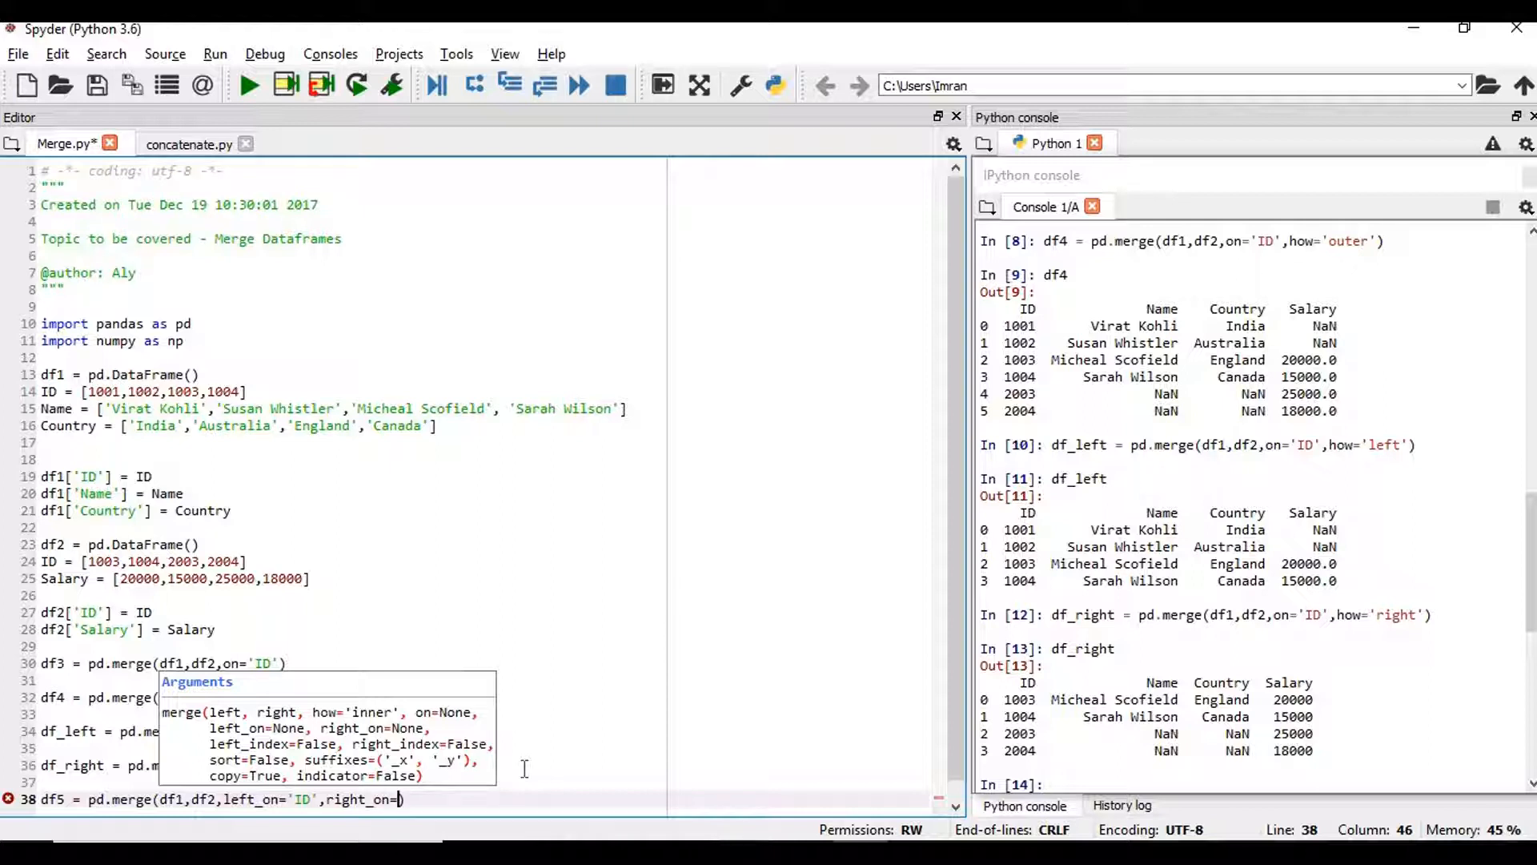
text('ID')
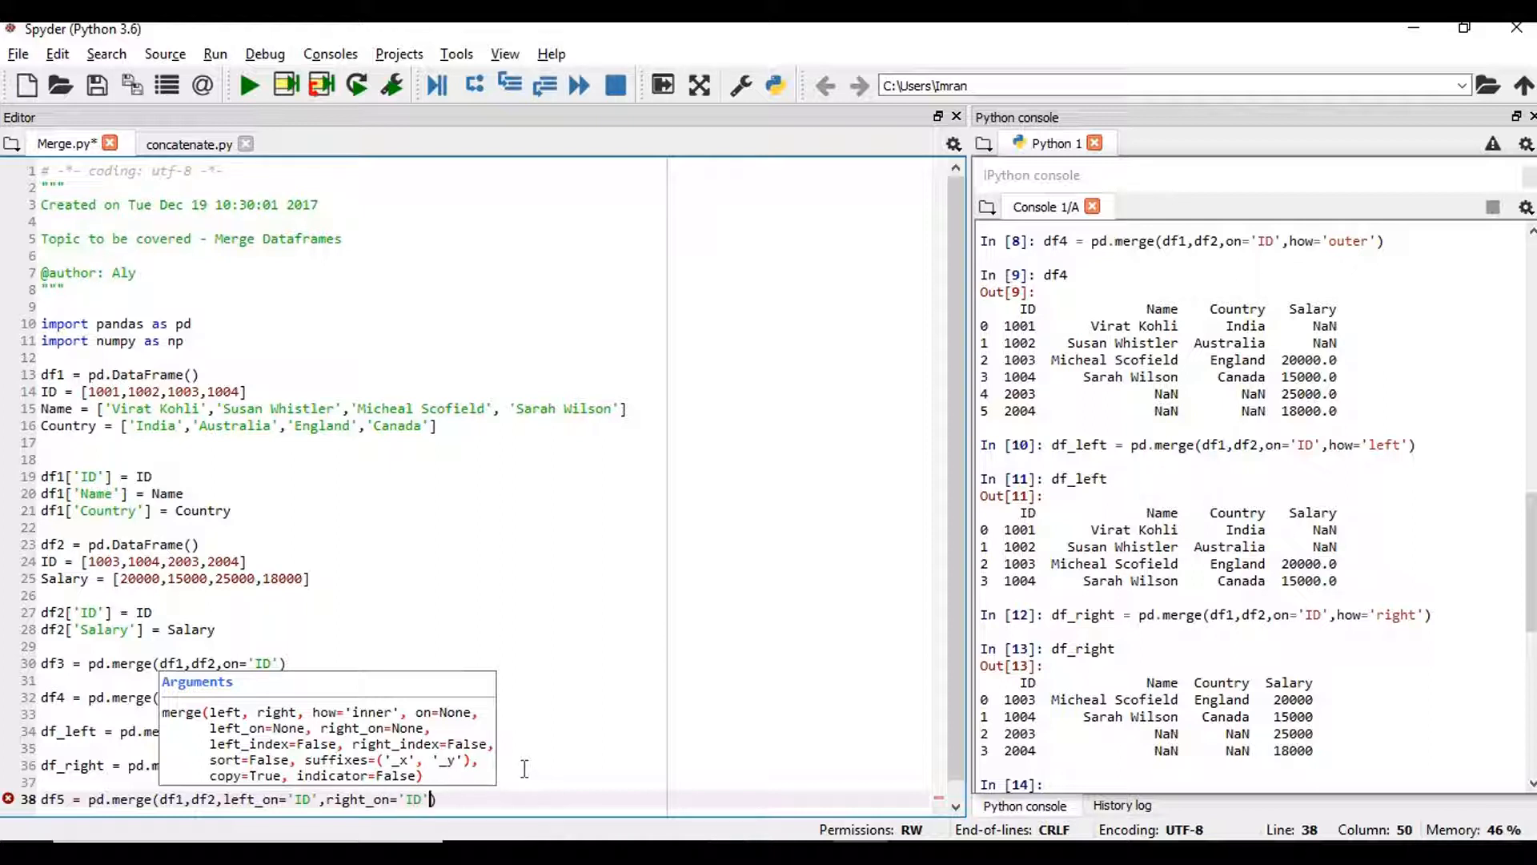